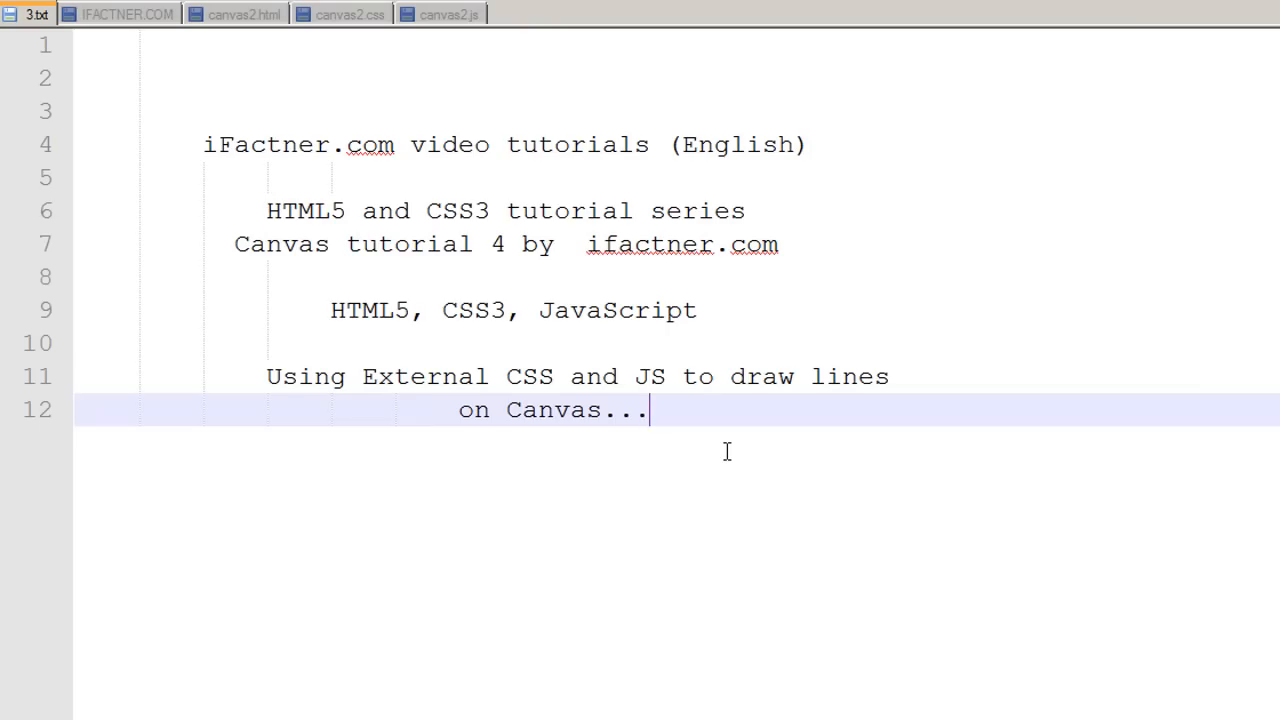
pyautogui.moveTo(432, 280)
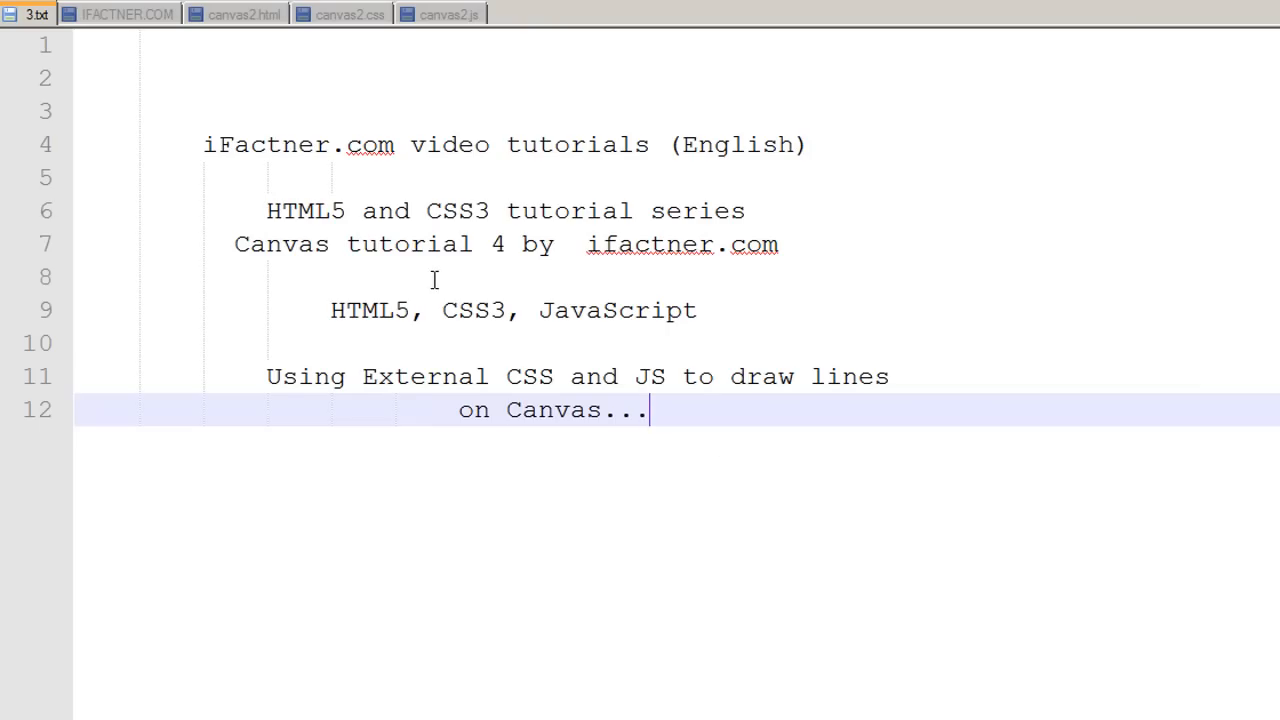
pyautogui.moveTo(424, 260)
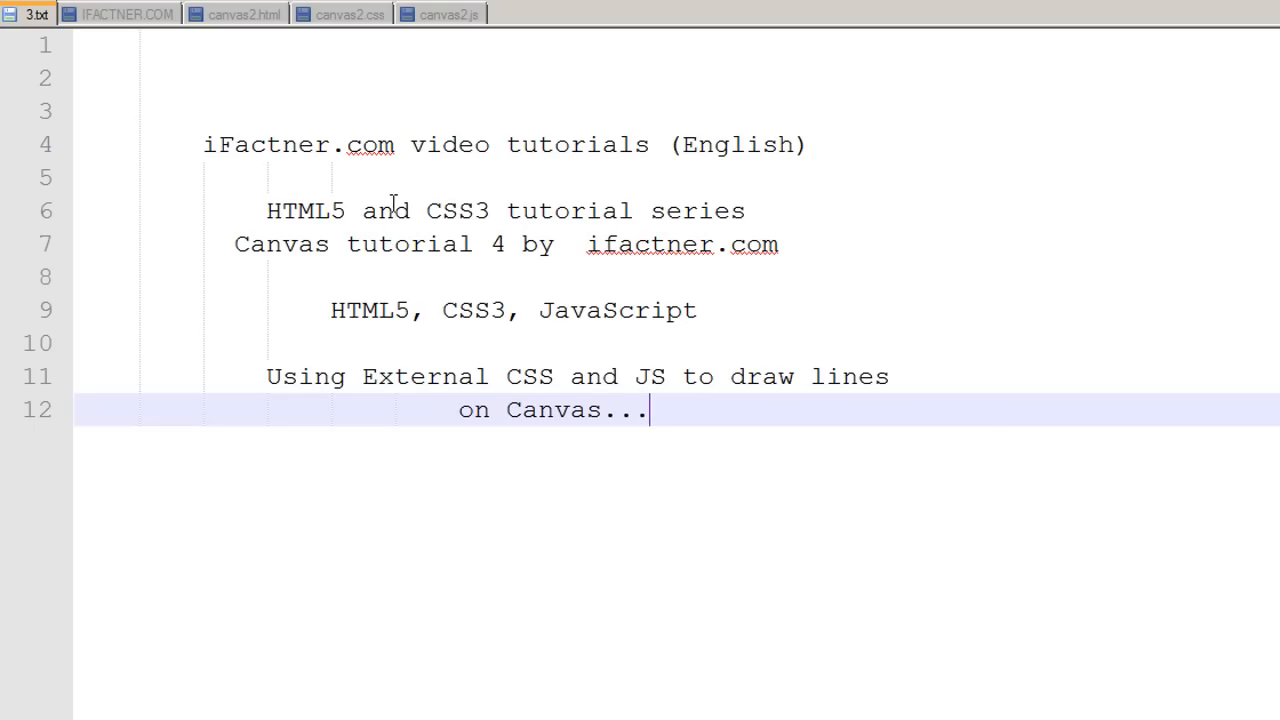
# Select the Newcanvas canvas element in canvas2.html, then view the canvas2.css Newcanvas rules.
pyautogui.click(236, 12)
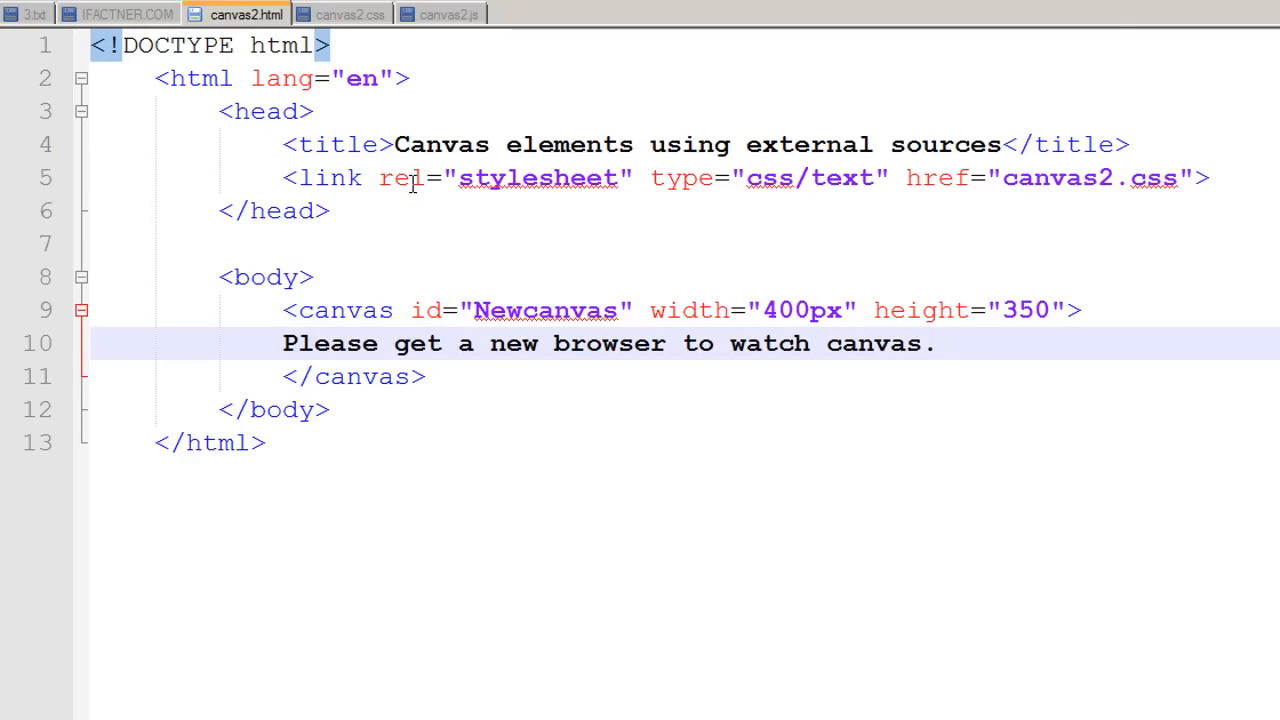
pyautogui.moveTo(410, 182)
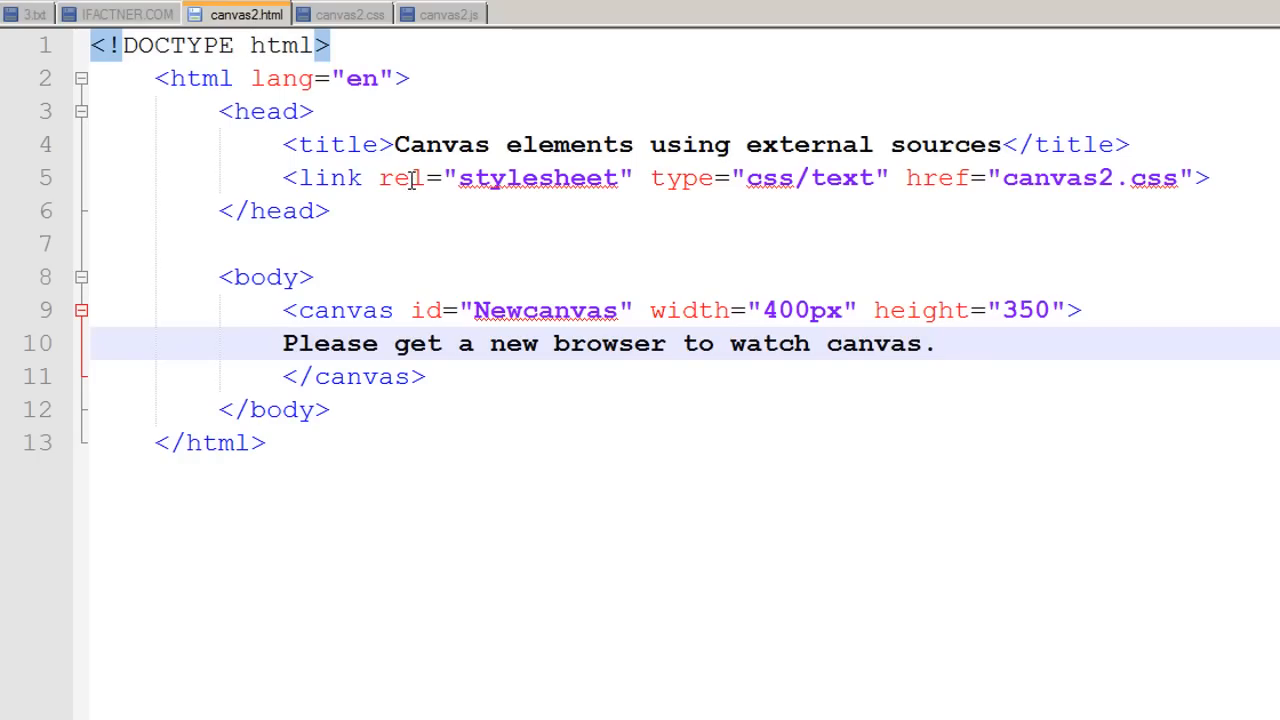
pyautogui.moveTo(282, 308); pyautogui.dragTo(424, 376)
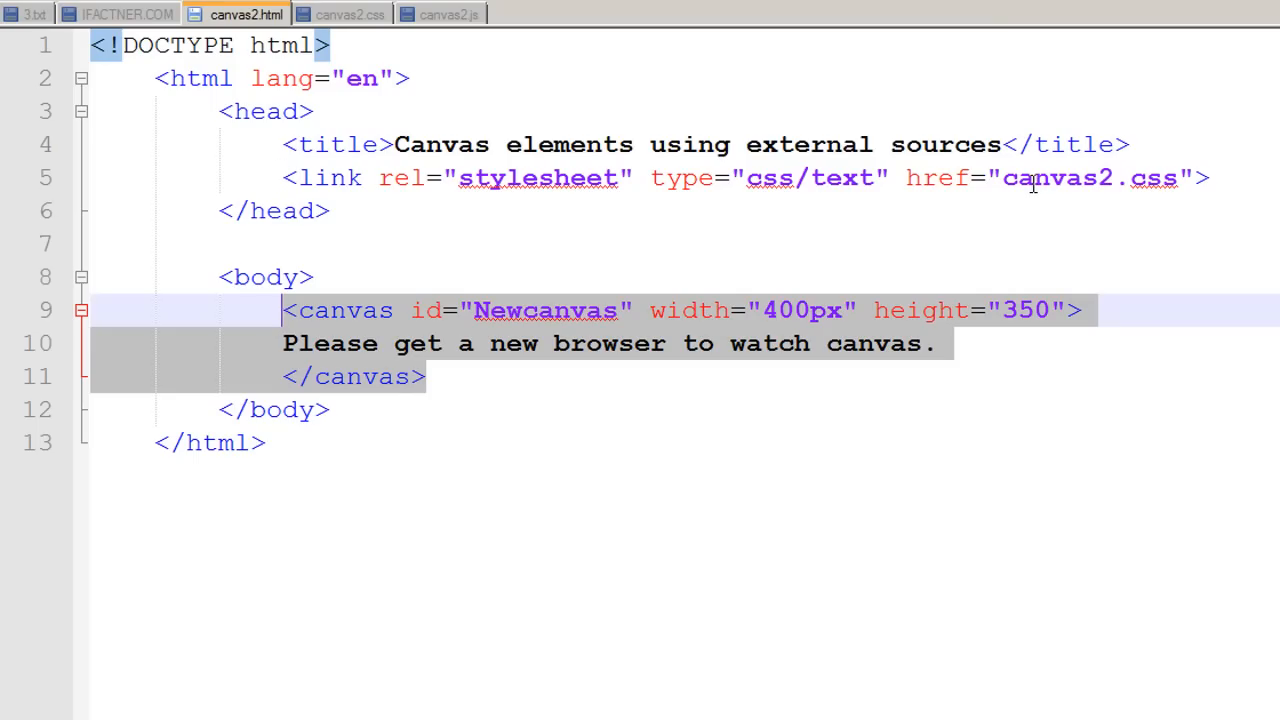
pyautogui.click(344, 12)
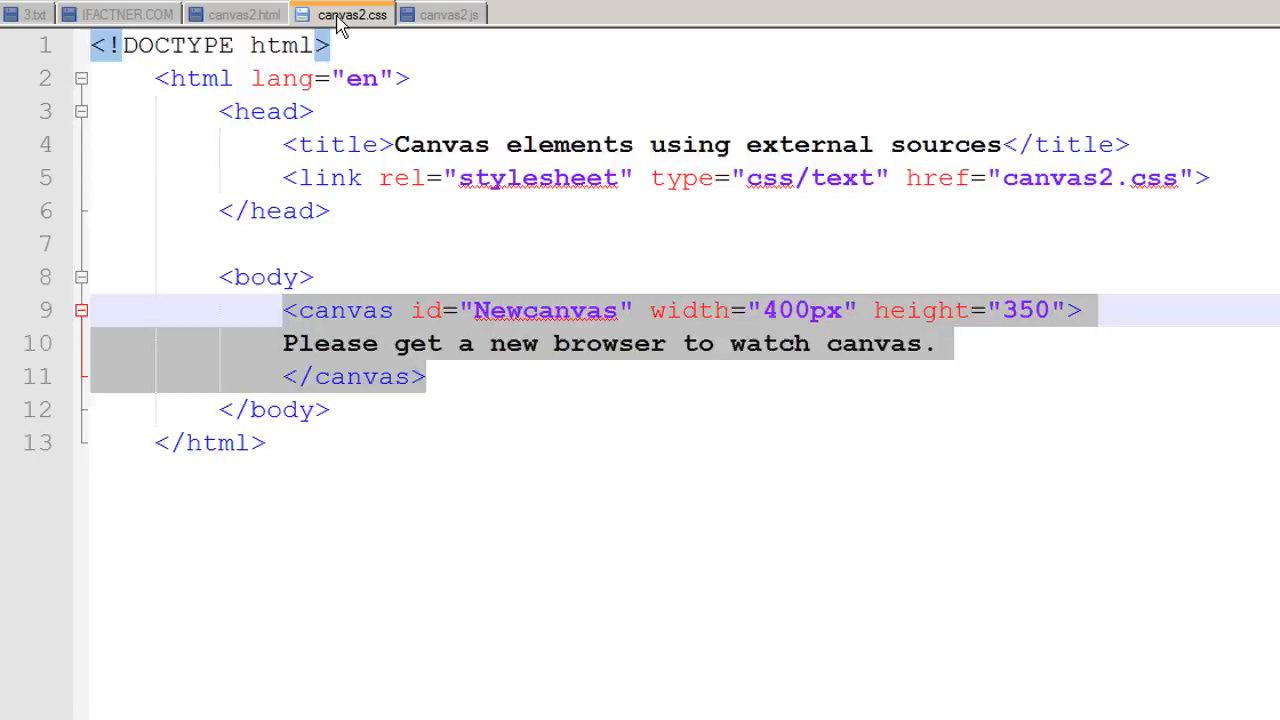
pyautogui.click(352, 14)
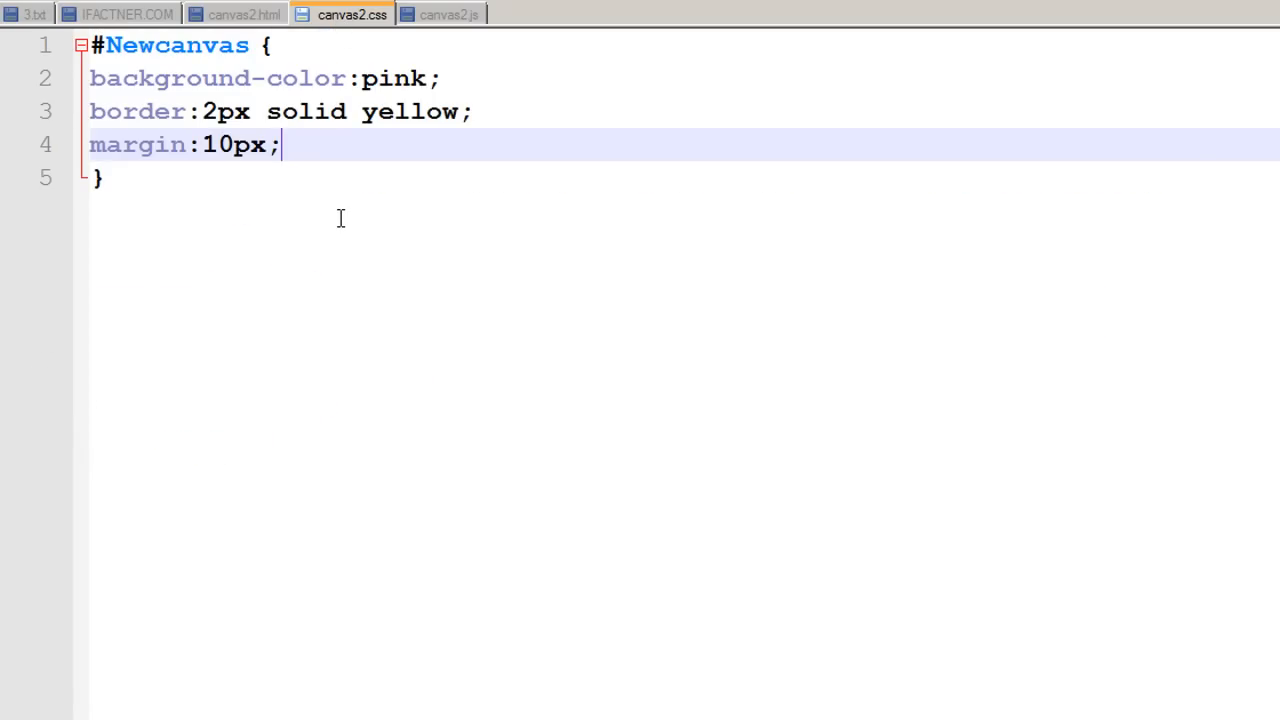
pyautogui.moveTo(368, 150)
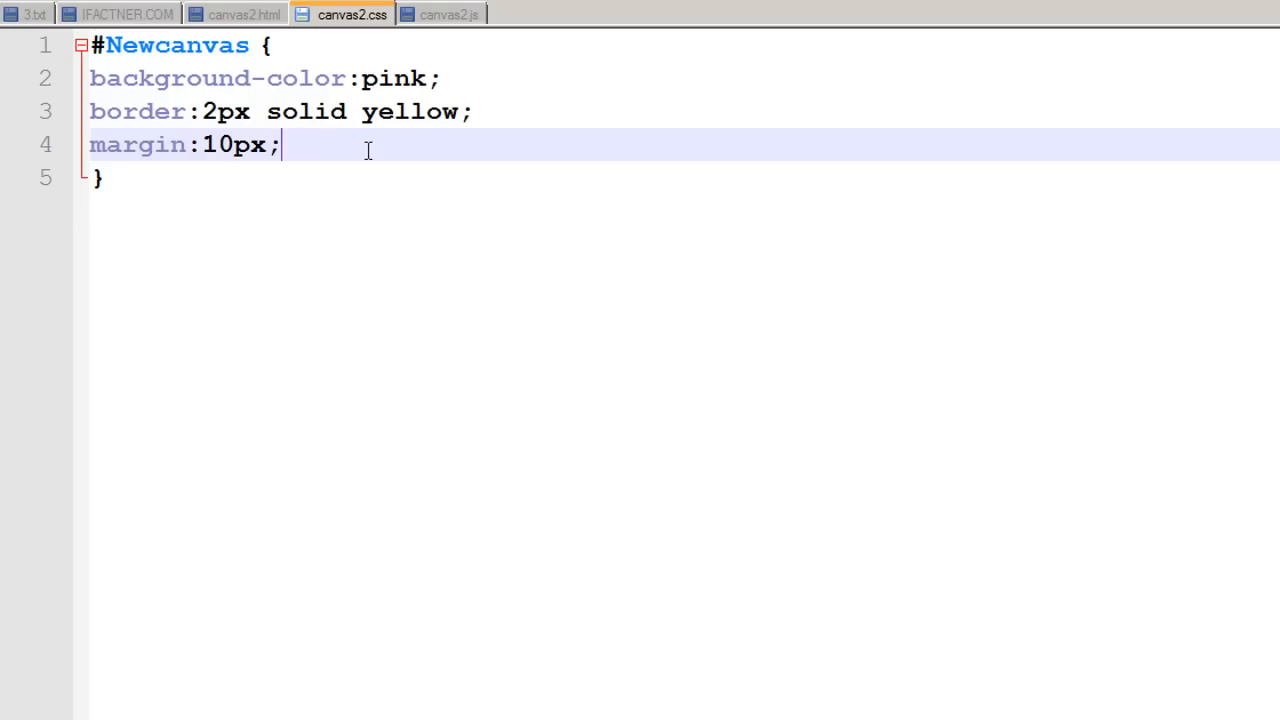
pyautogui.moveTo(252, 98)
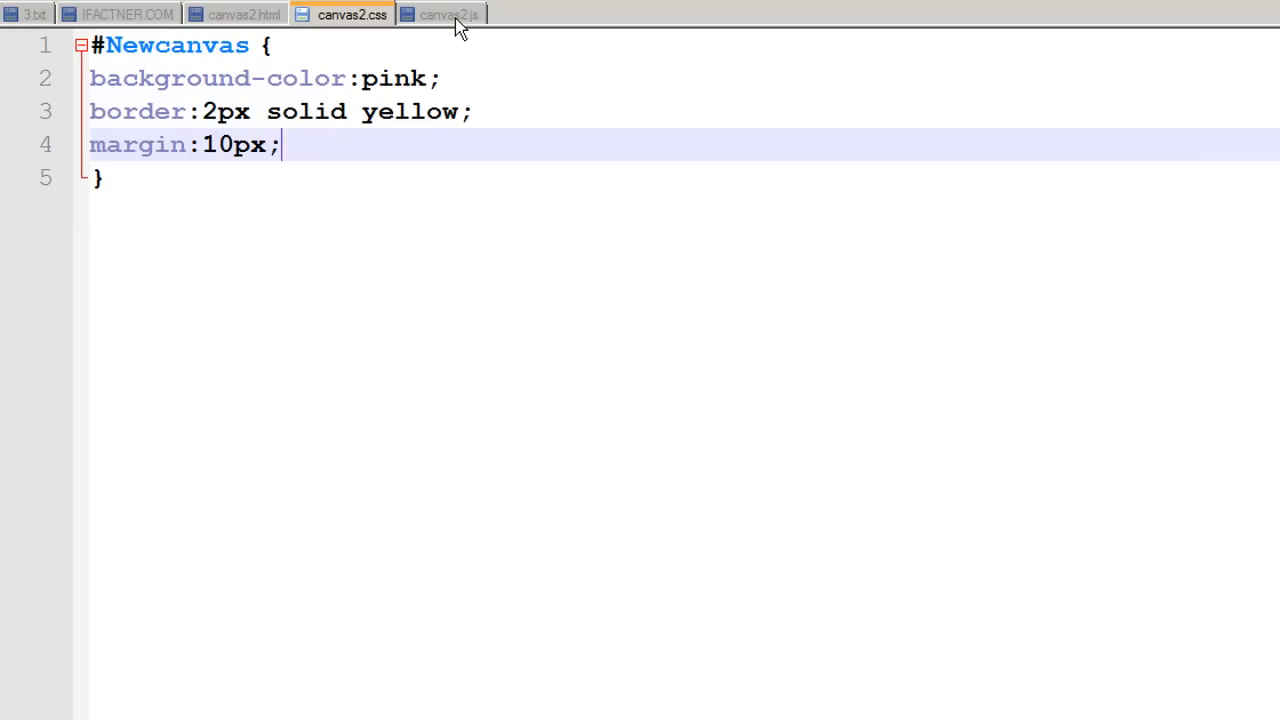
# Glance at the canvas2.js script file before returning to canvas2.html.
pyautogui.click(242, 14)
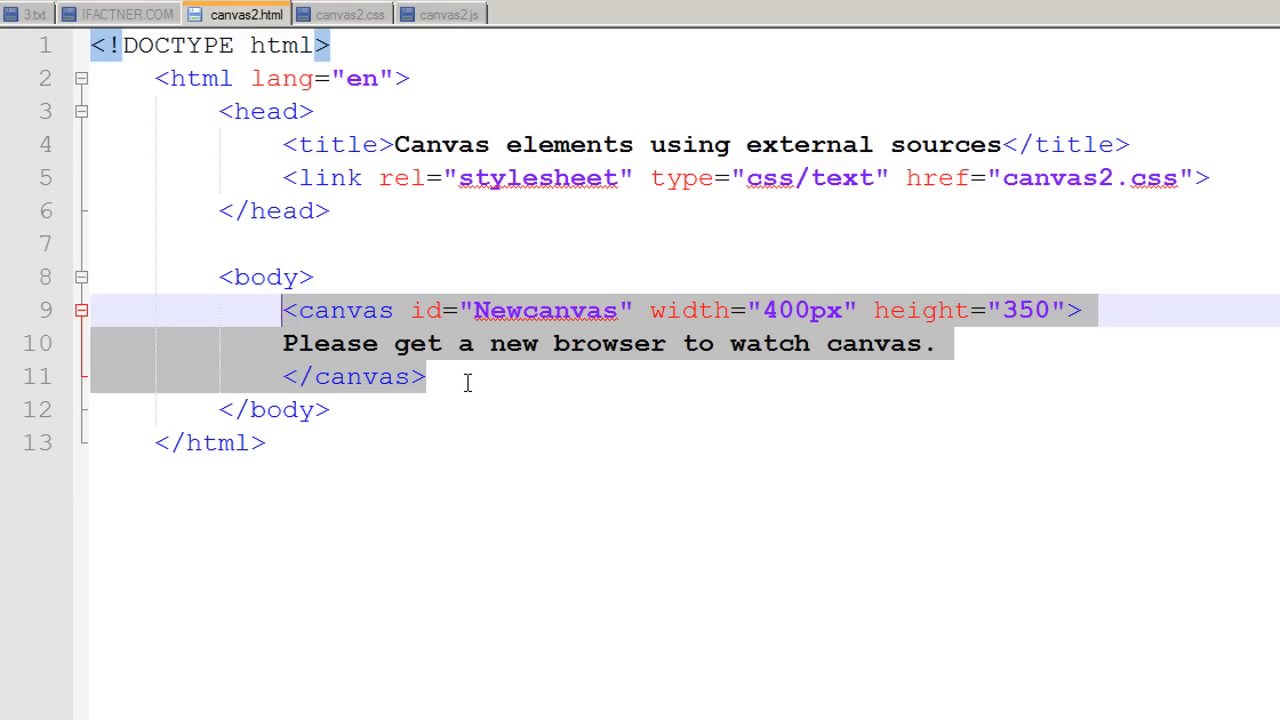
# Add <script src="canvas2.js"></script> on a new line right after the canvas element.
pyautogui.click(466, 376)
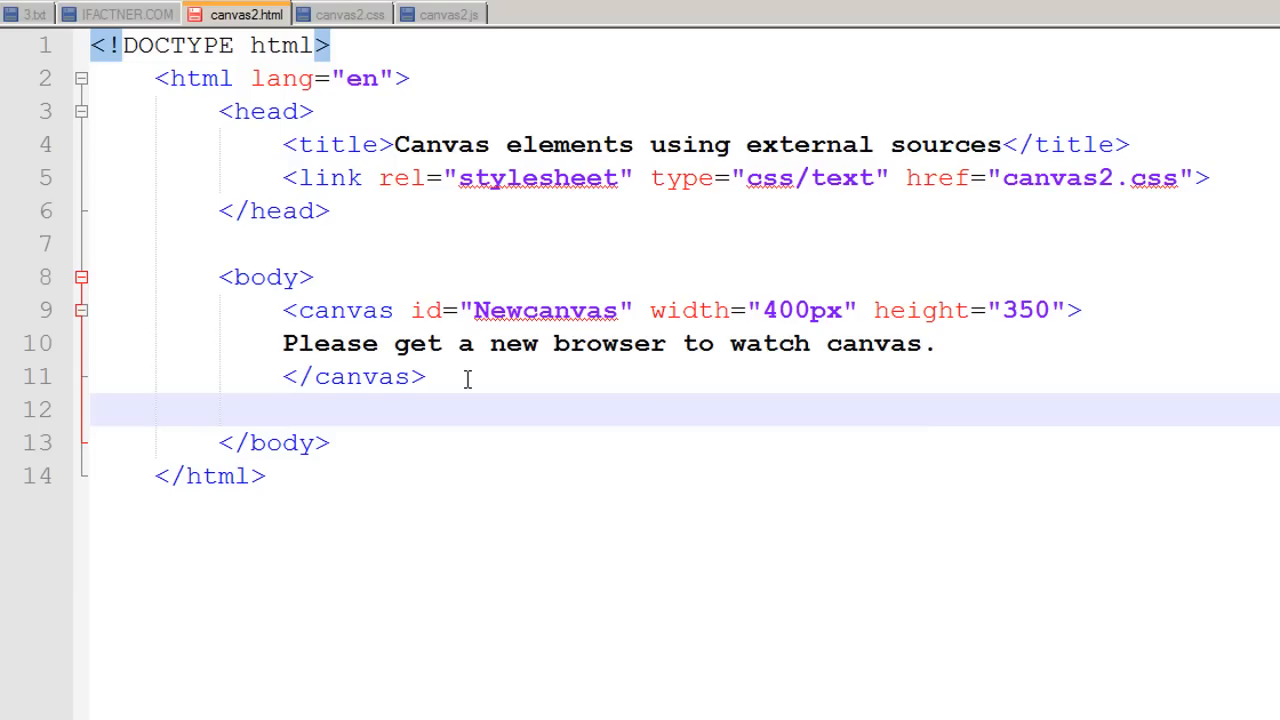
pyautogui.press('enter')
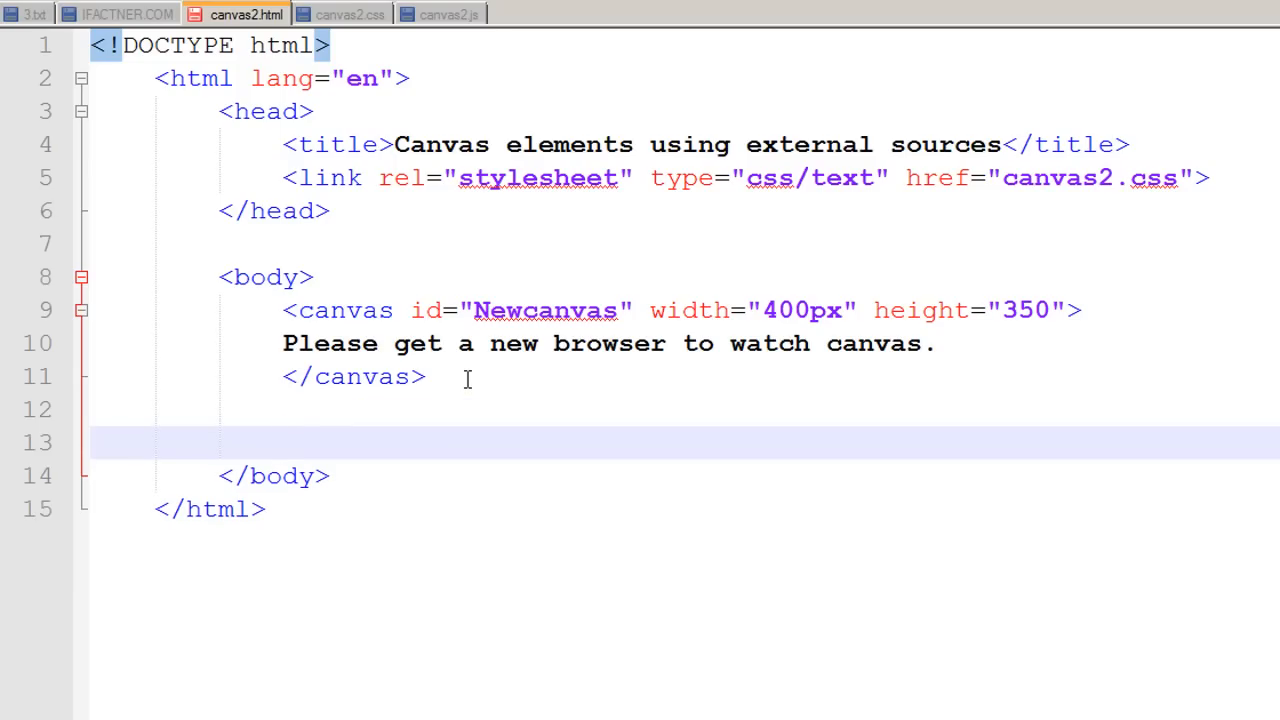
pyautogui.write('<scri')
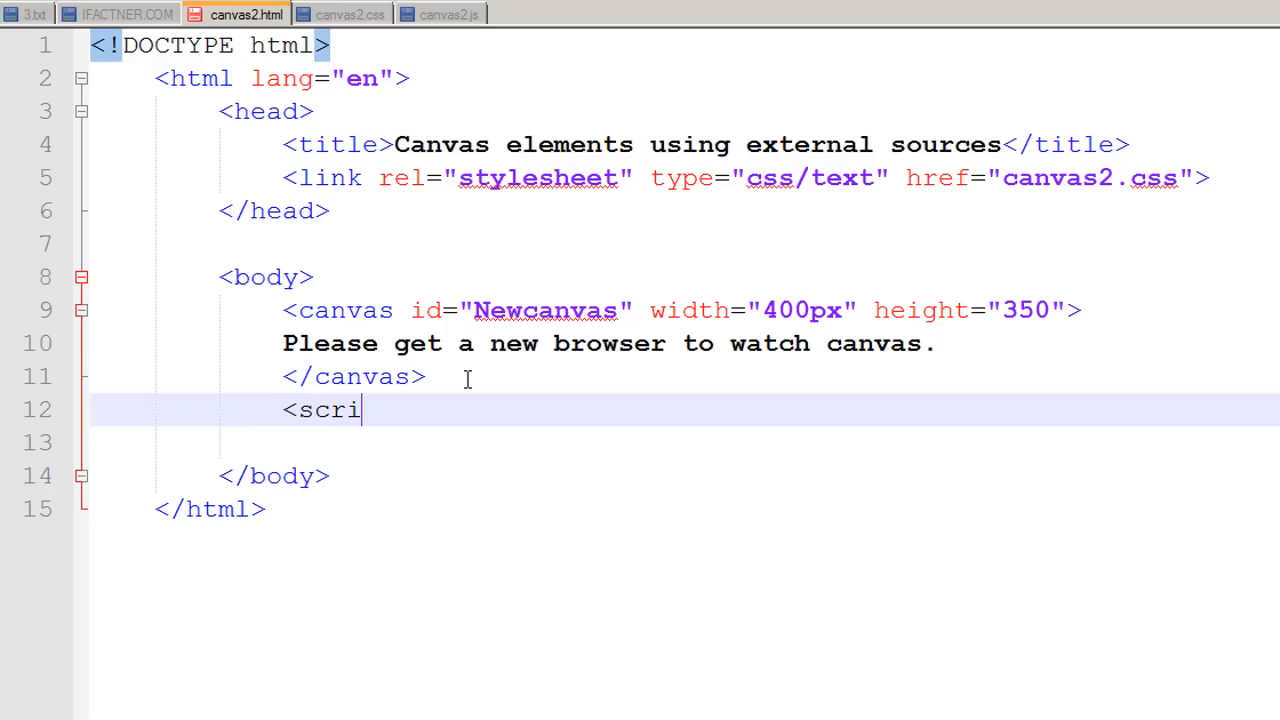
pyautogui.write('pt')
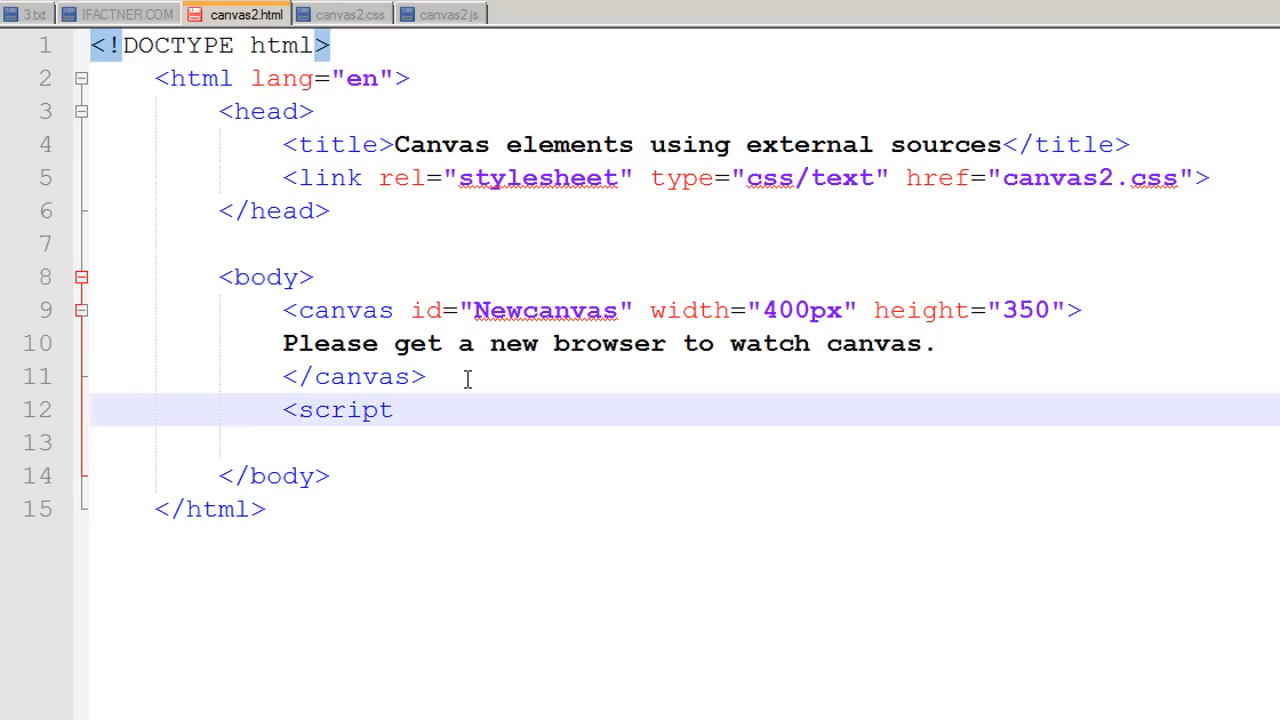
pyautogui.write('src')
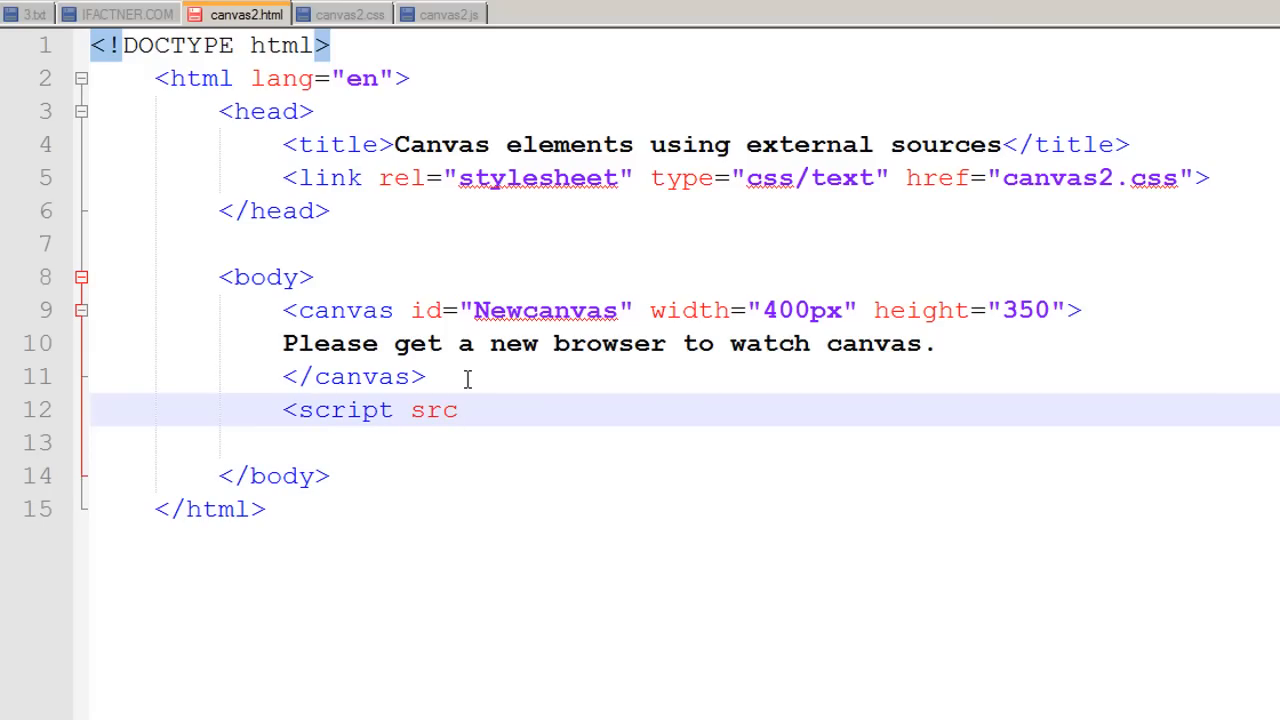
pyautogui.write('=')
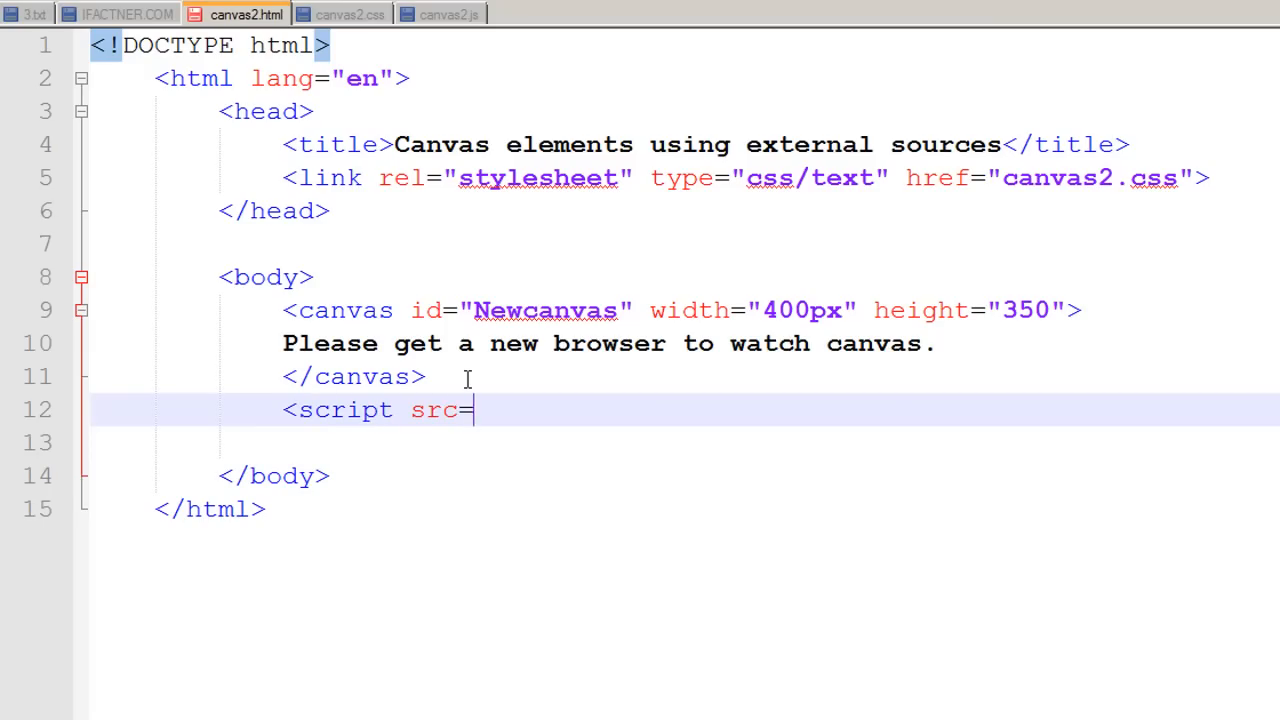
pyautogui.write('"ca')
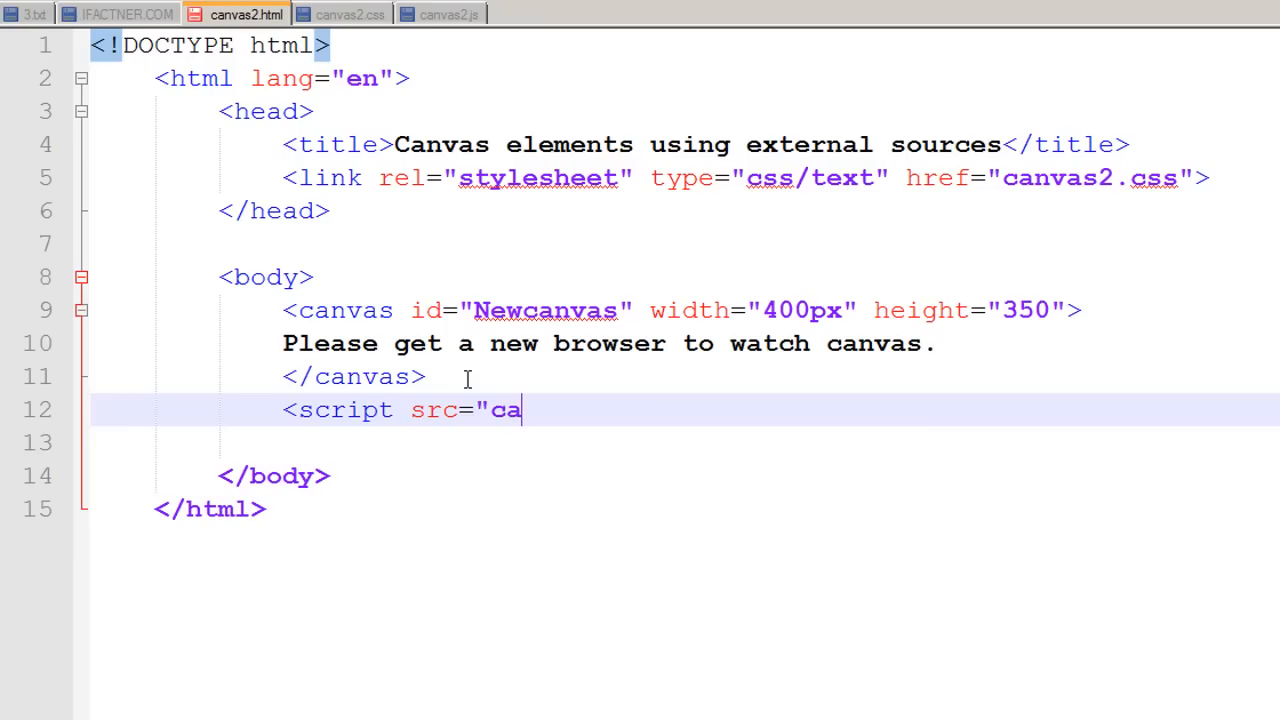
pyautogui.write('nvas2.')
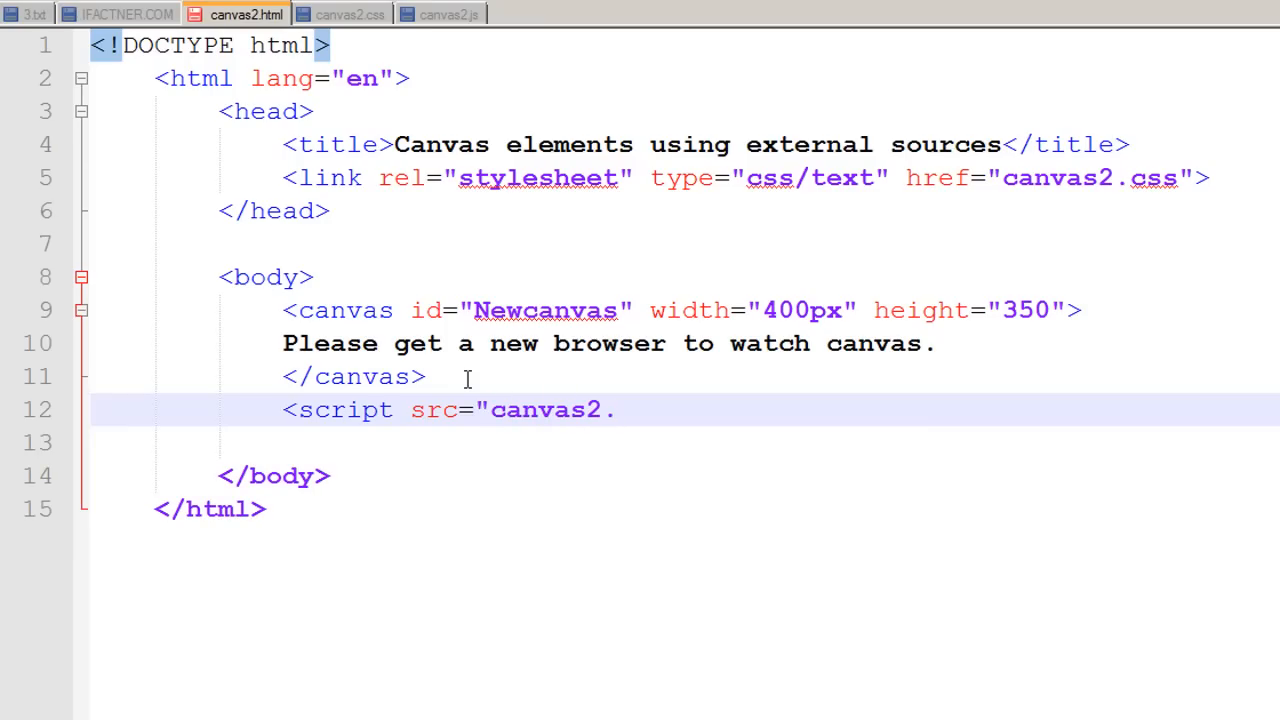
pyautogui.write('js">')
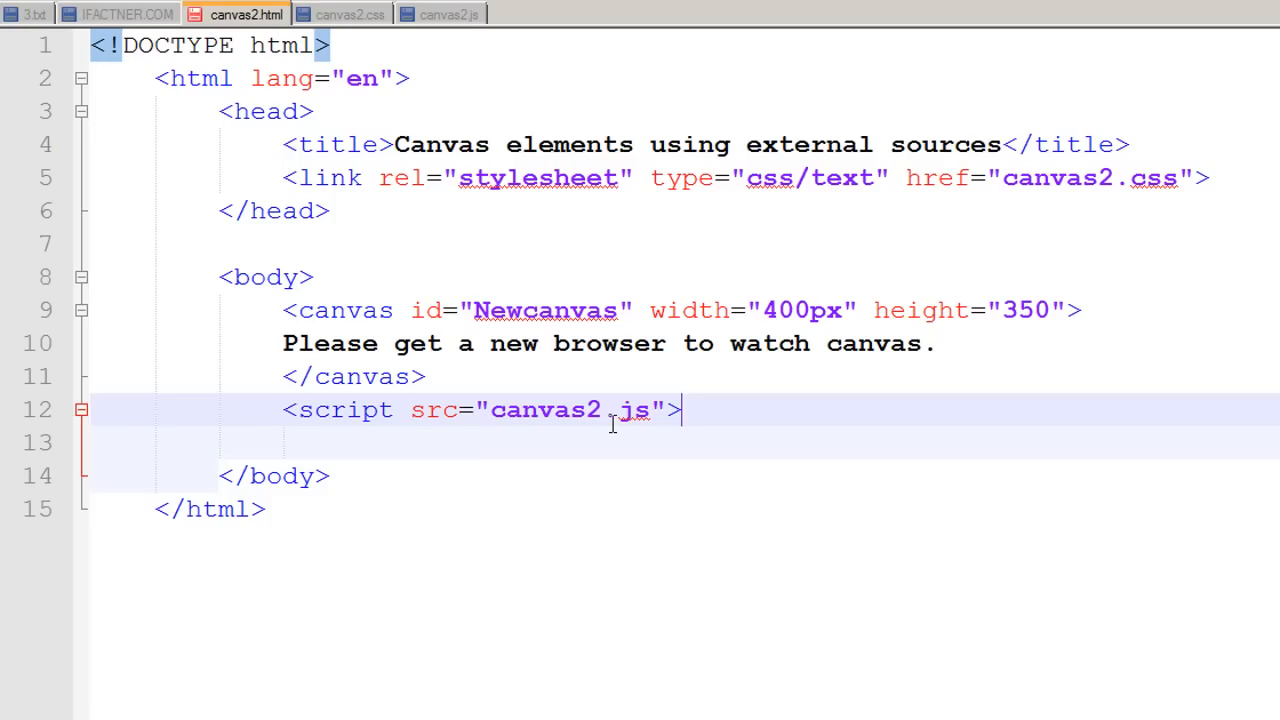
pyautogui.moveTo(576, 410)
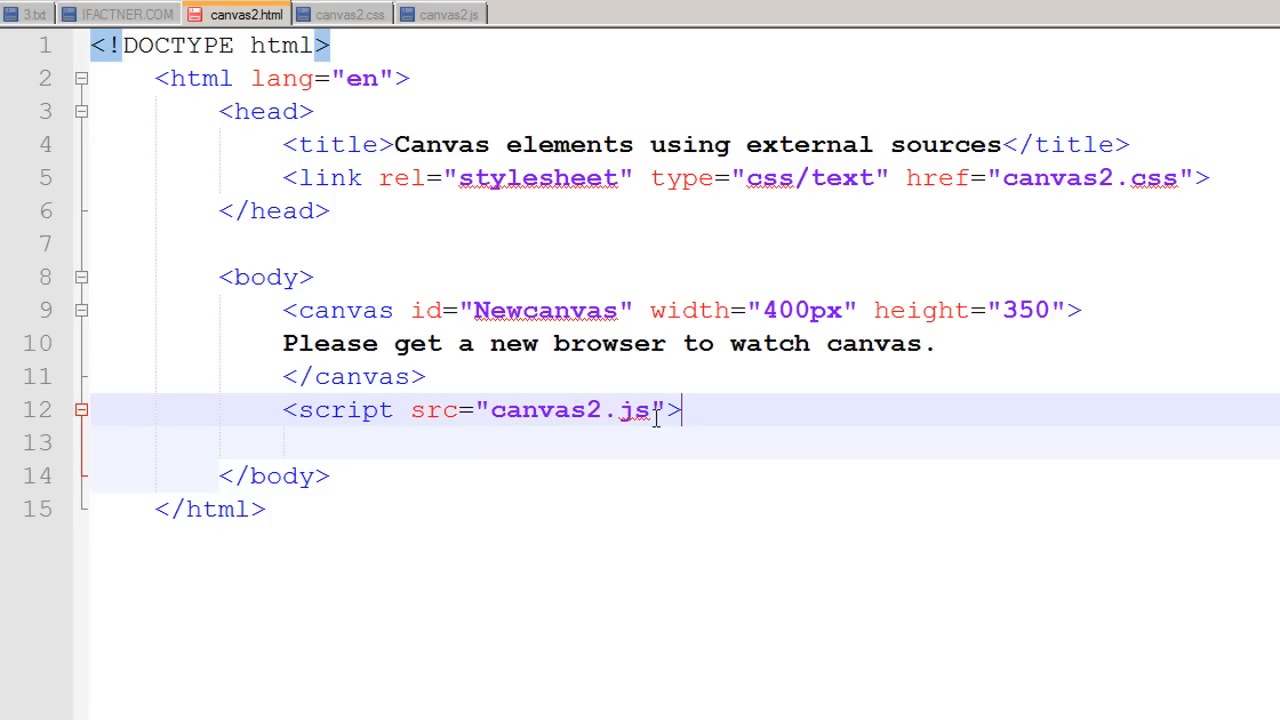
pyautogui.moveTo(712, 408)
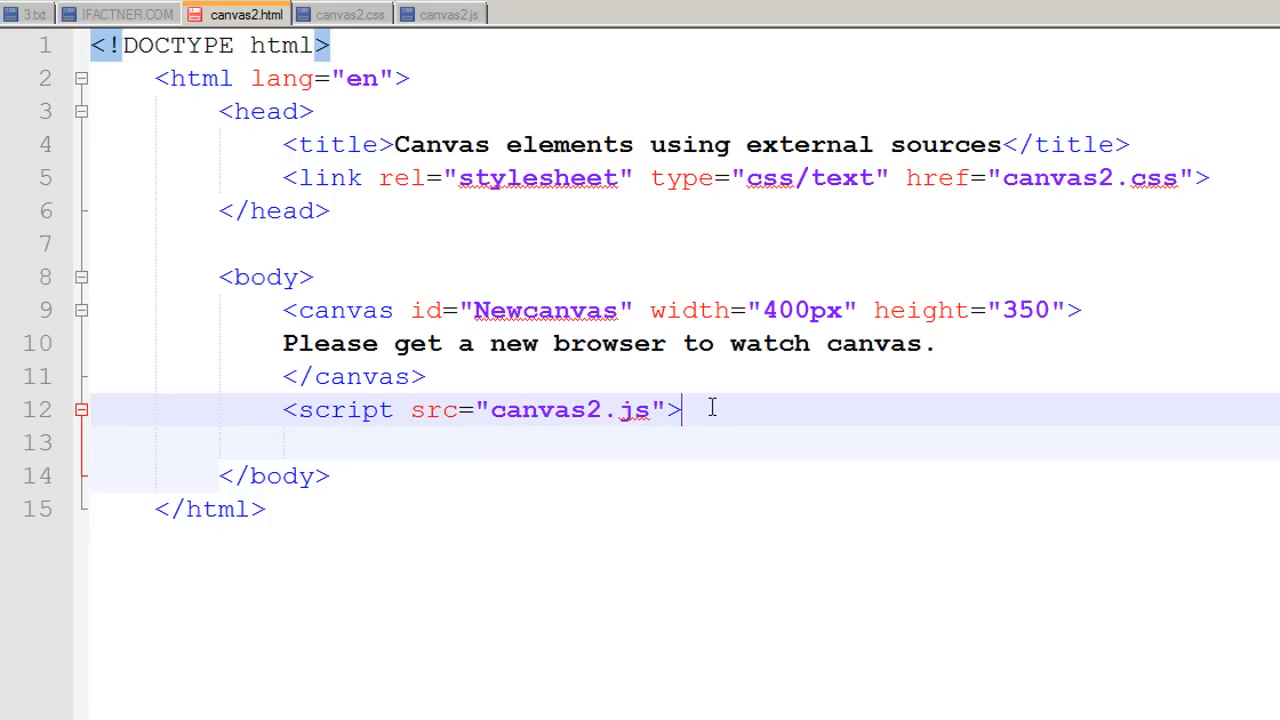
pyautogui.write('<')
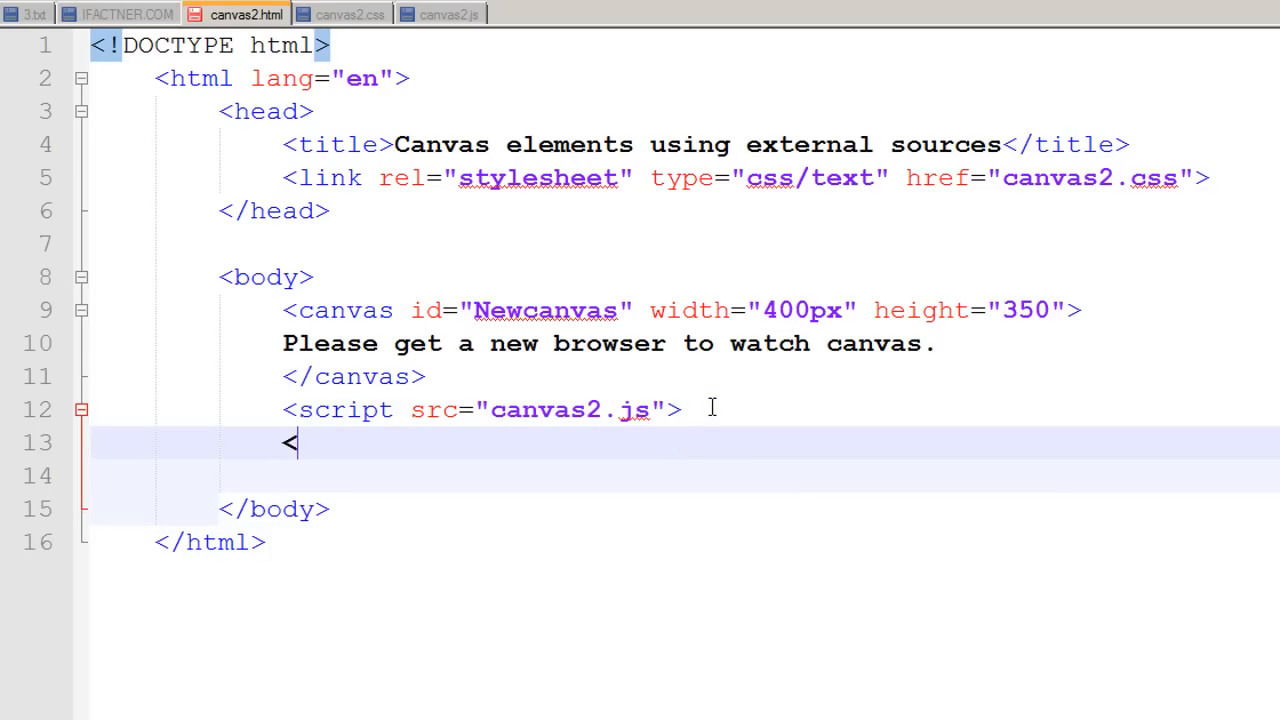
pyautogui.write('/scrip')
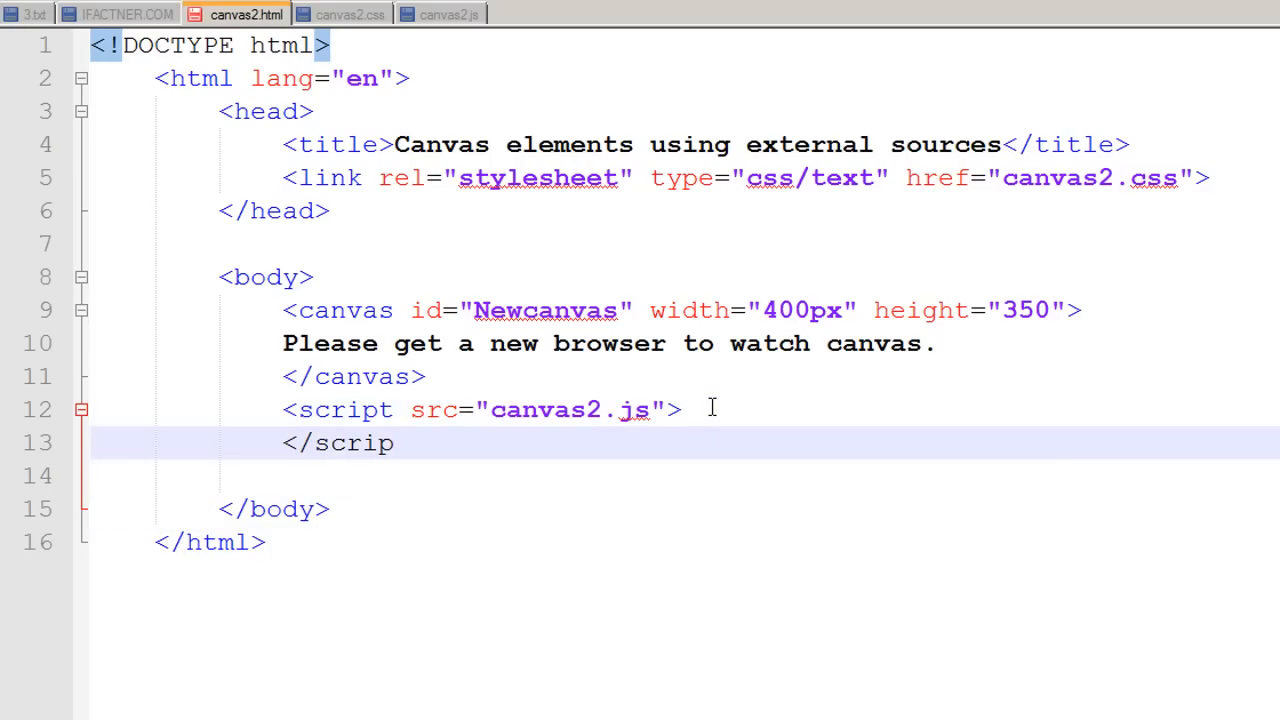
pyautogui.write('t>')
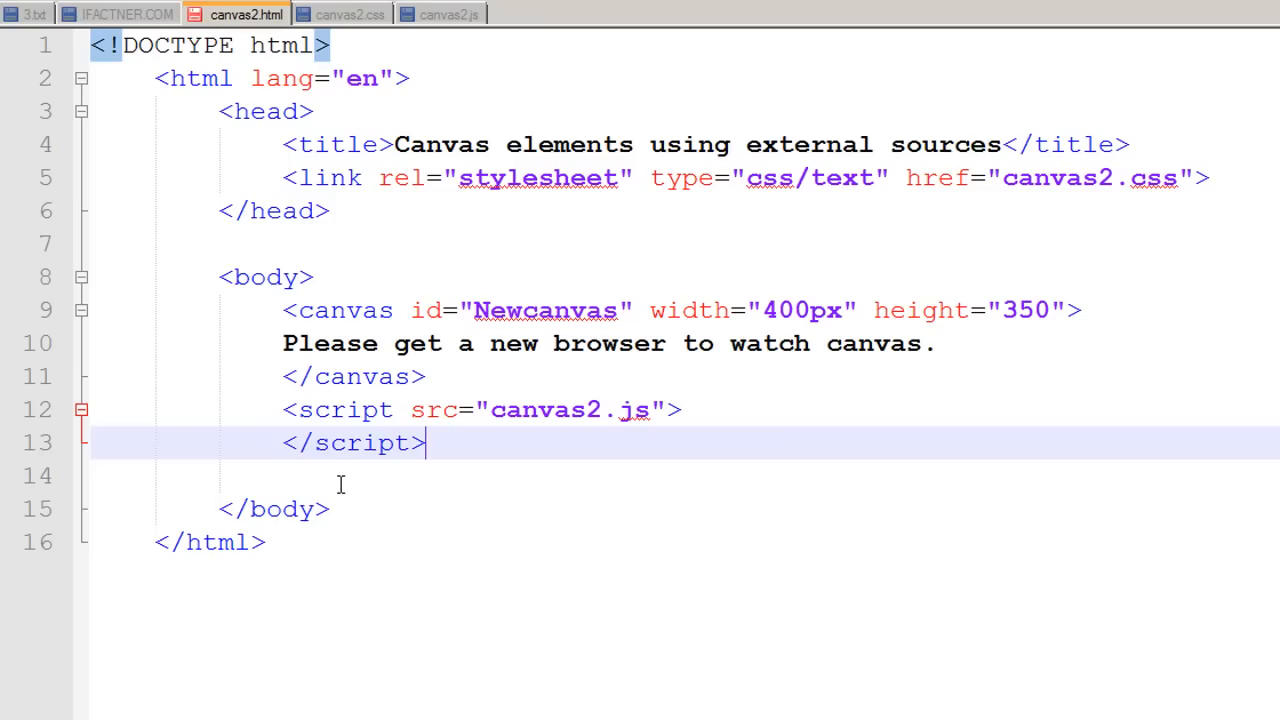
pyautogui.moveTo(444, 10)
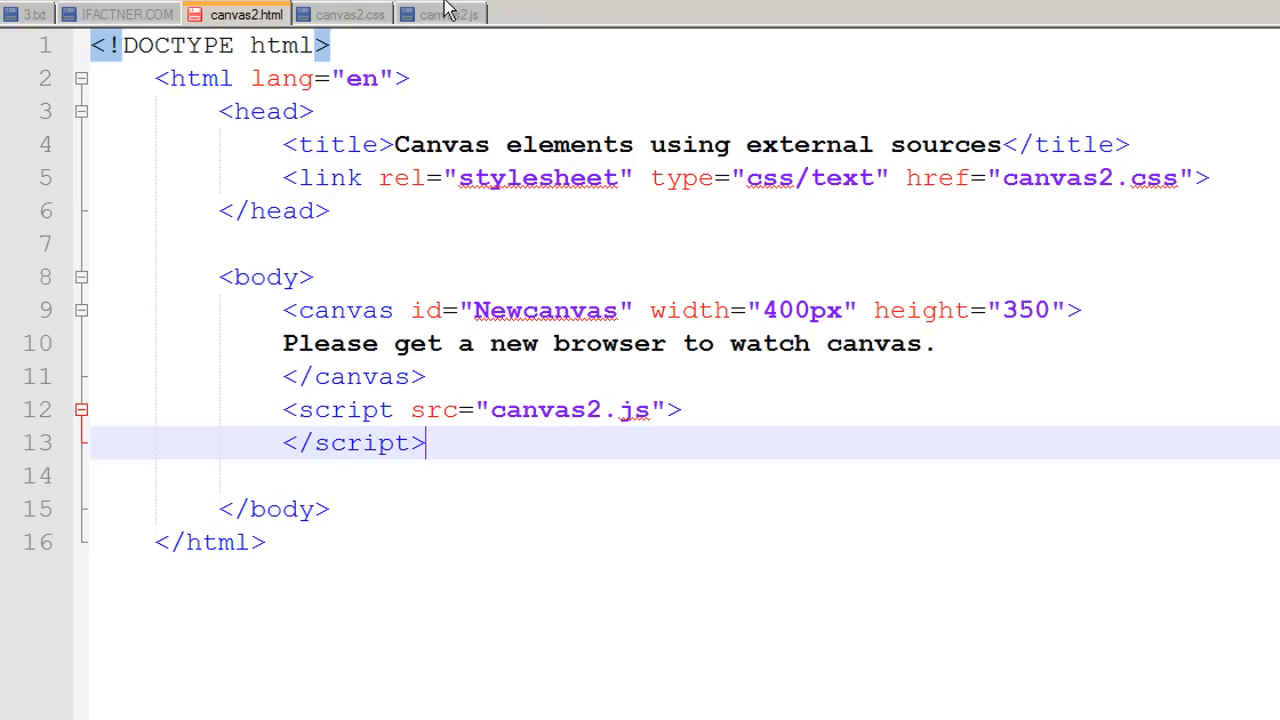
pyautogui.moveTo(452, 24)
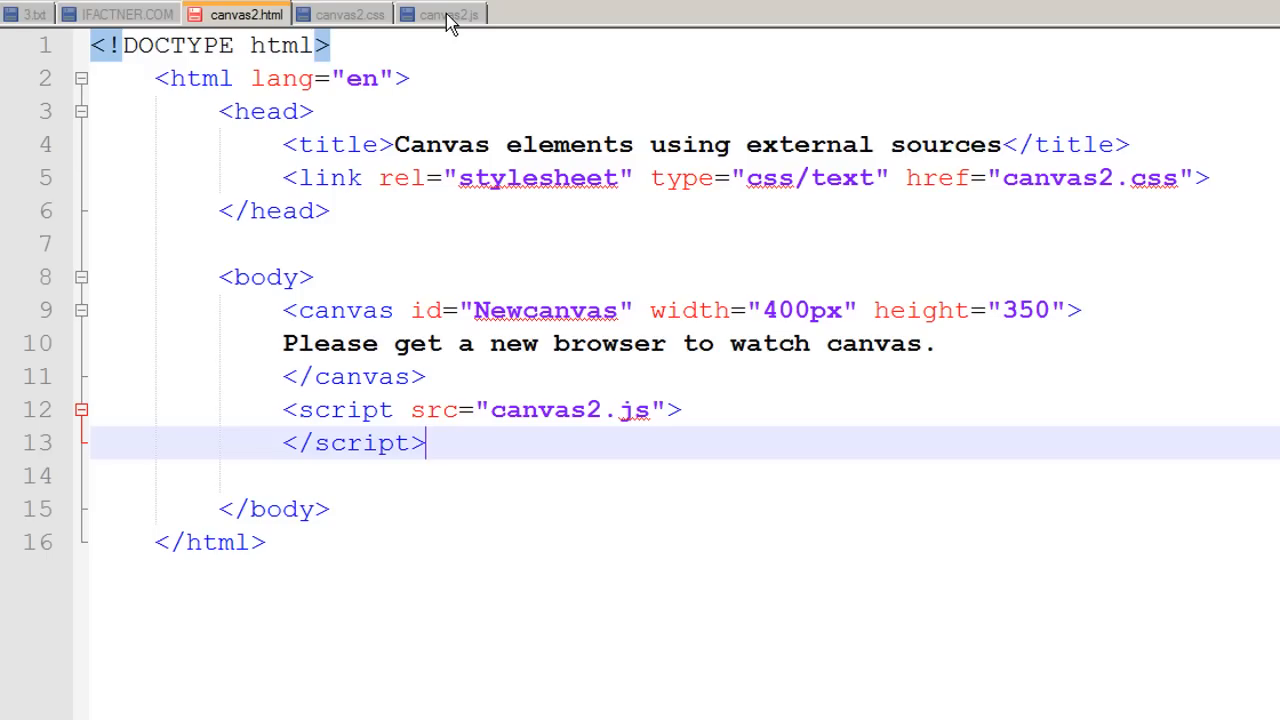
# Begin canvas2.js with can=document., checking the canvas id in canvas2.html.
pyautogui.click(440, 14)
pyautogui.write('var')
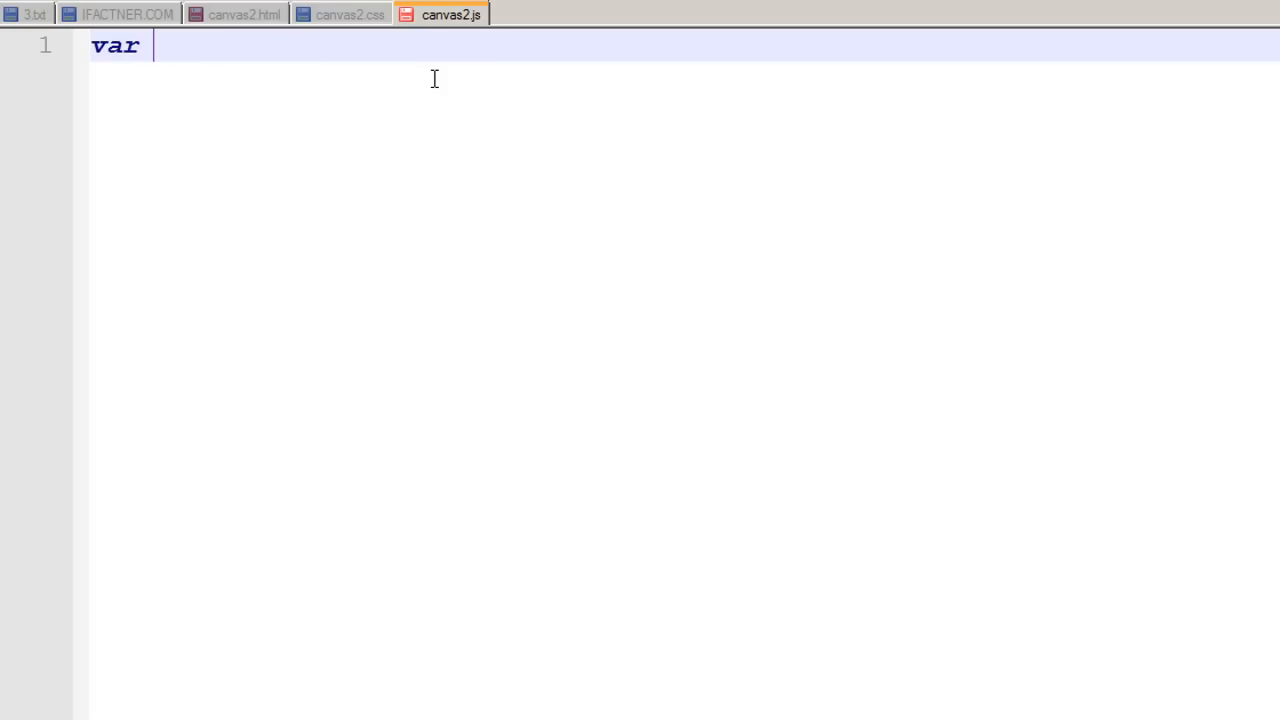
pyautogui.write('can')
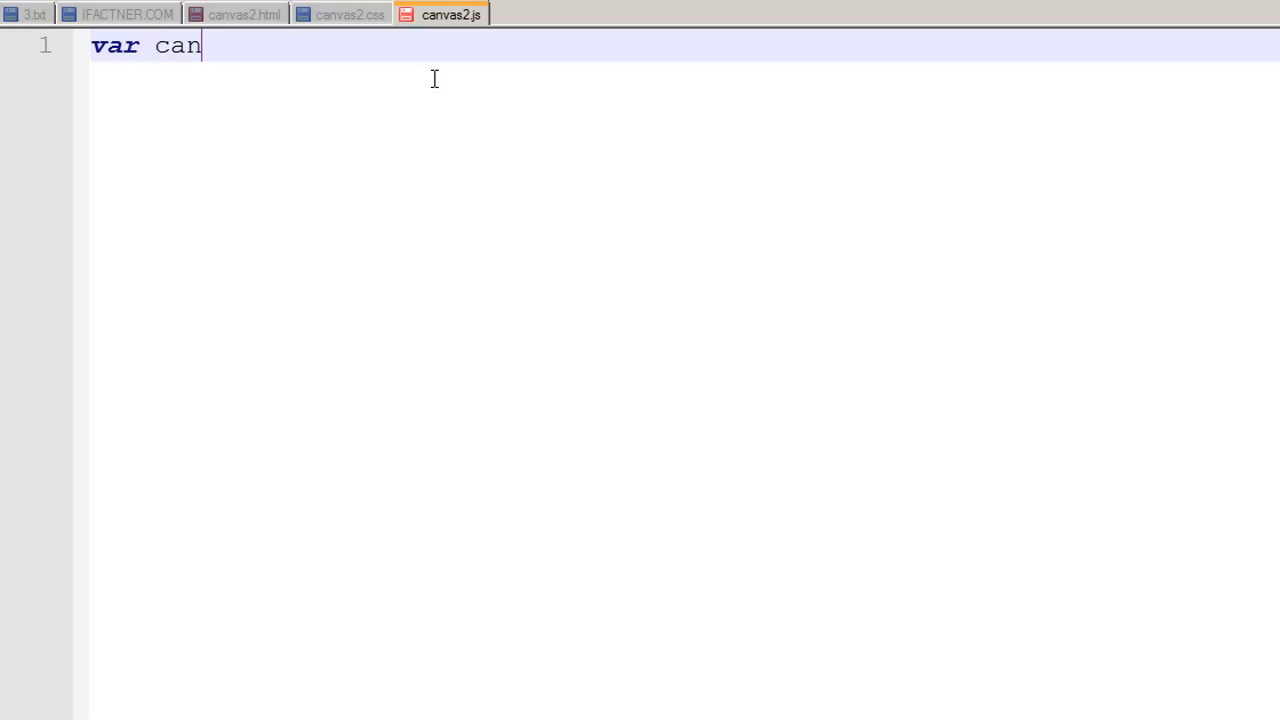
pyautogui.write('=documen')
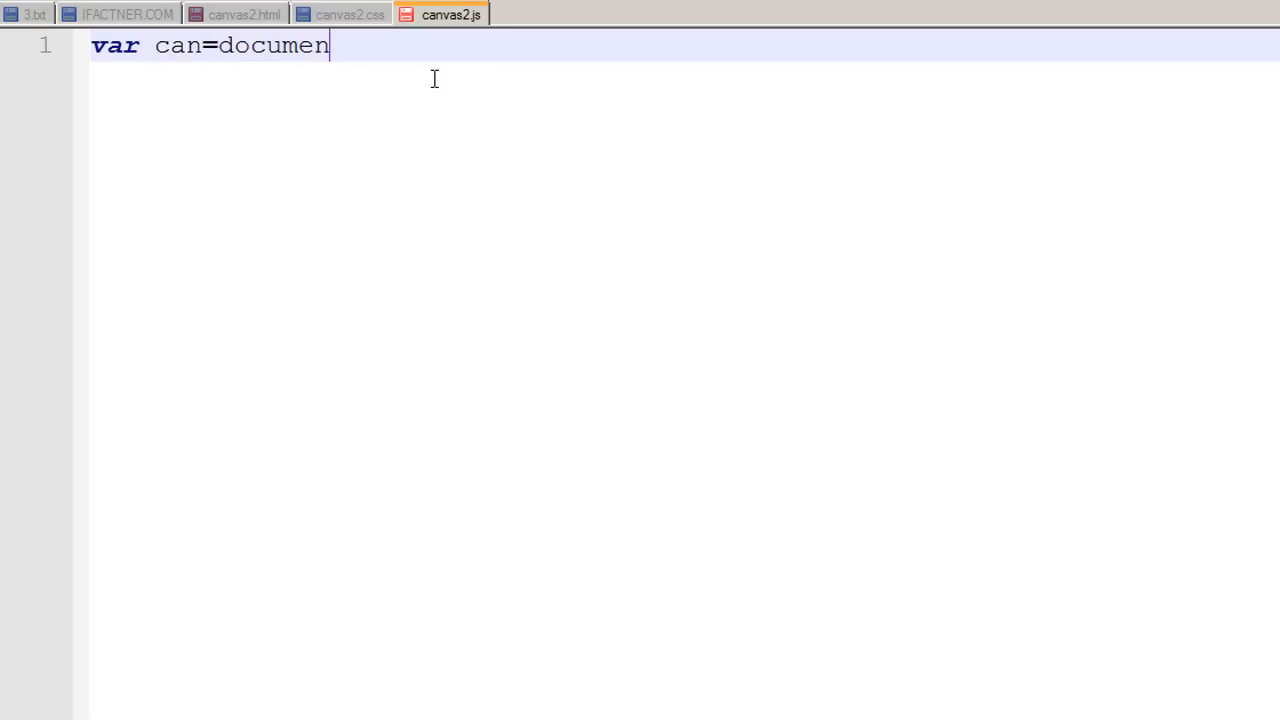
pyautogui.write('t')
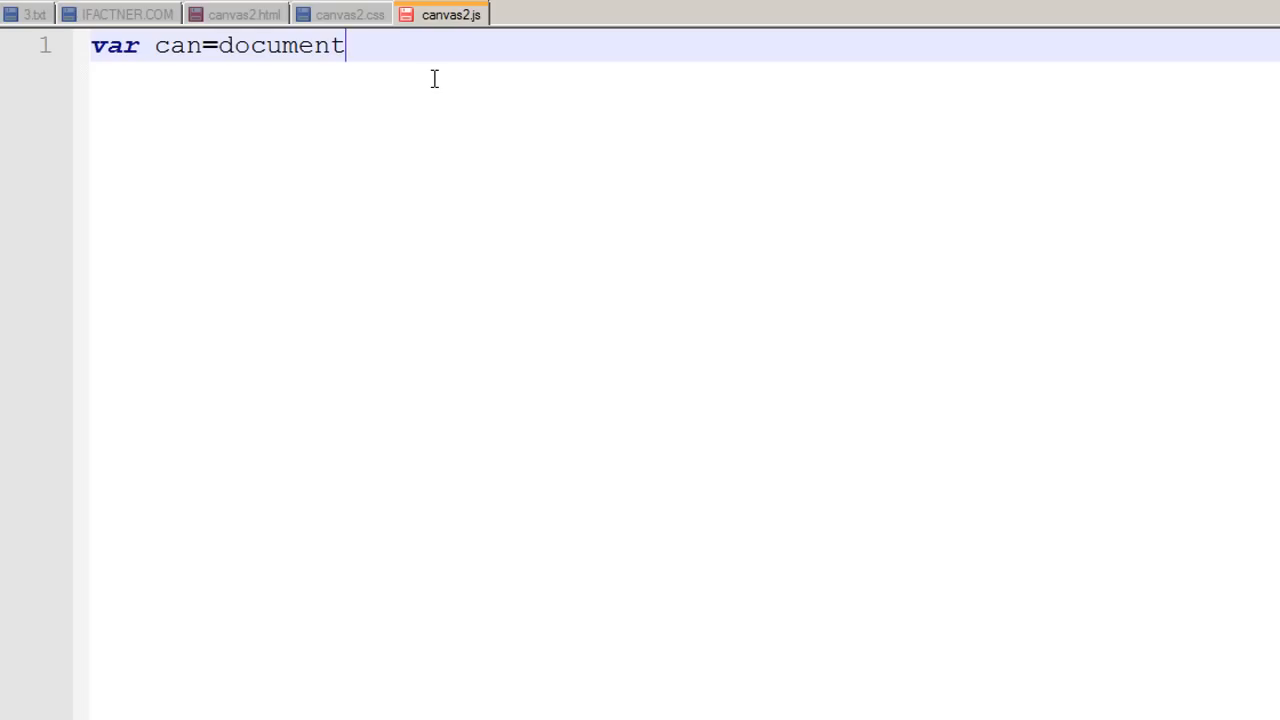
pyautogui.write('.')
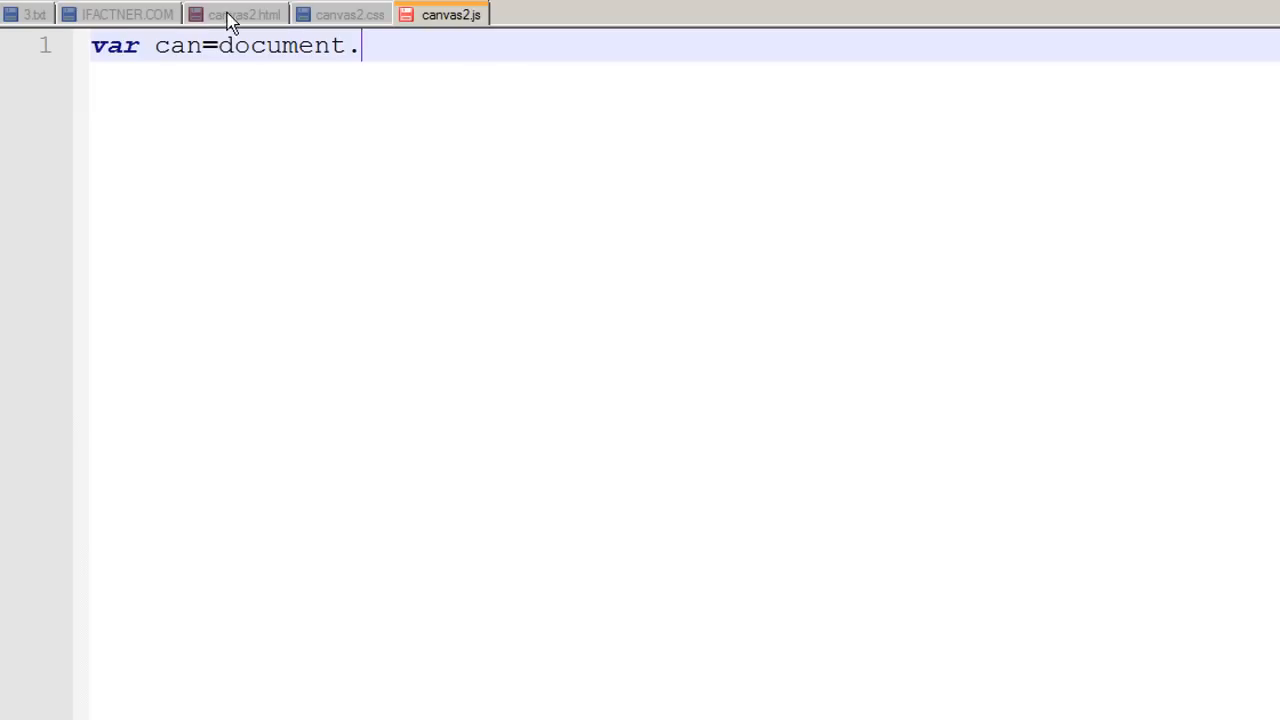
pyautogui.click(240, 14)
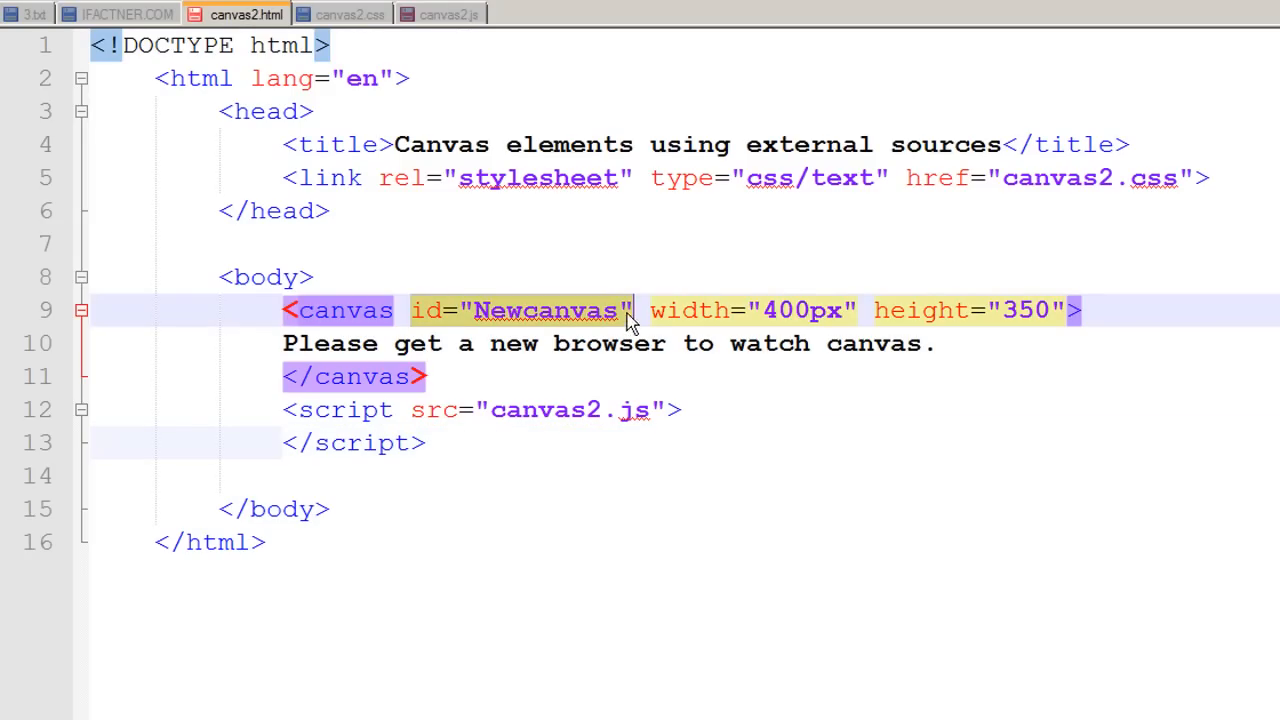
pyautogui.click(450, 14)
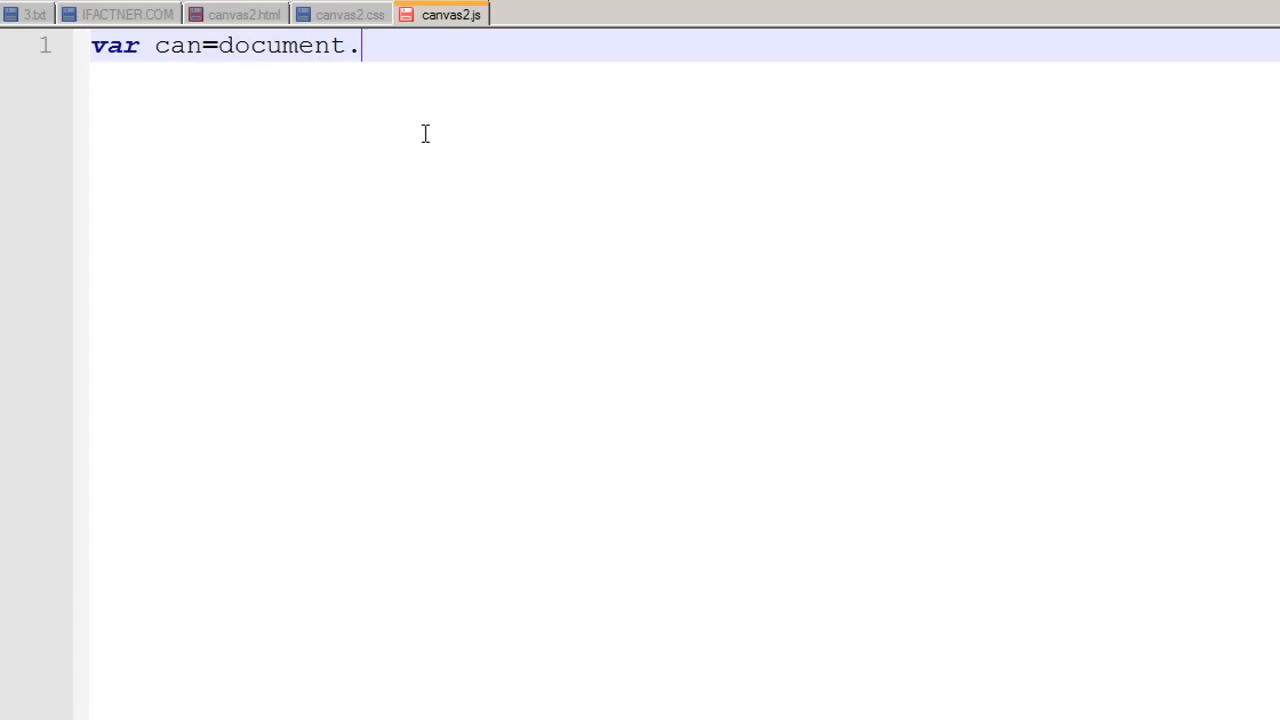
# Complete the line as can=document.getElementById("Newcanvas");.
pyautogui.write('get')
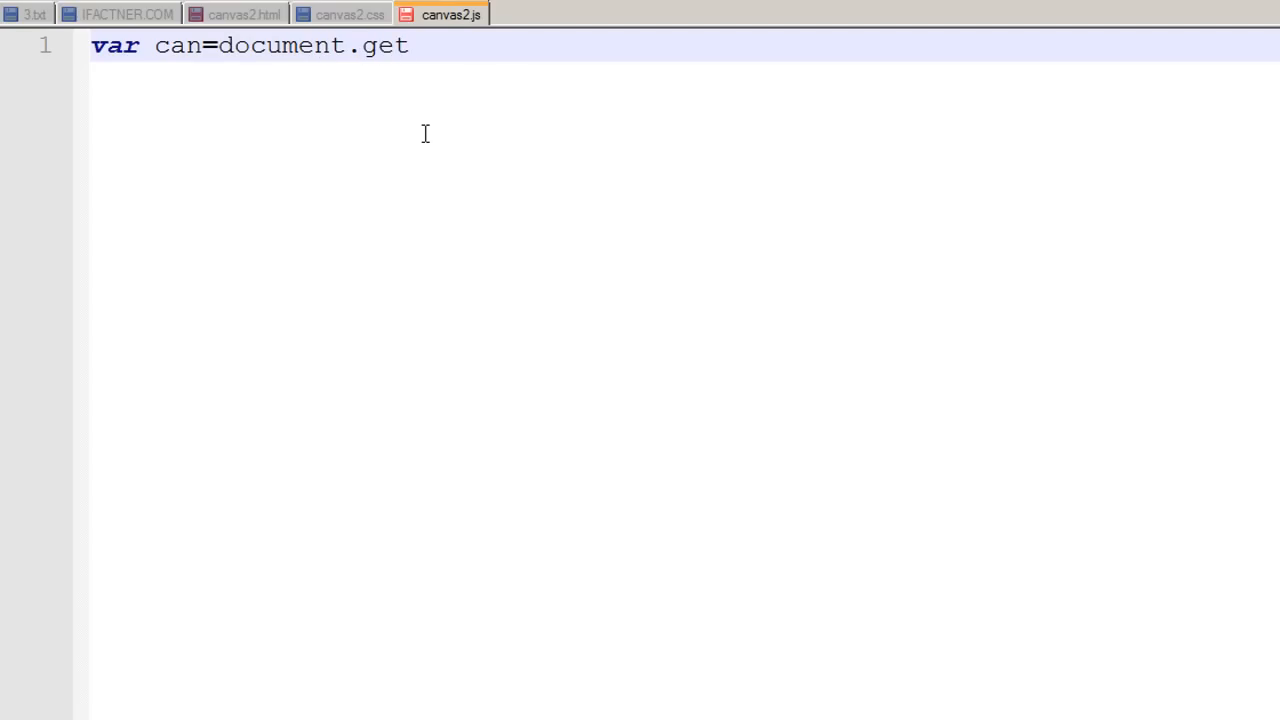
pyautogui.write('Element')
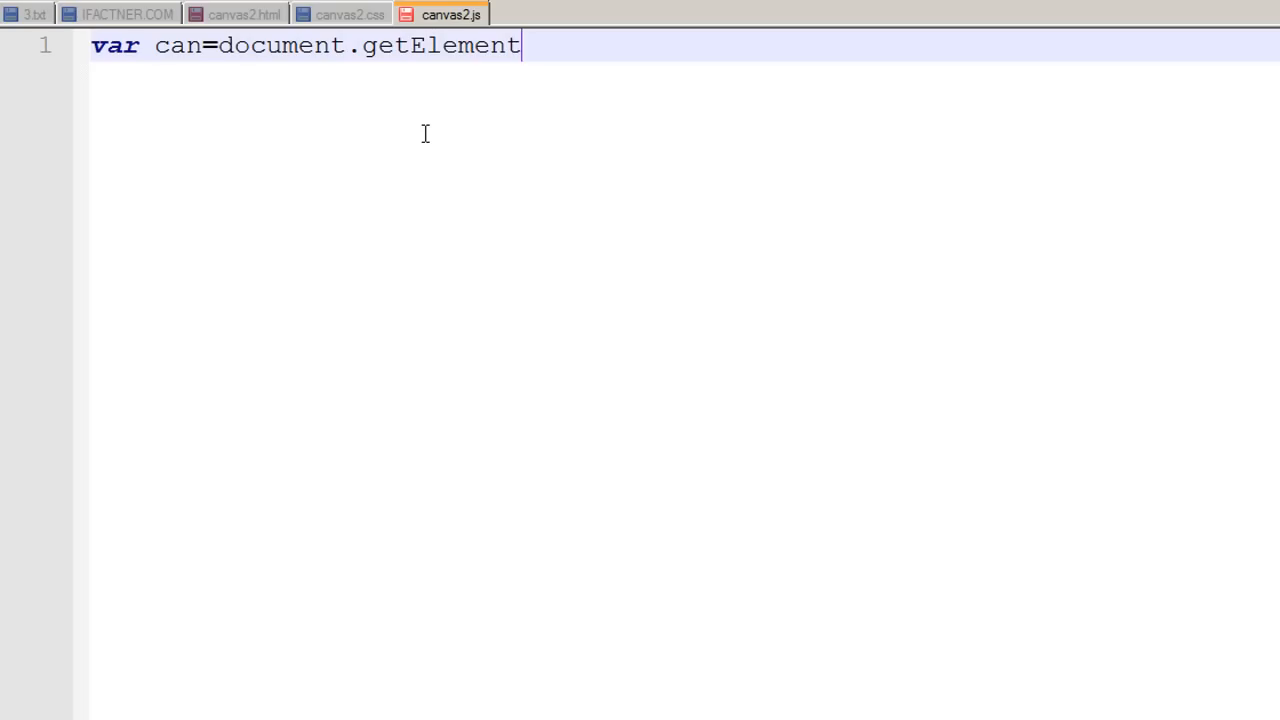
pyautogui.write('ById')
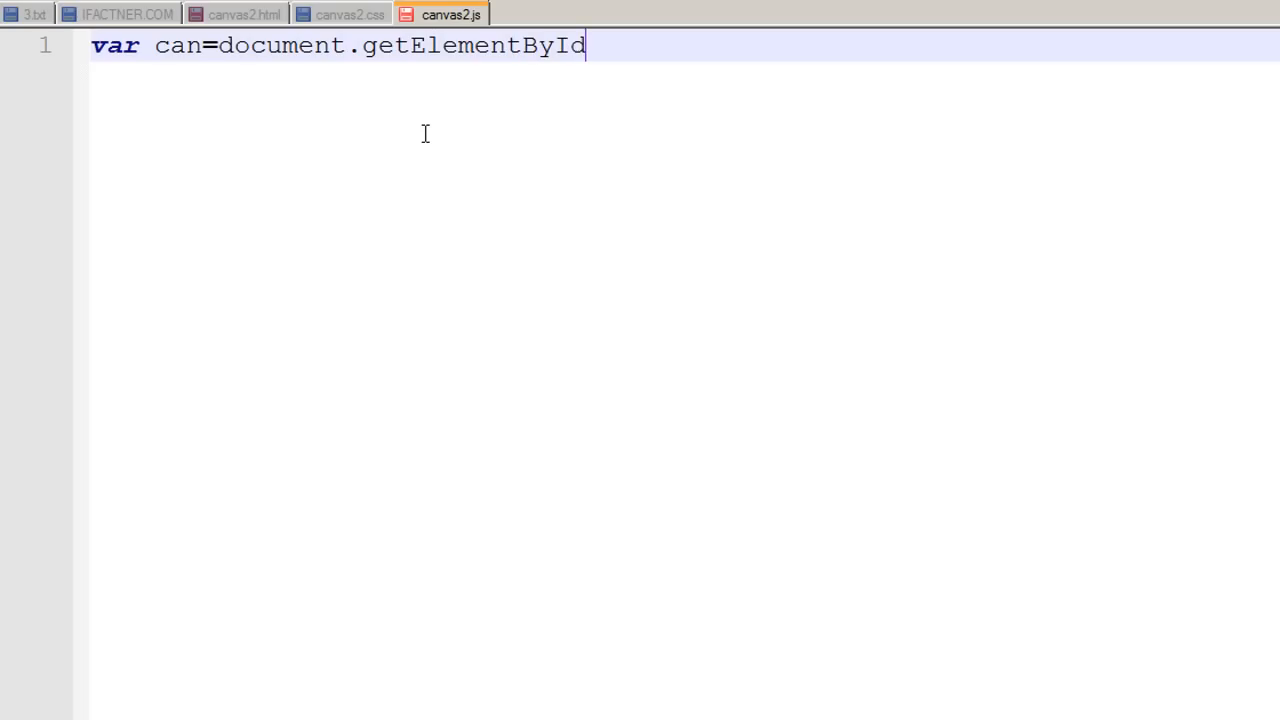
pyautogui.write('("')
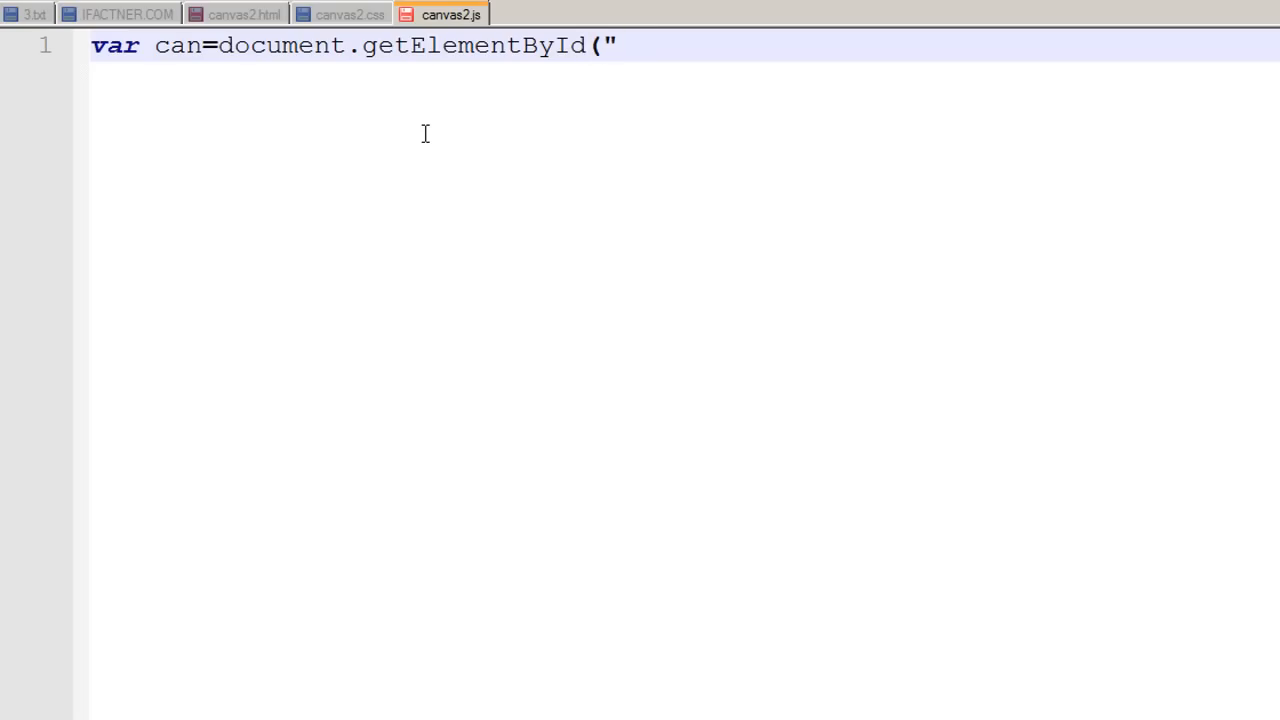
pyautogui.write('Newc')
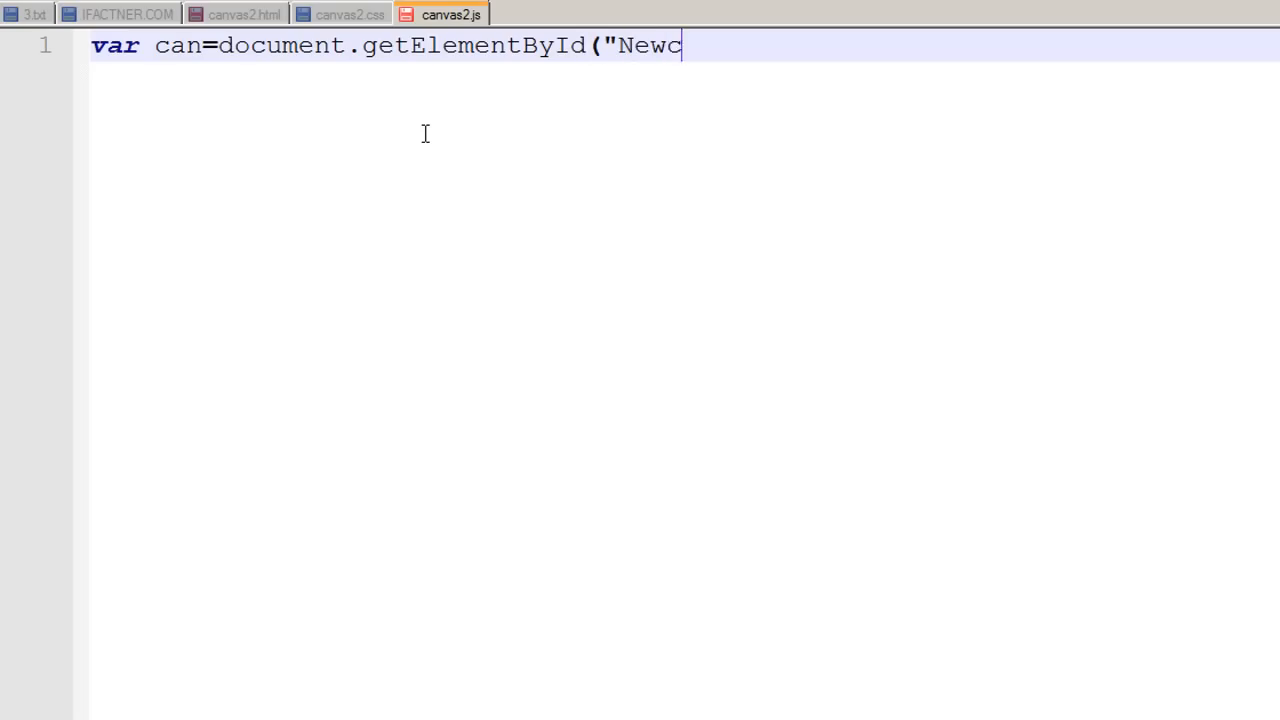
pyautogui.write('anvas"')
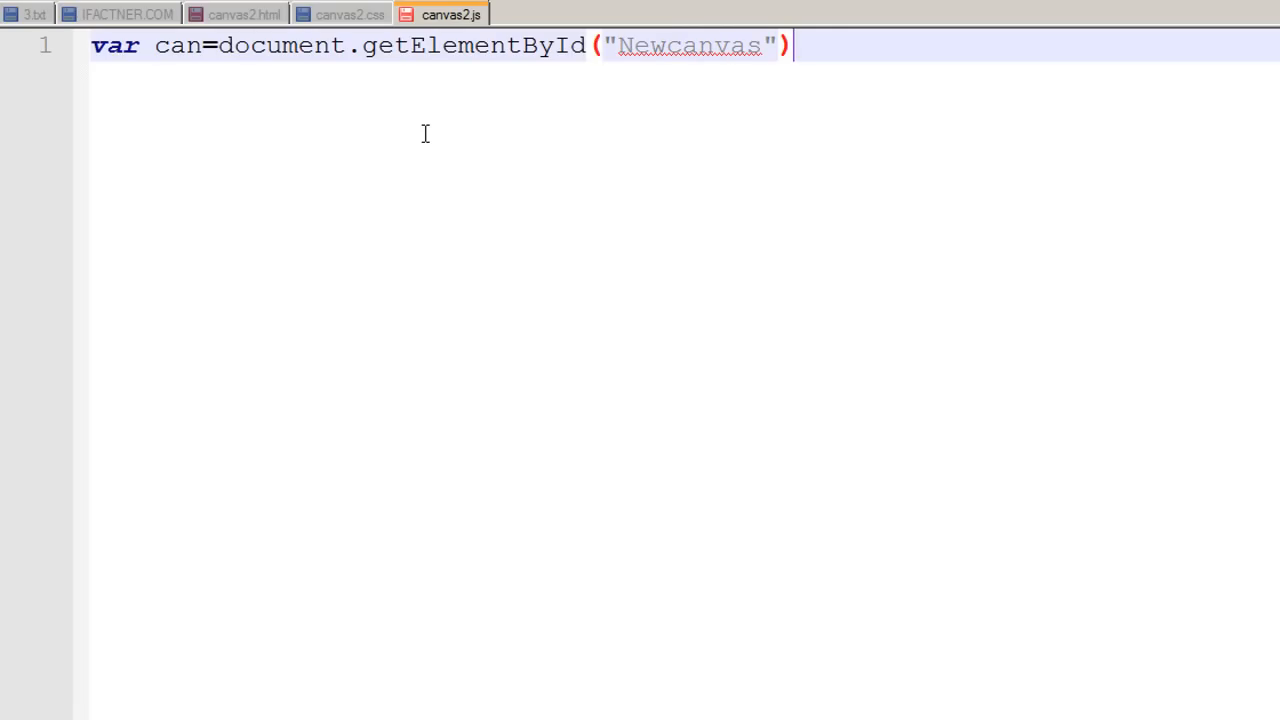
pyautogui.moveTo(376, 18)
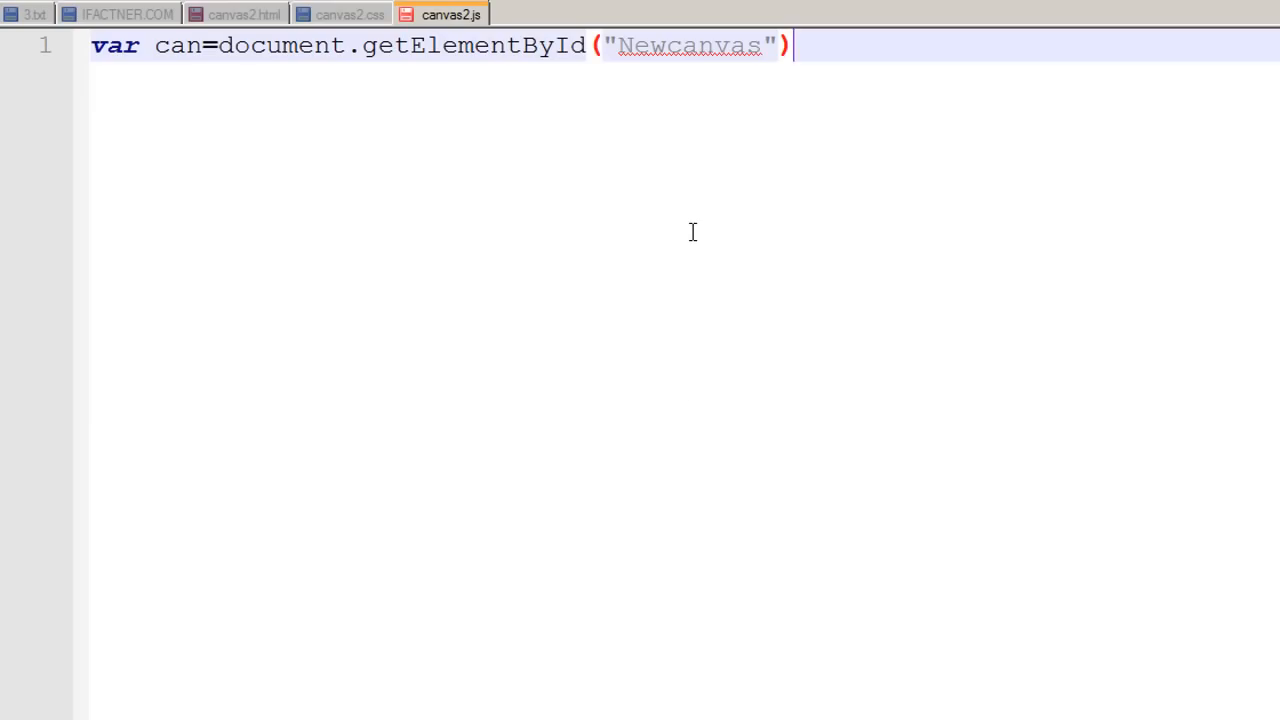
pyautogui.write(';')
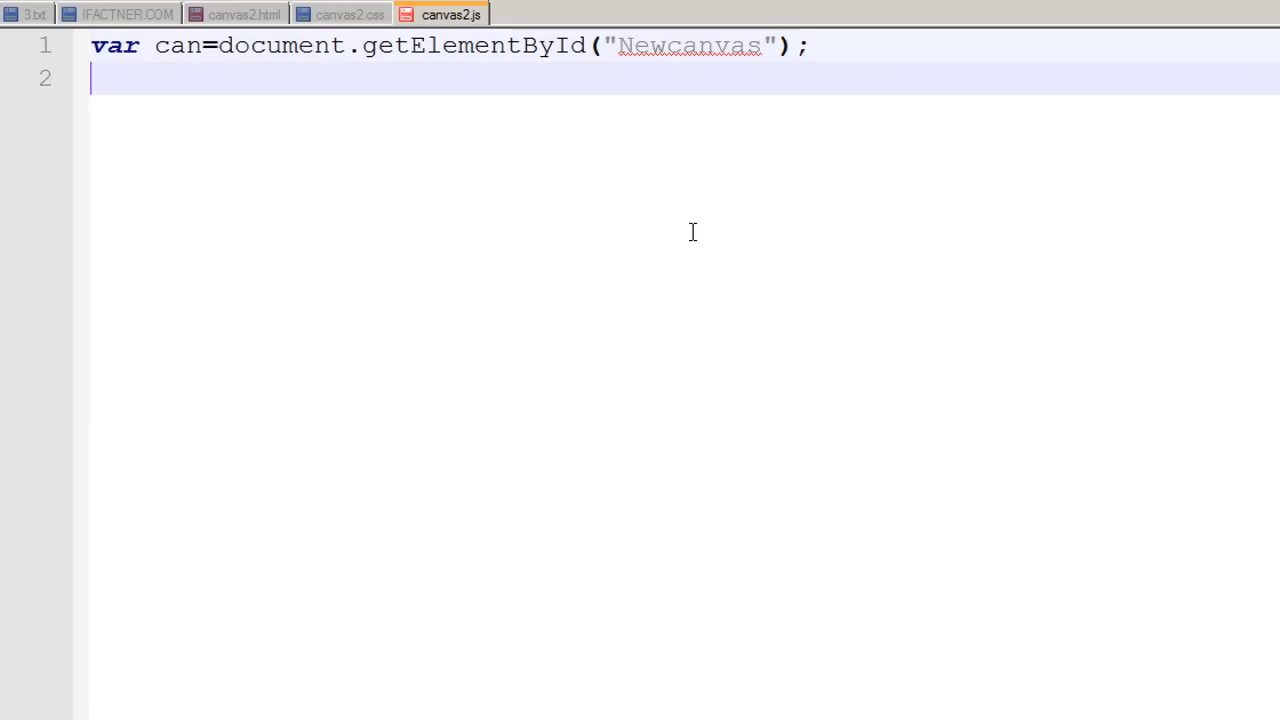
# Write the second line var Jctx=can.getContext("2d");.
pyautogui.write('var J')
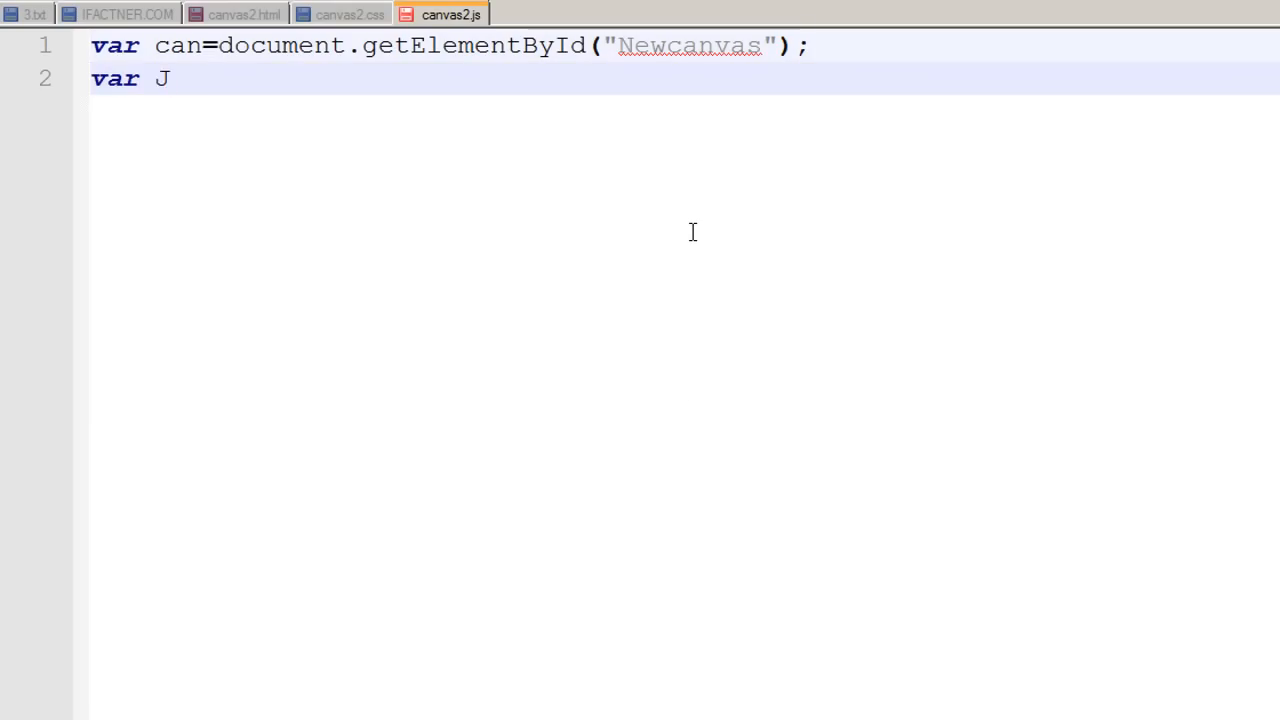
pyautogui.write('c')
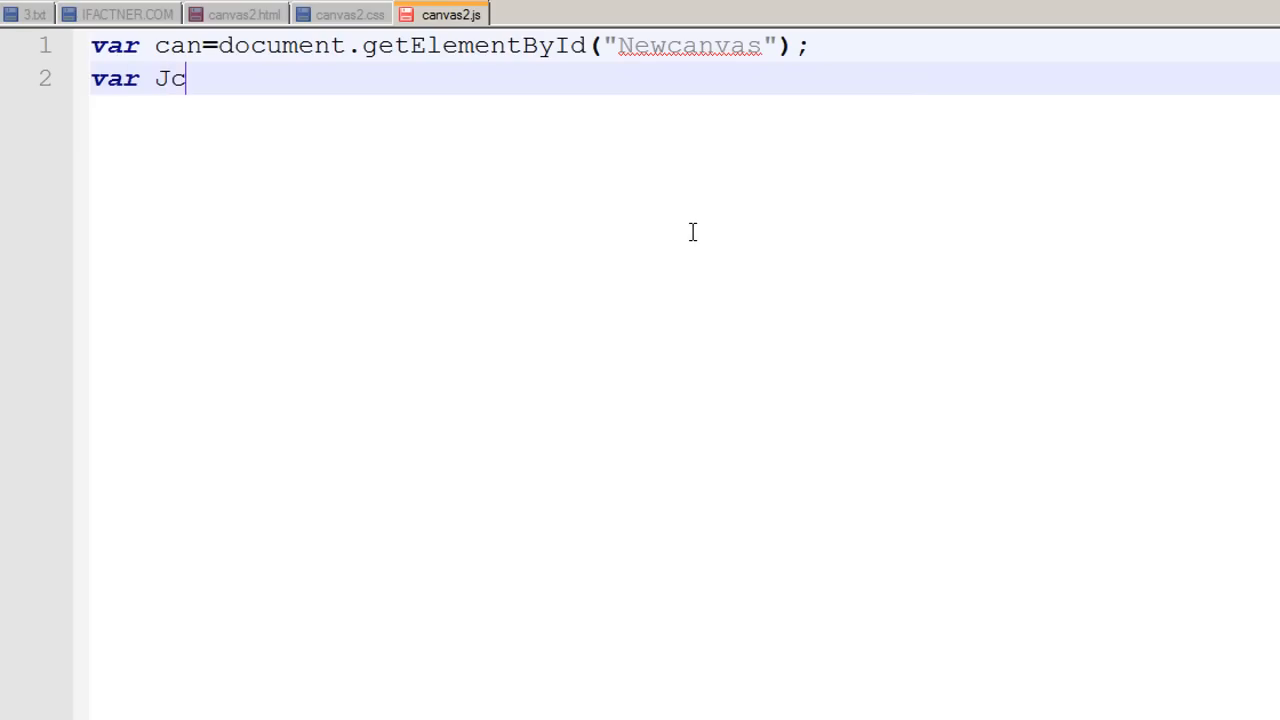
pyautogui.write('tx')
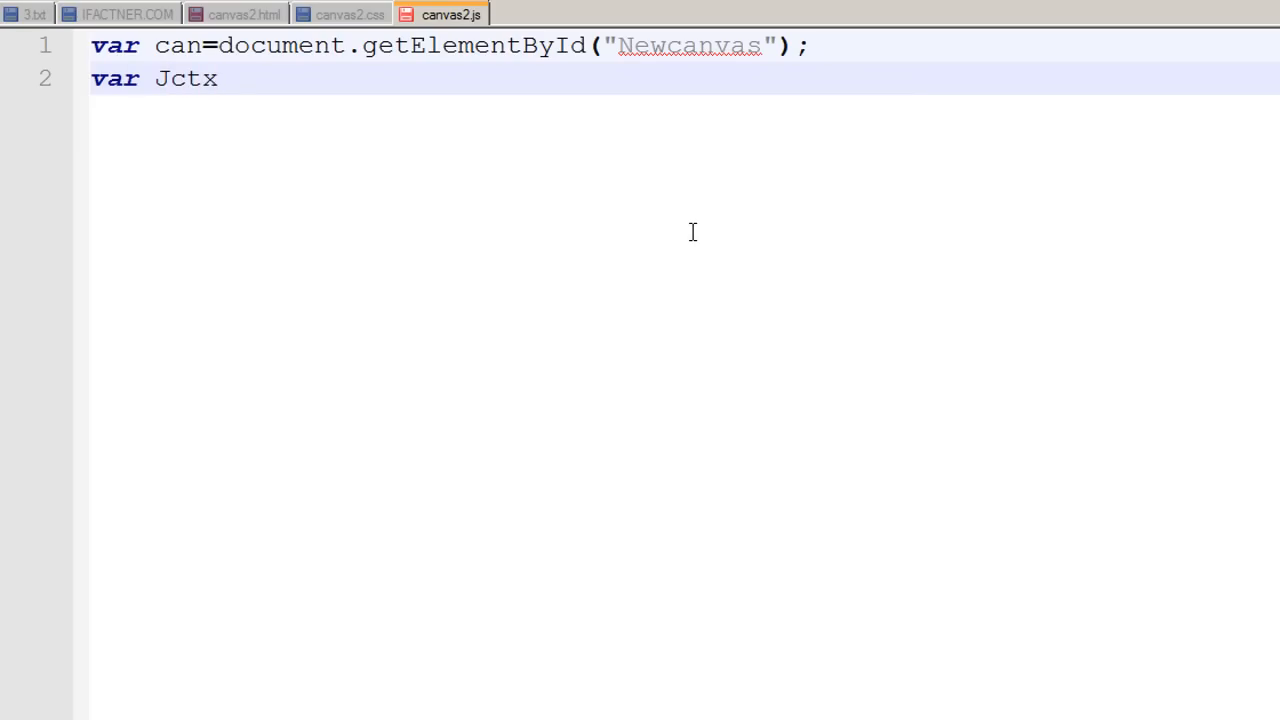
pyautogui.write('=')
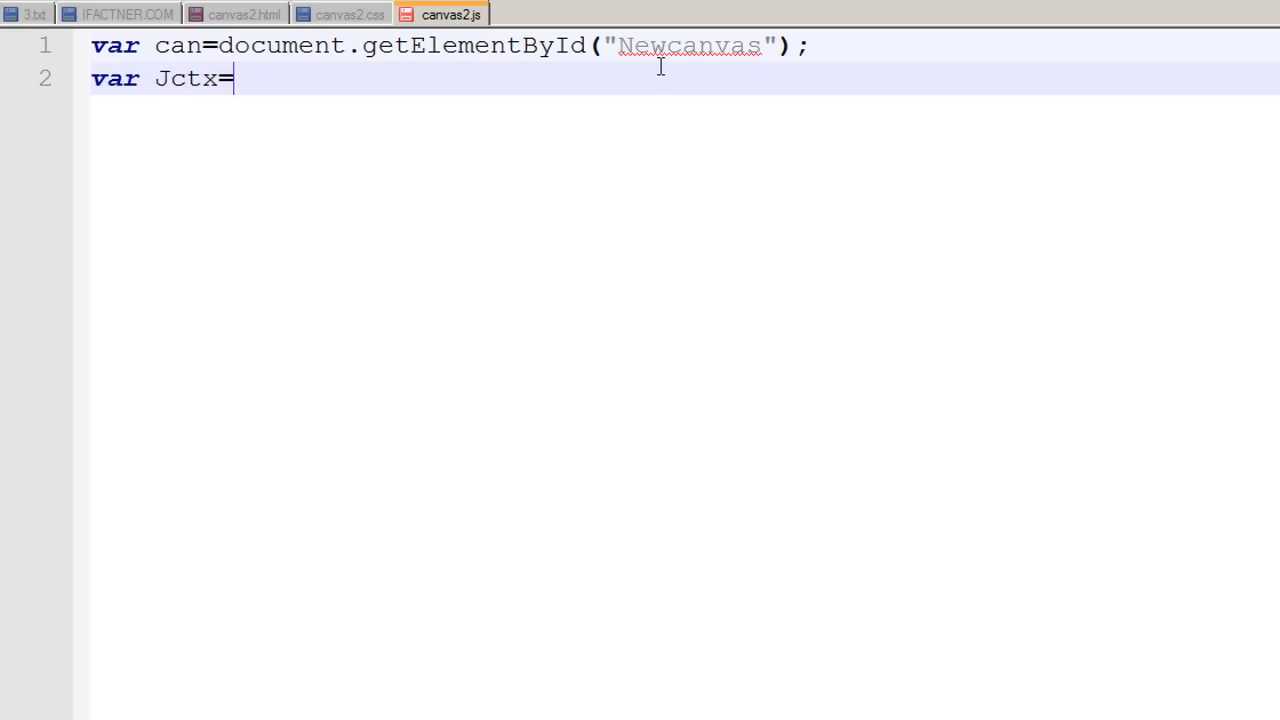
pyautogui.moveTo(636, 248)
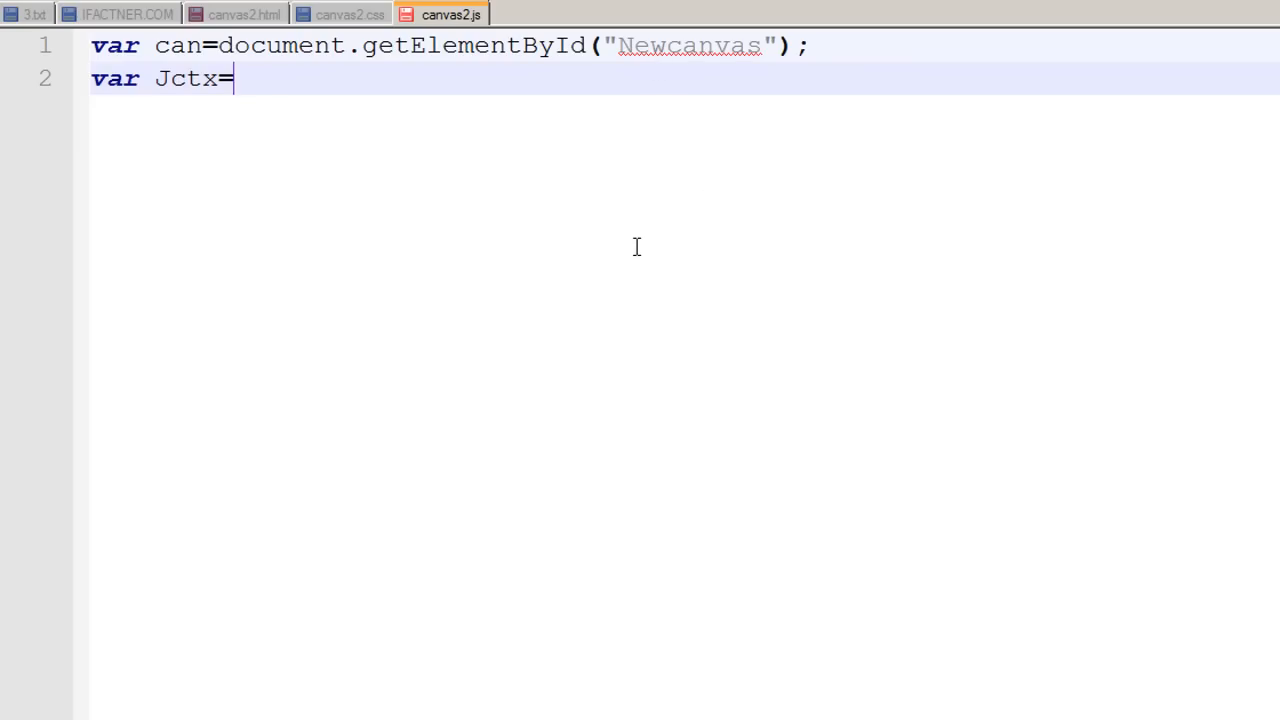
pyautogui.moveTo(620, 196)
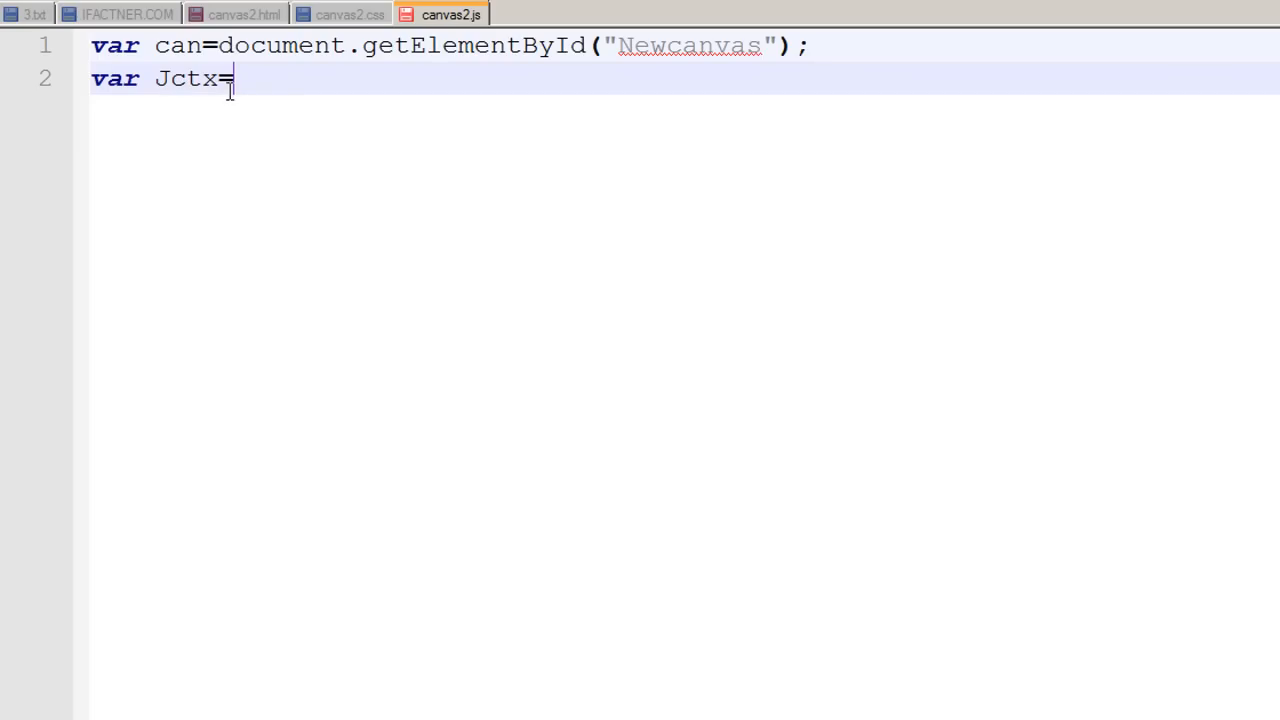
pyautogui.moveTo(310, 88)
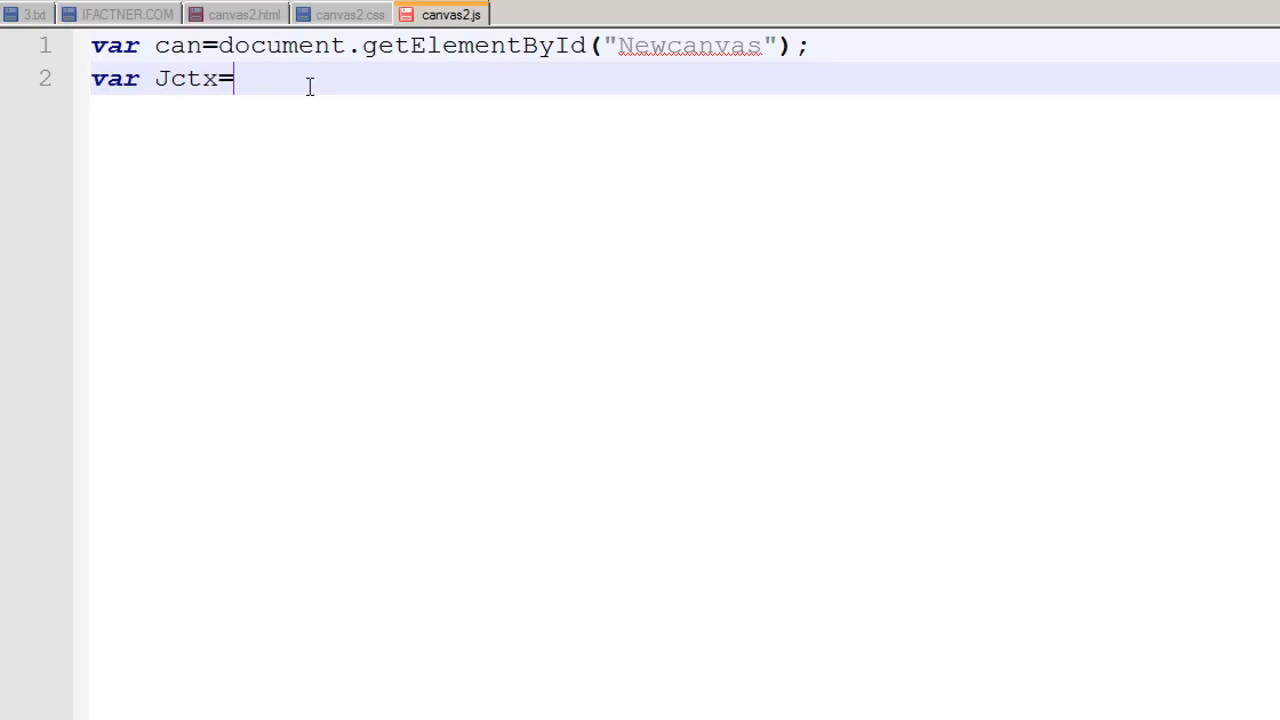
pyautogui.moveTo(332, 112)
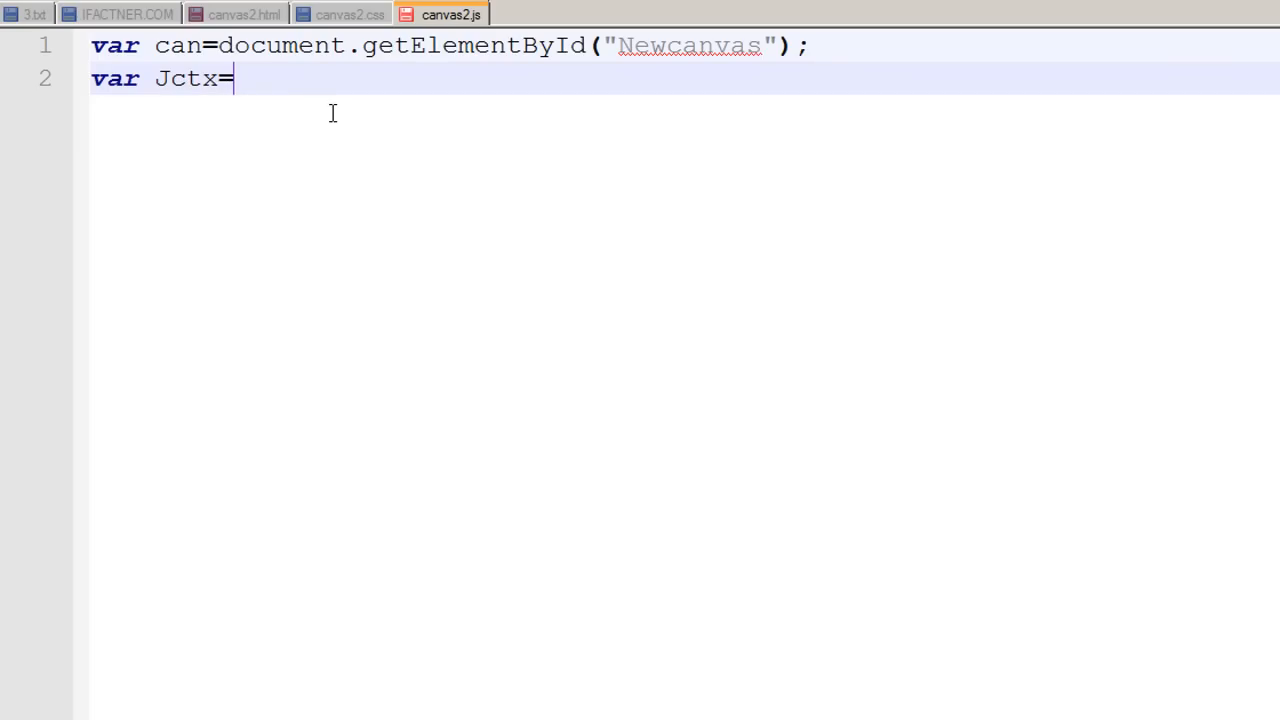
pyautogui.write('can')
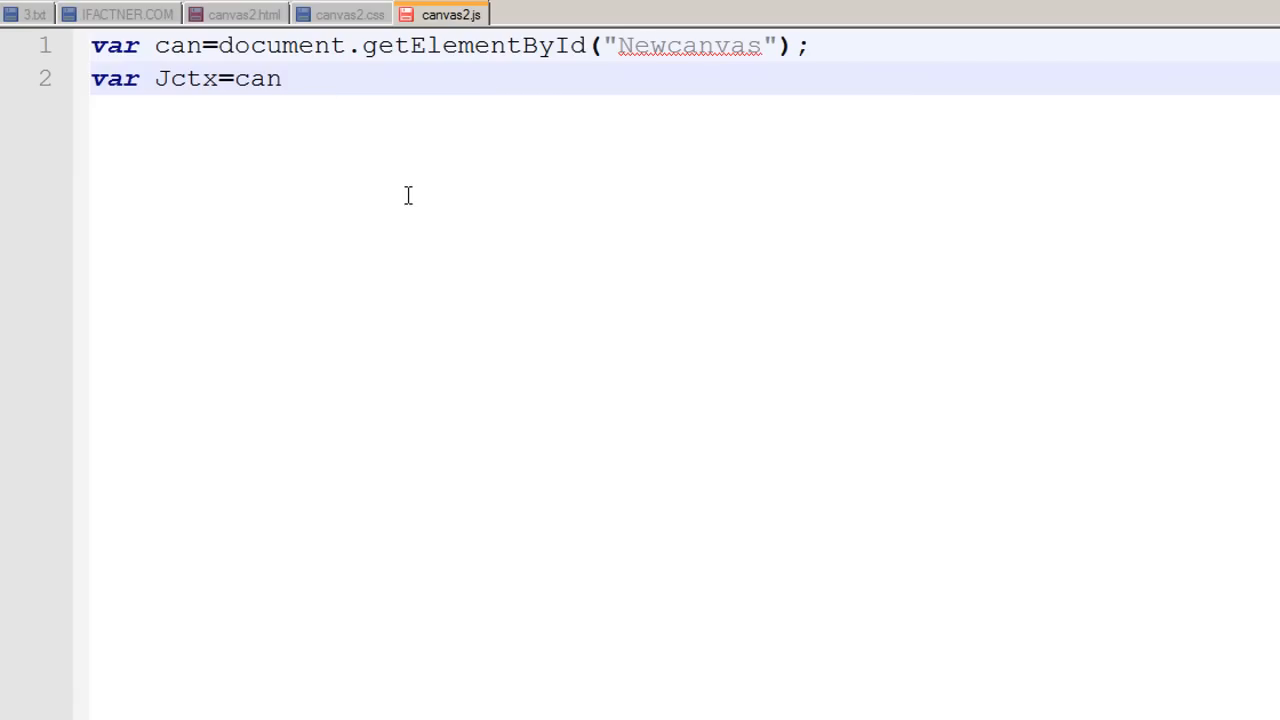
pyautogui.write('.get')
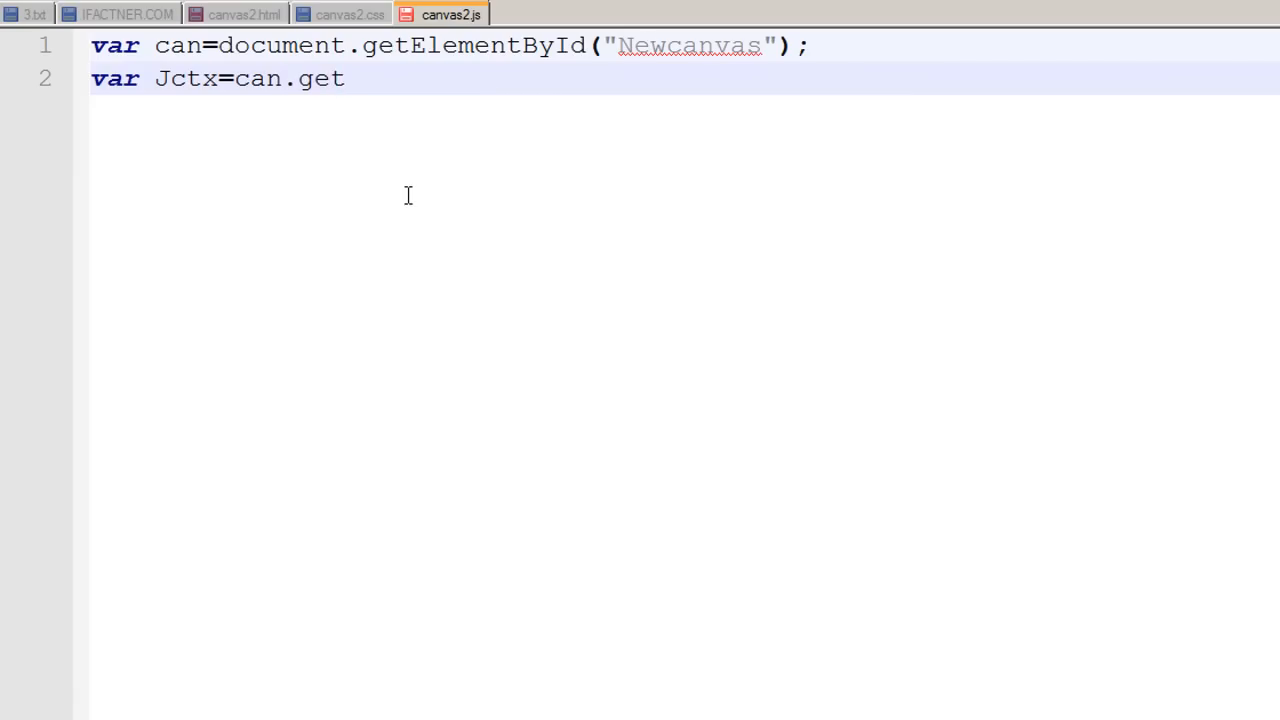
pyautogui.write('Conte')
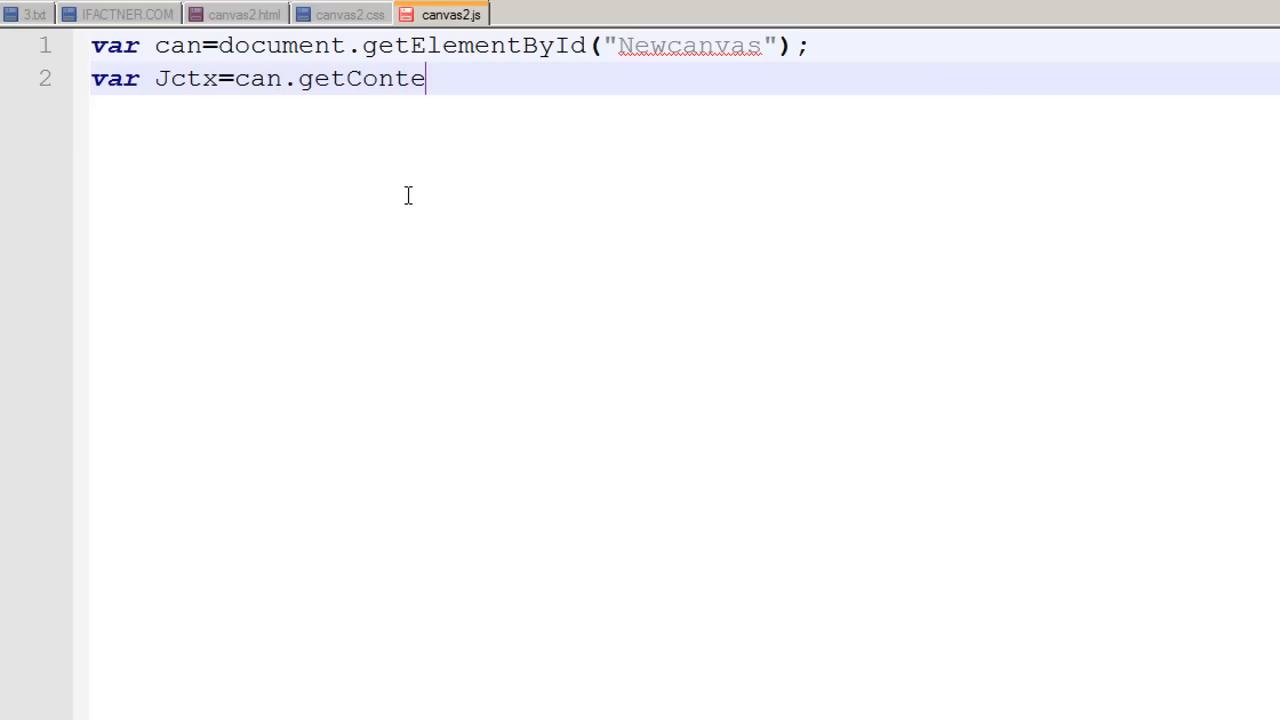
pyautogui.write('xt')
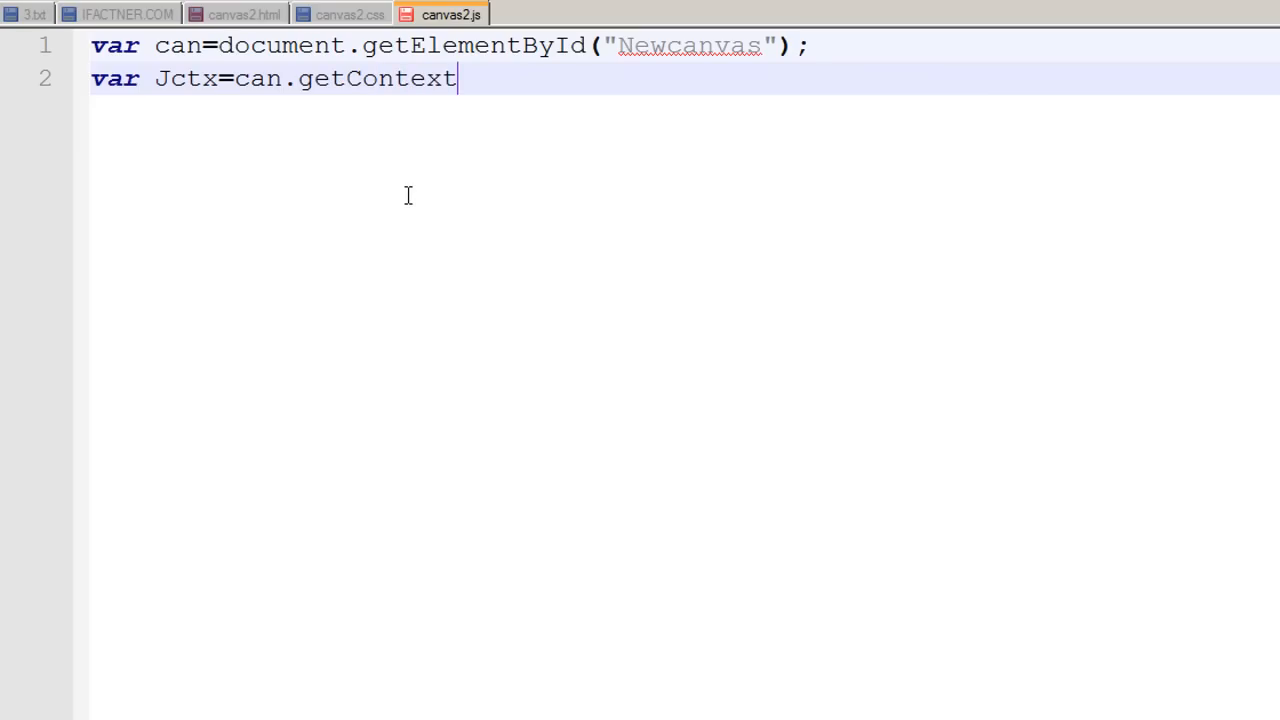
pyautogui.write('("')
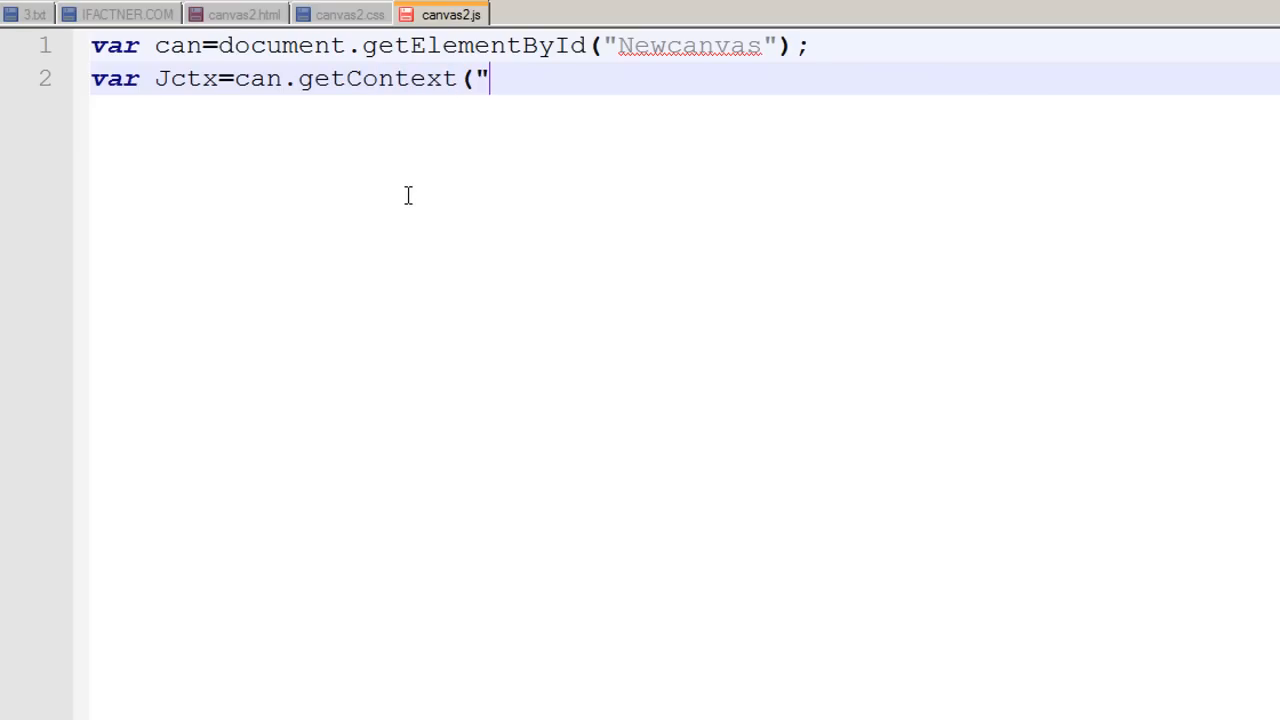
pyautogui.write('2d')
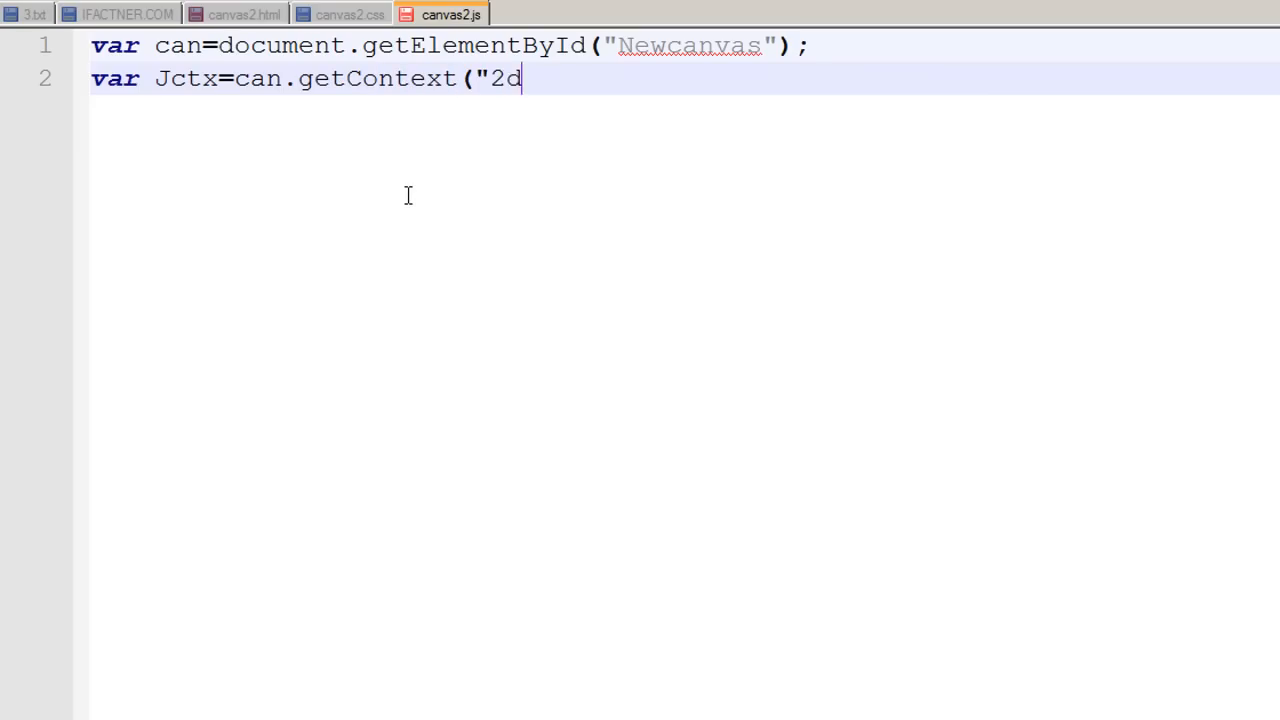
pyautogui.write('");')
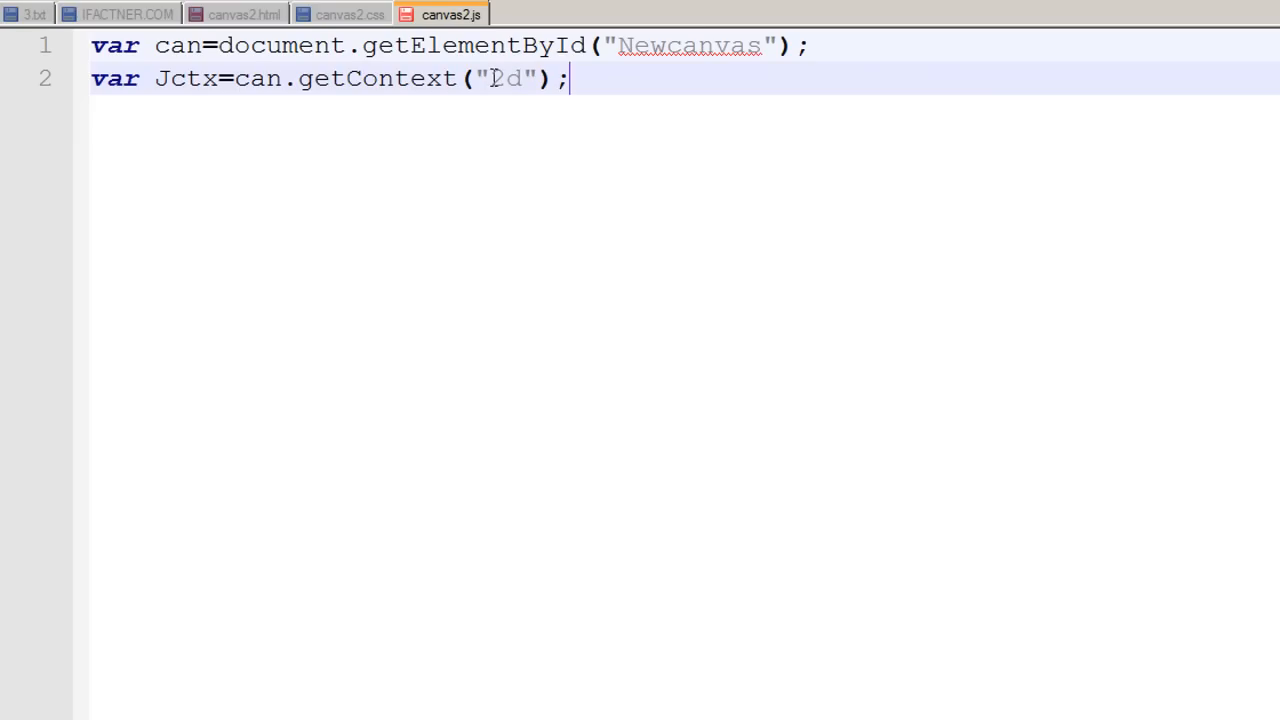
pyautogui.write('2')
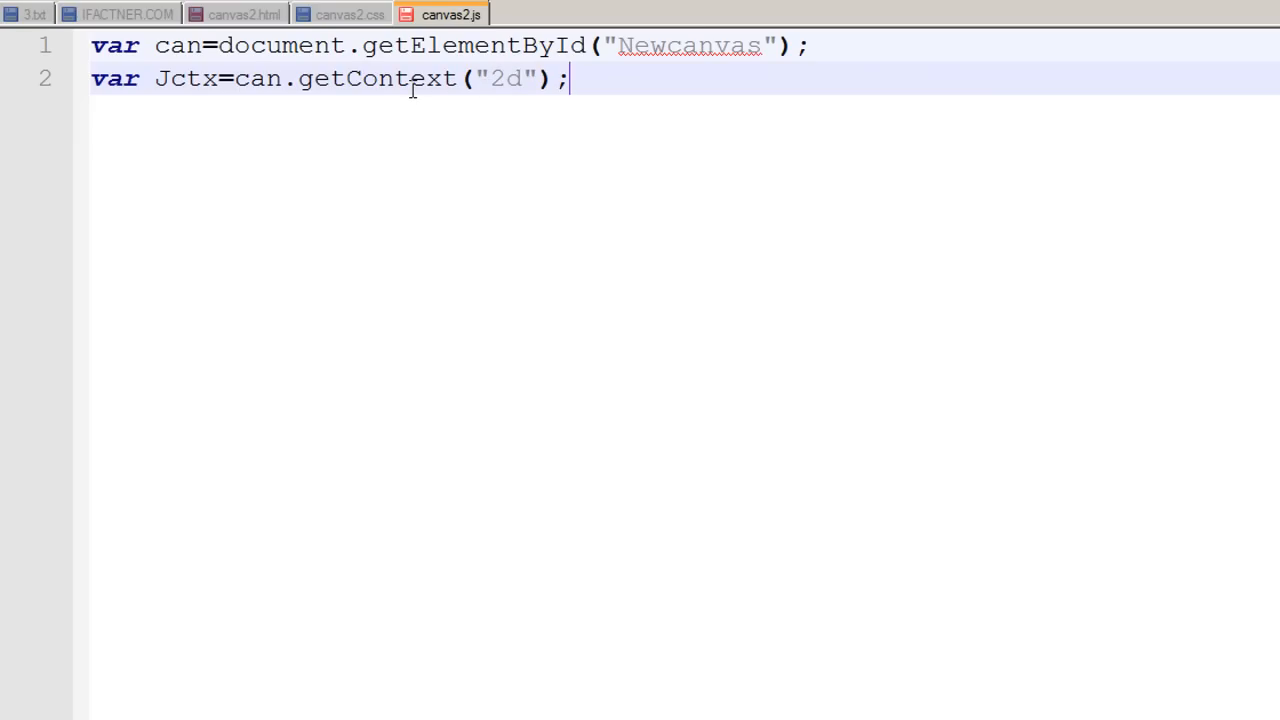
pyautogui.moveTo(520, 80)
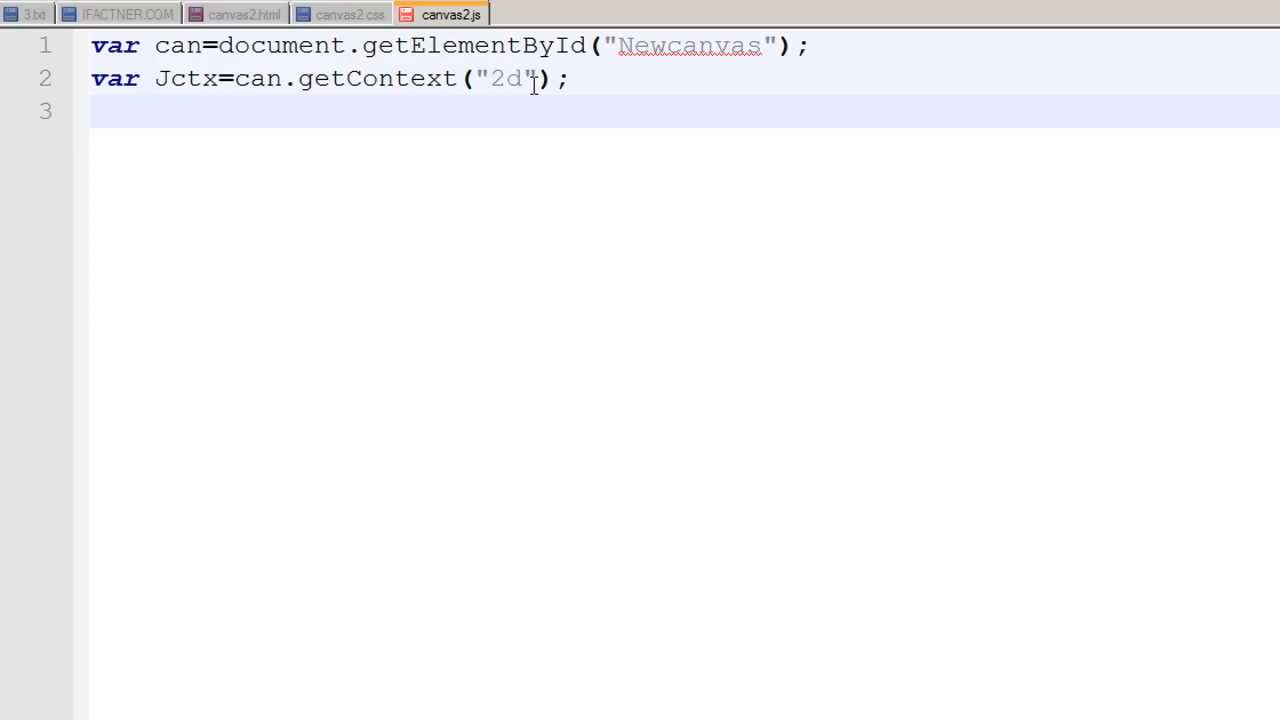
pyautogui.moveTo(444, 276)
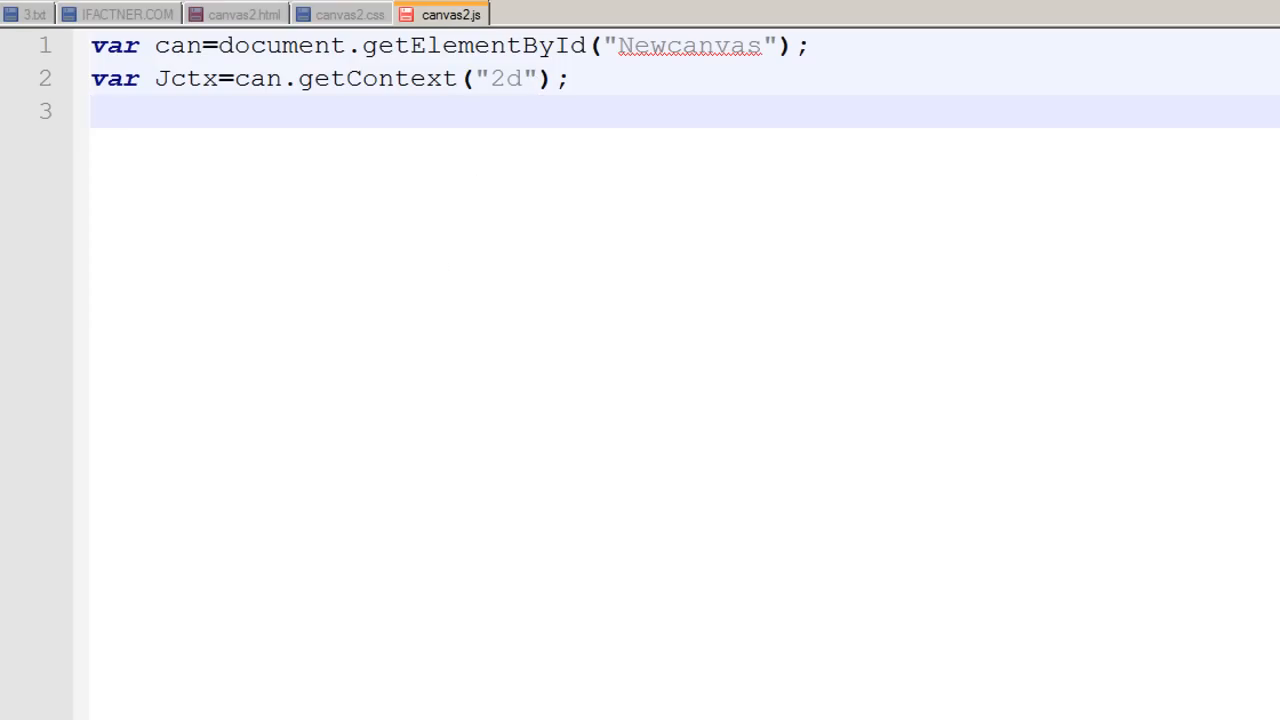
pyautogui.moveTo(318, 192)
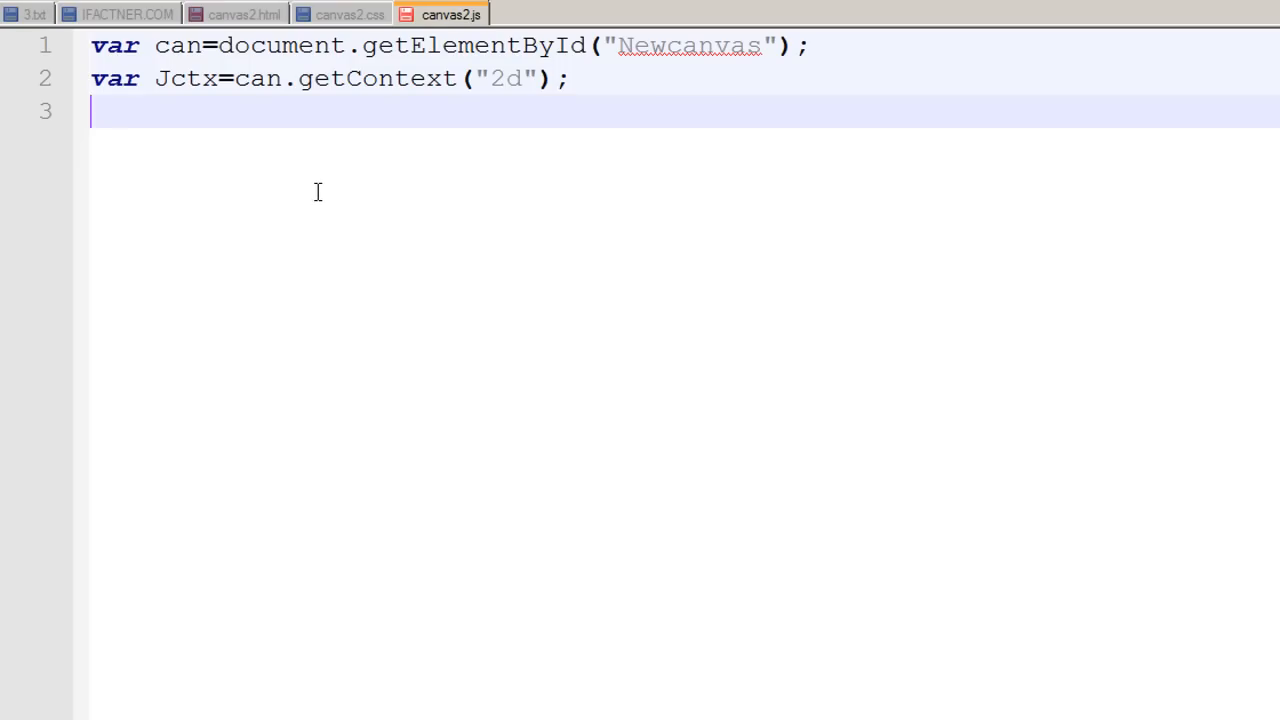
# Write the third line Jctx.moveTo(10,10);.
pyautogui.write('Jct')
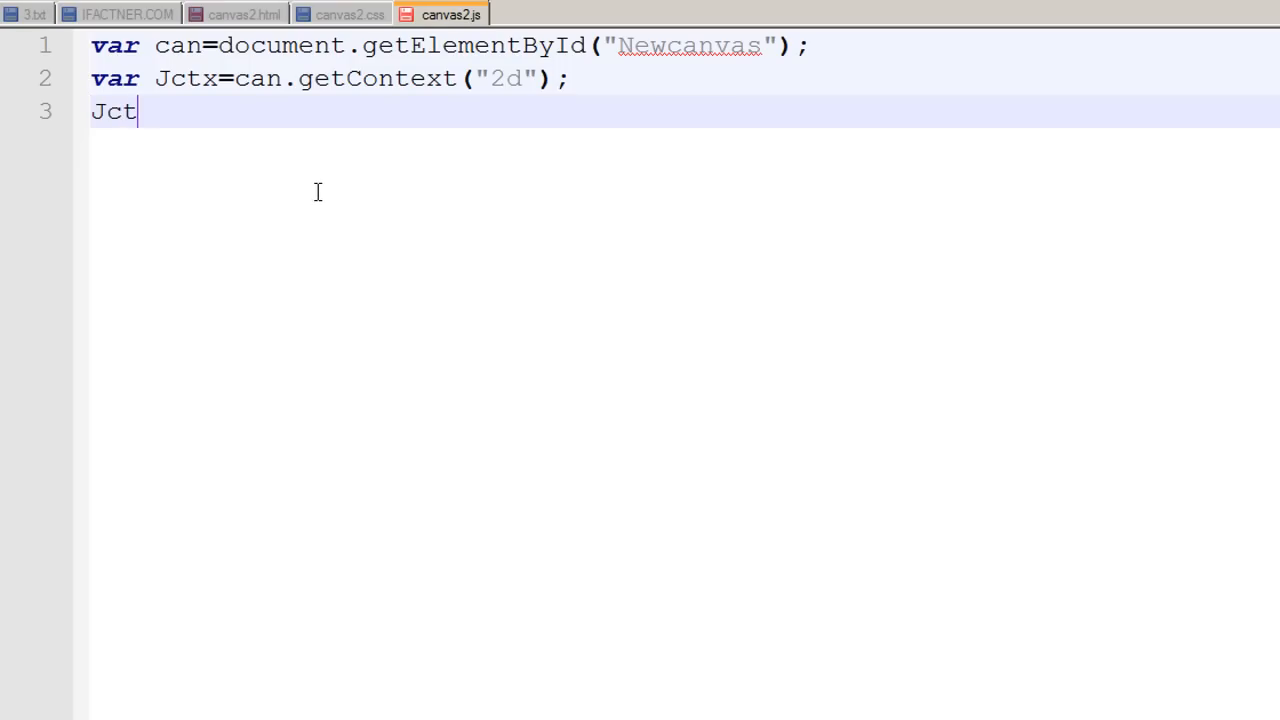
pyautogui.write('x.')
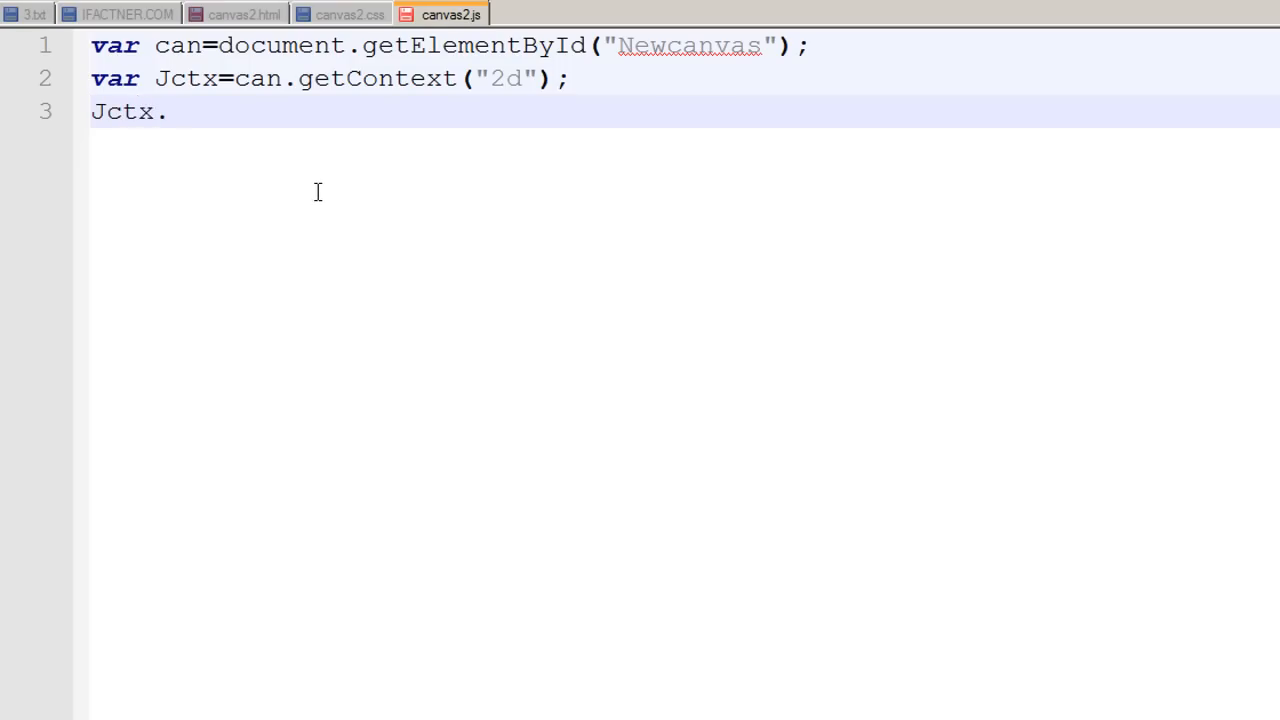
pyautogui.write('m')
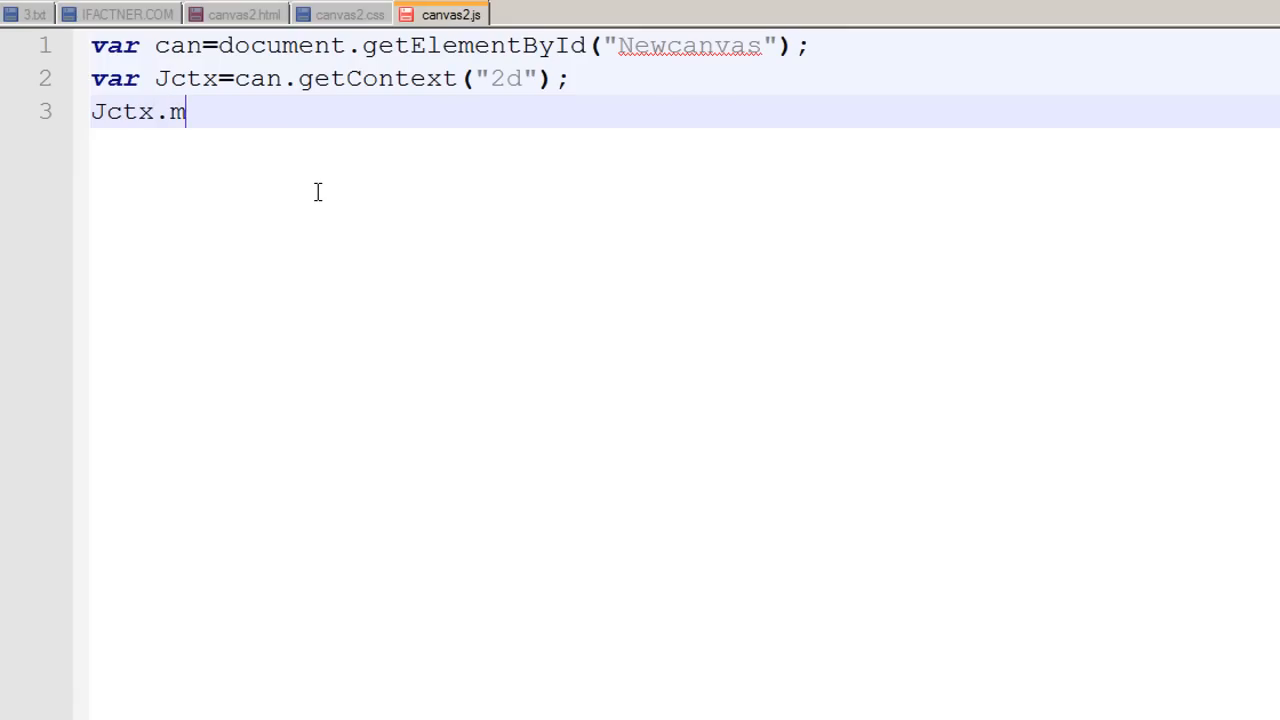
pyautogui.write('oveTo (')
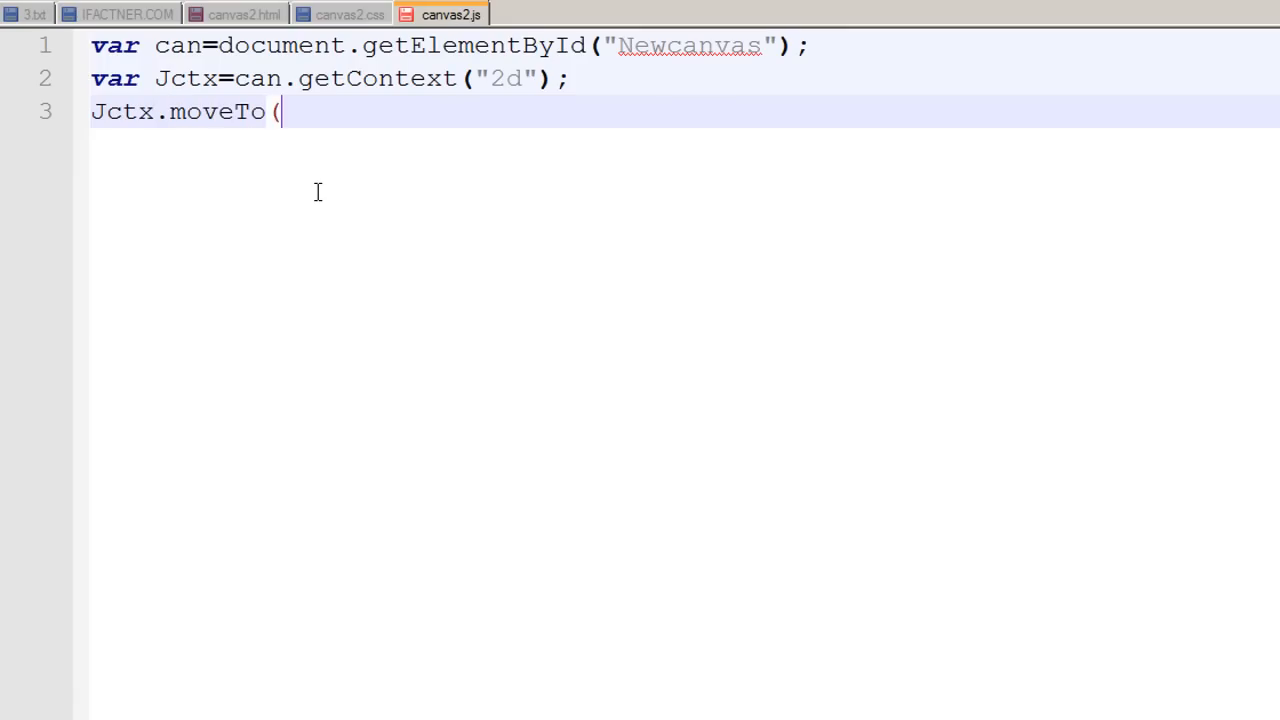
pyautogui.write('10,1')
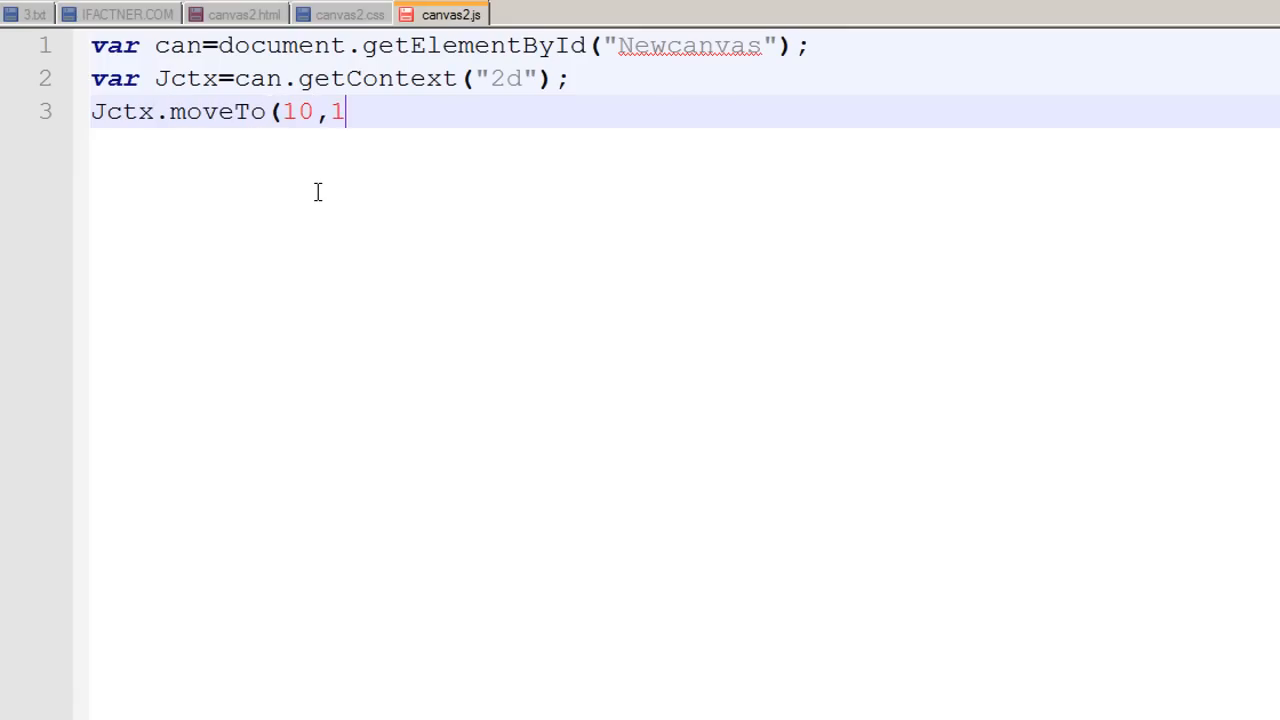
pyautogui.write('0);')
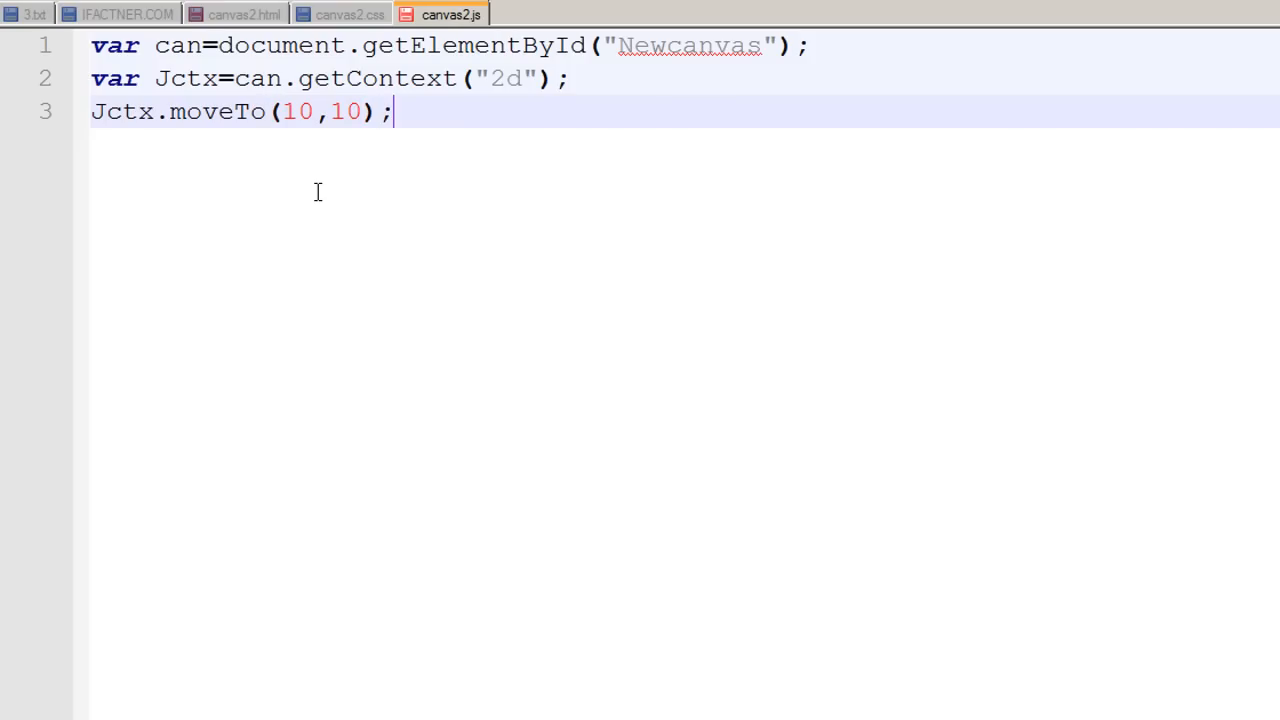
# Append the comment //x-axis, y-axis and highlight the word x-axis.
pyautogui.write('//')
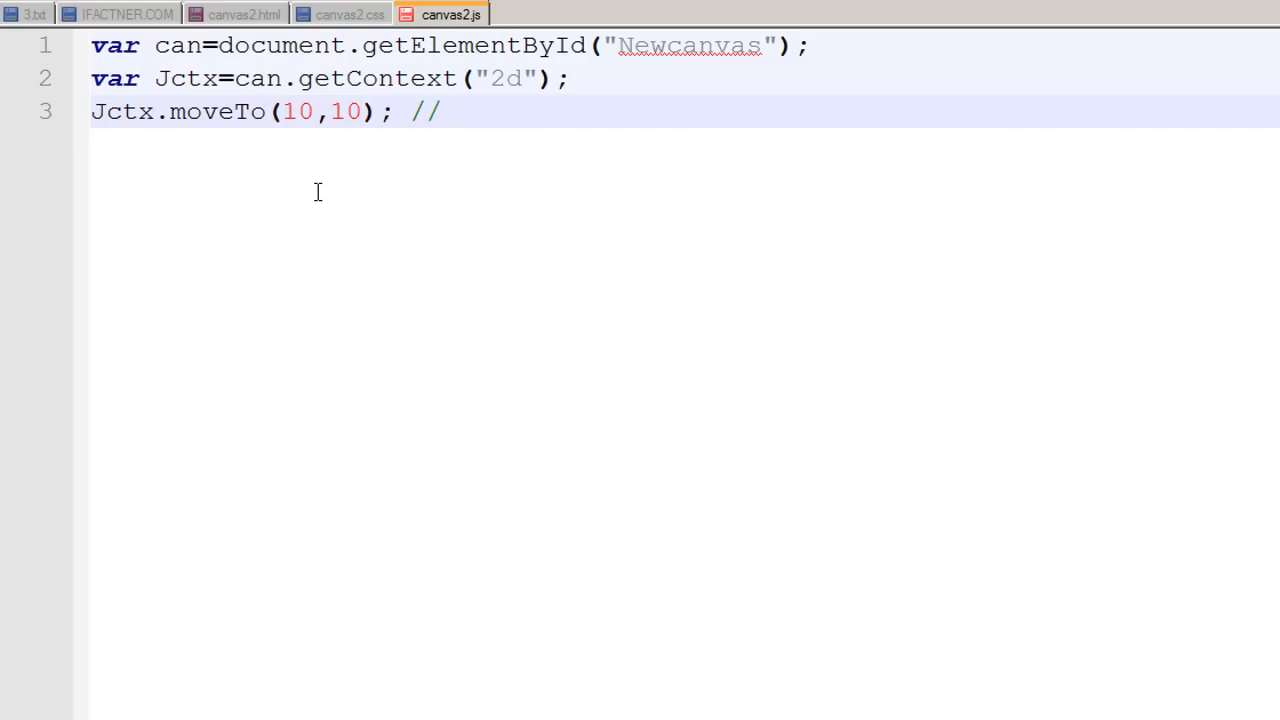
pyautogui.write('x-a')
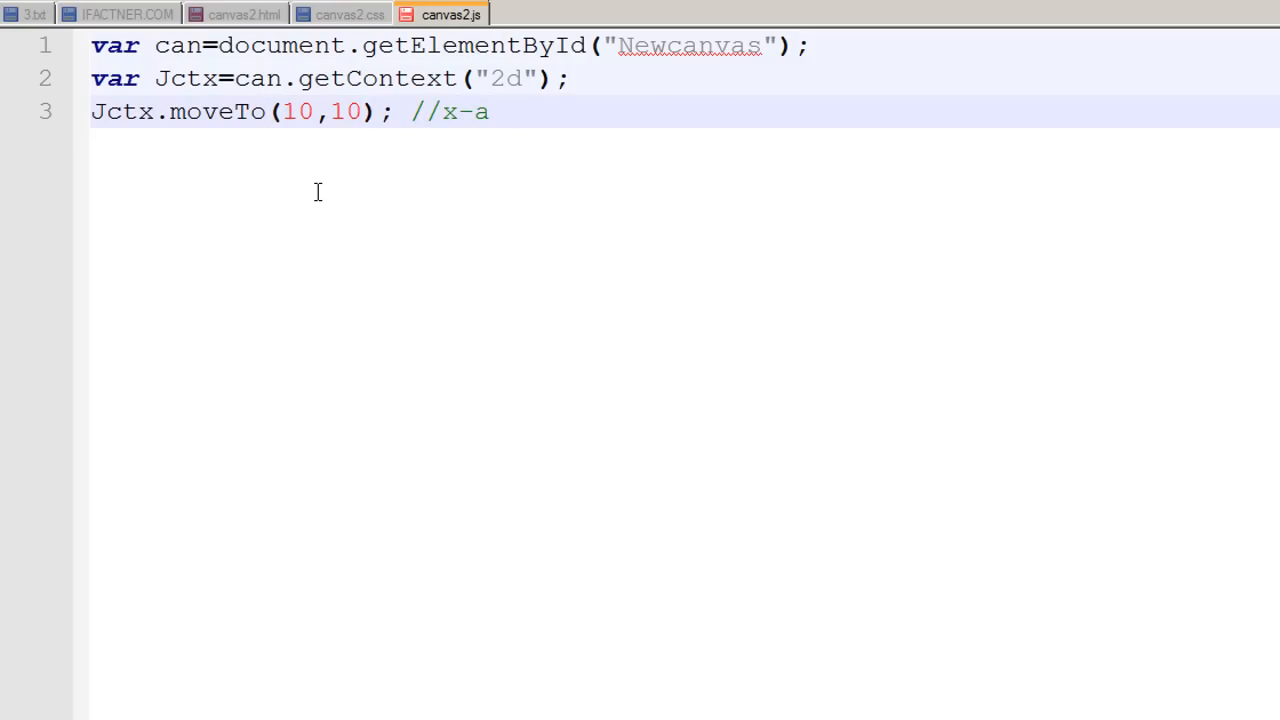
pyautogui.write('xis,')
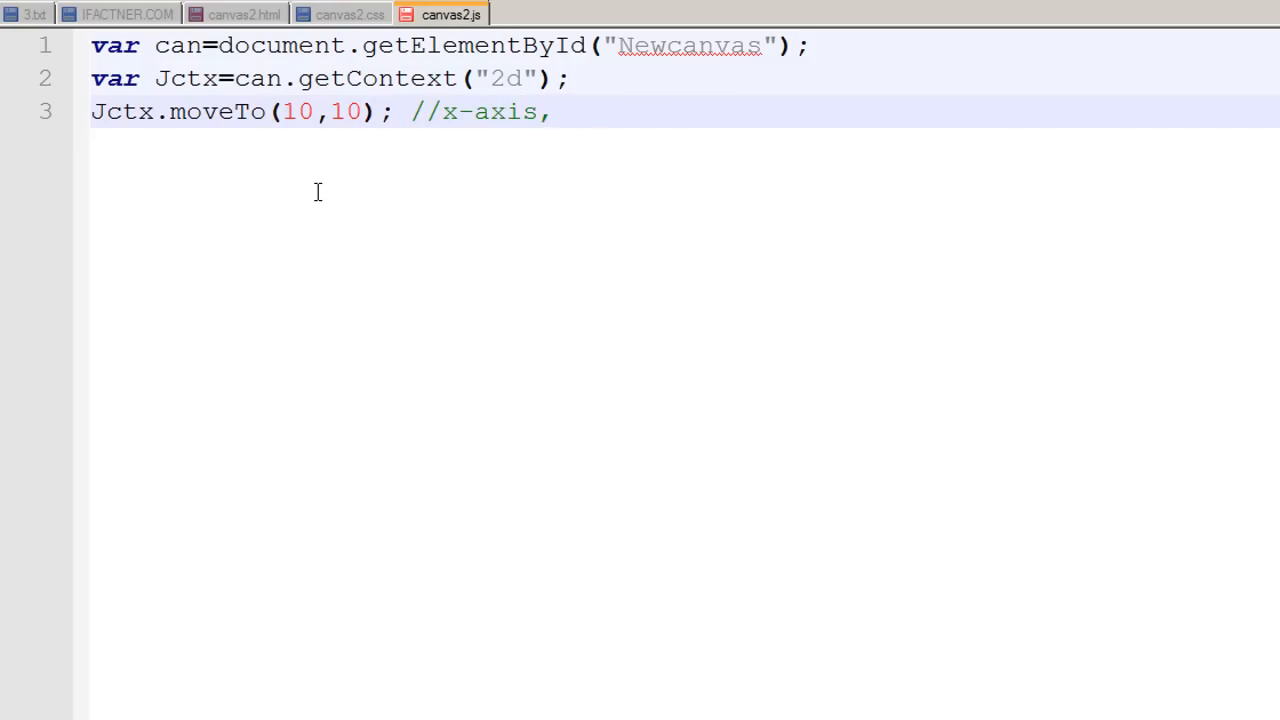
pyautogui.write('y-axi')
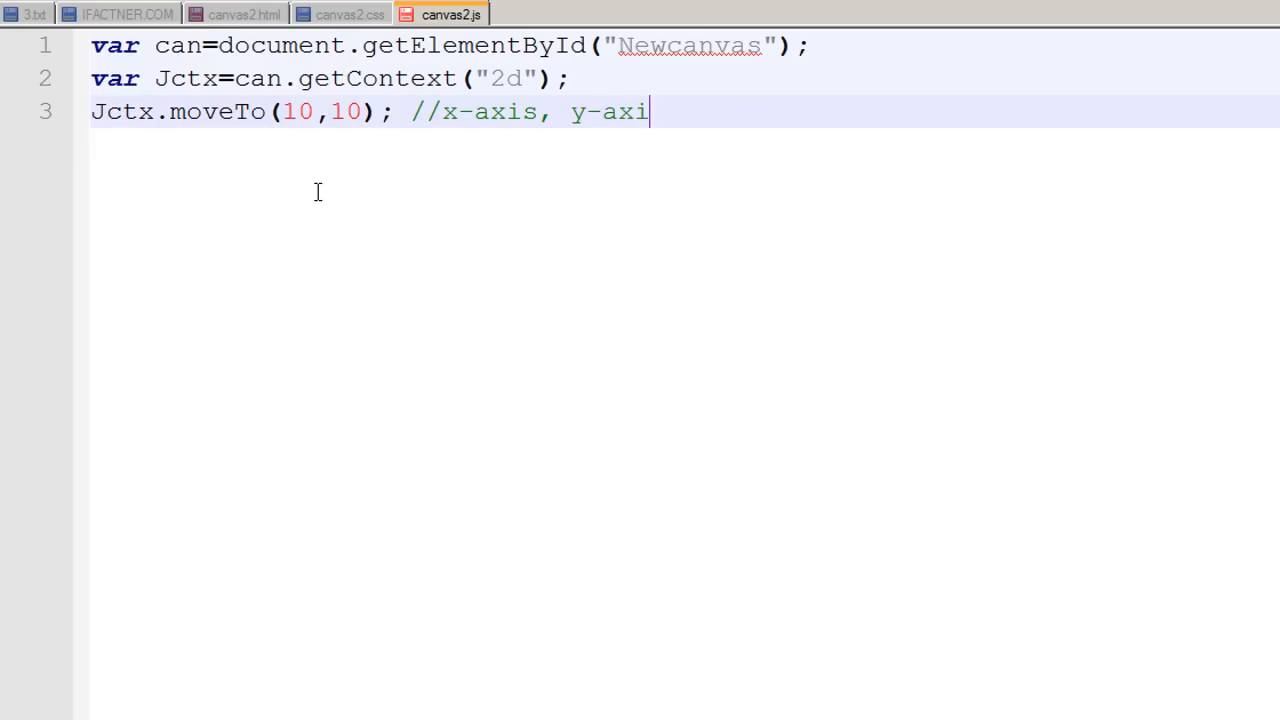
pyautogui.write('s')
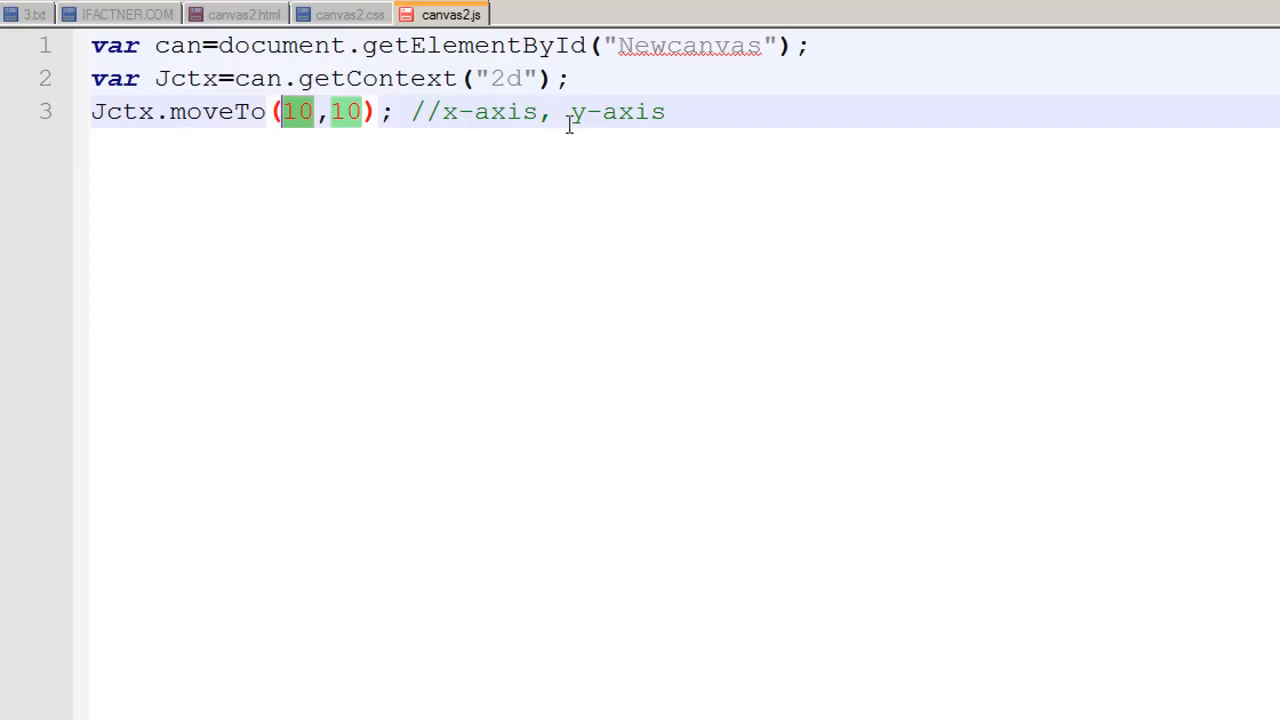
pyautogui.doubleClick(488, 112)
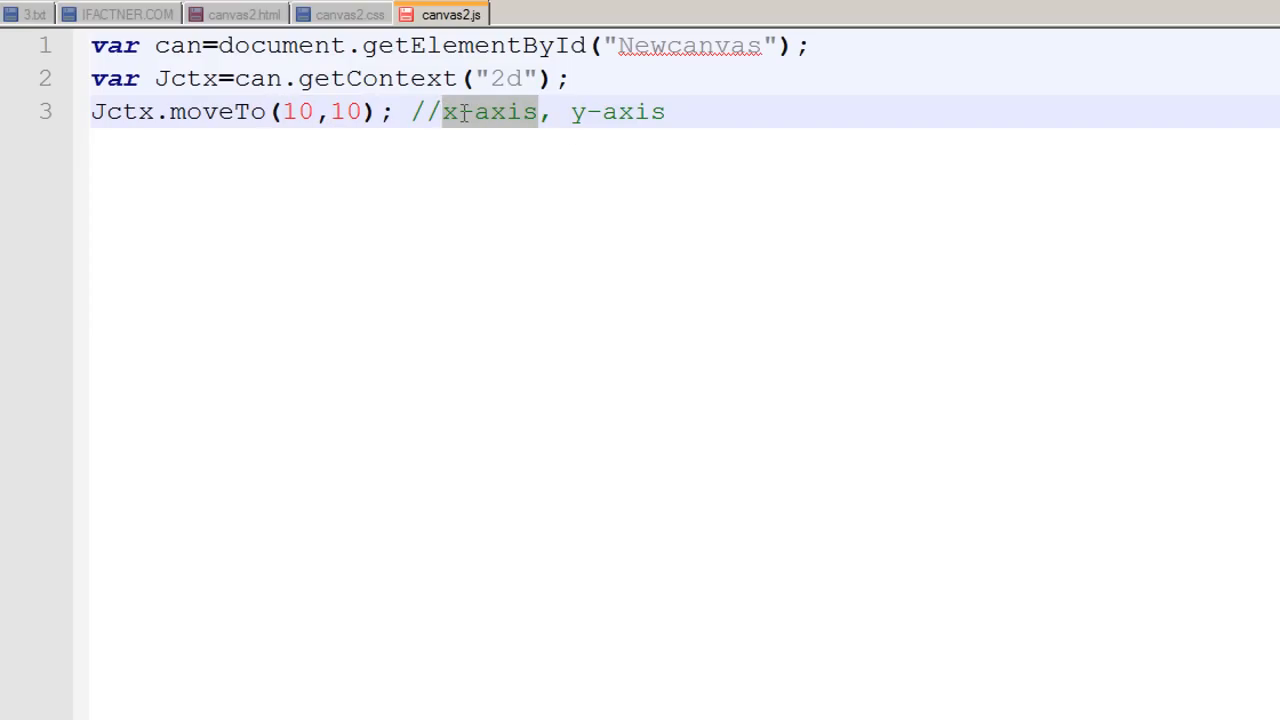
pyautogui.moveTo(338, 112)
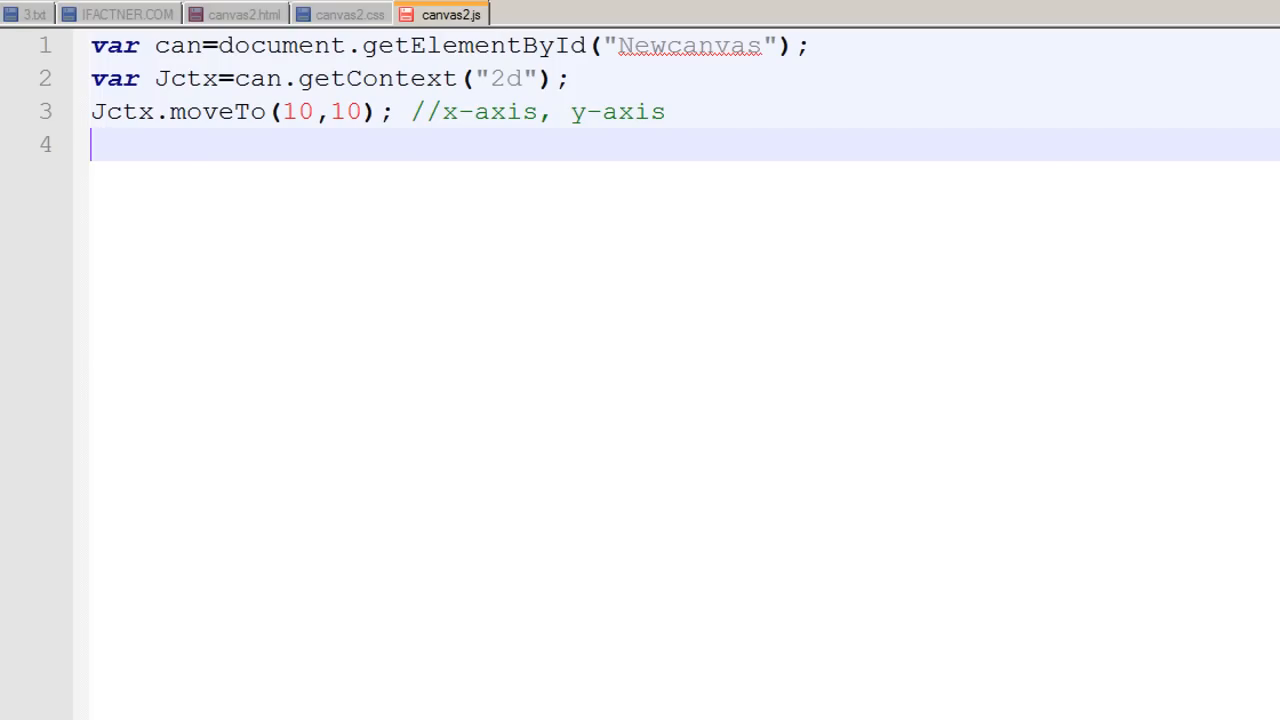
# Start the fourth line with Jctx.lineTo(, fixing the mistyped Li.
pyautogui.write('Jct')
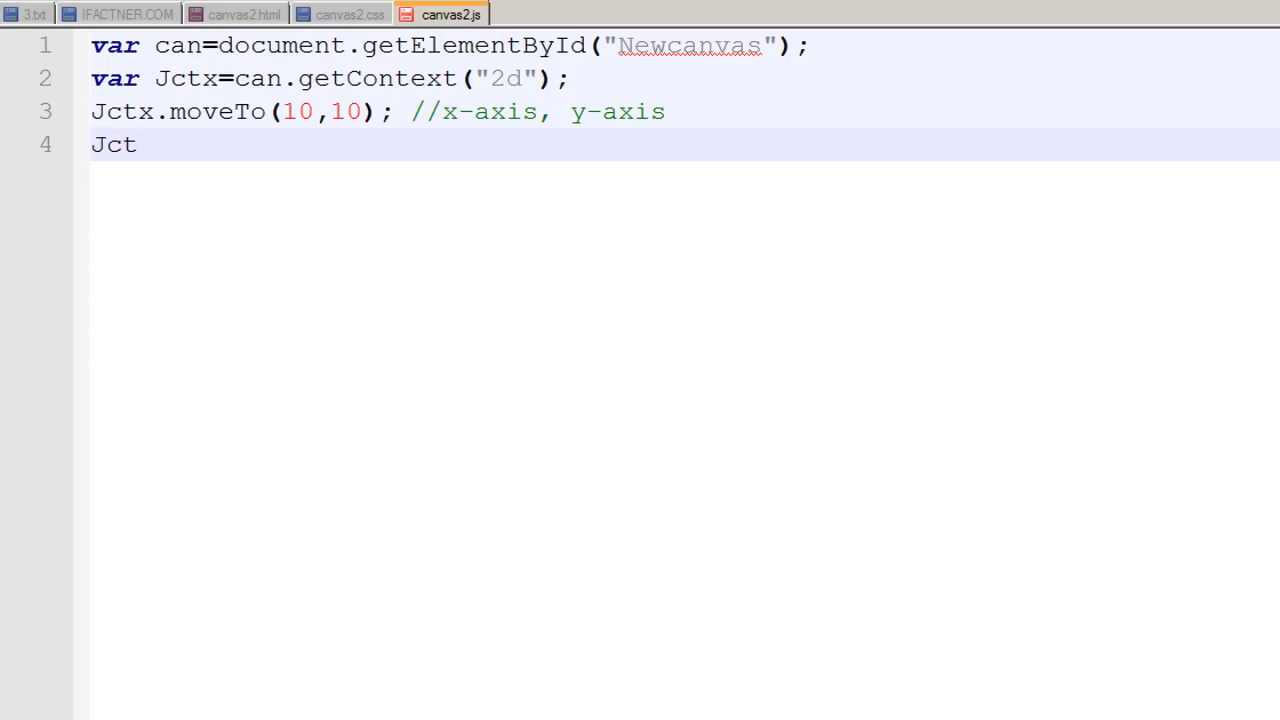
pyautogui.write('x.Li')
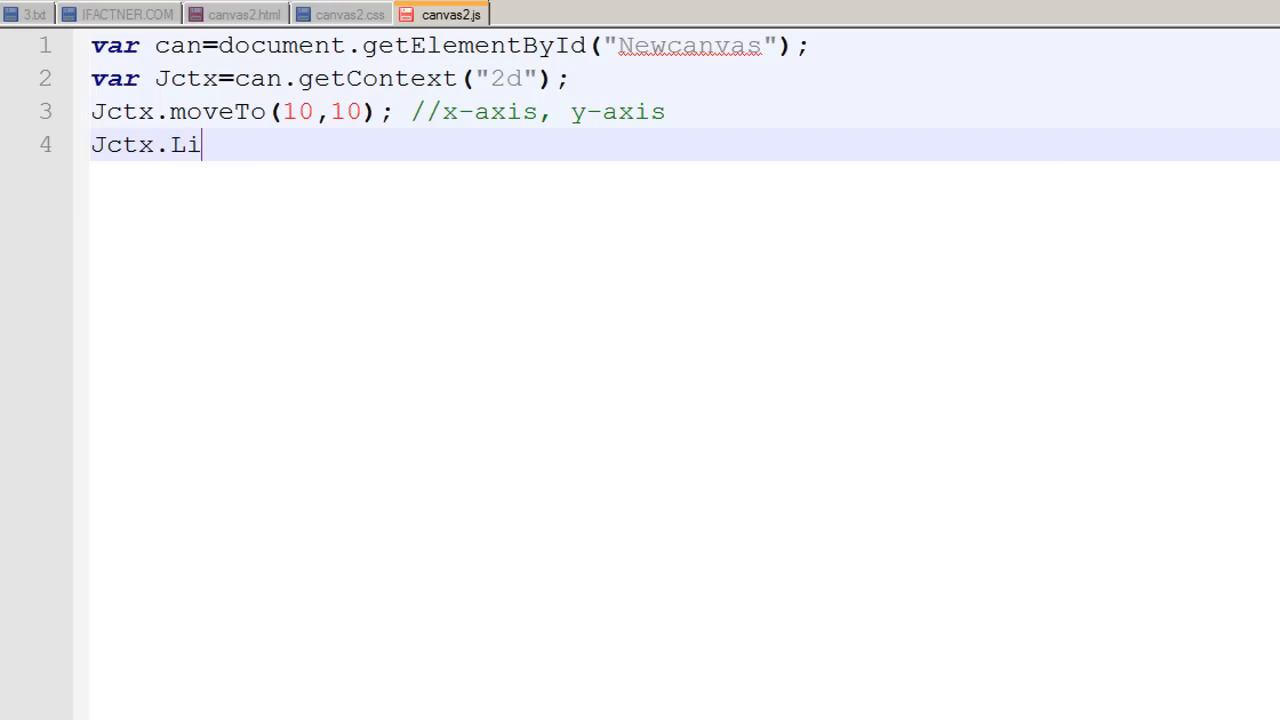
pyautogui.press('BackSpace')
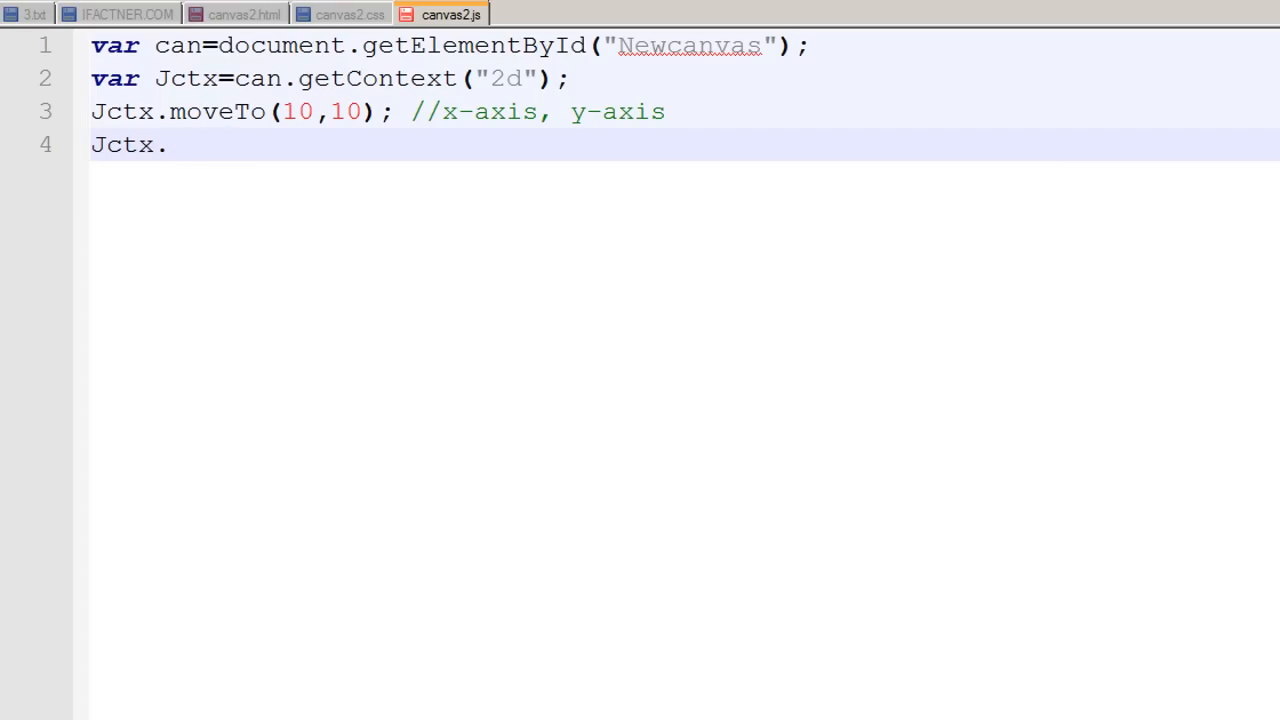
pyautogui.write('line')
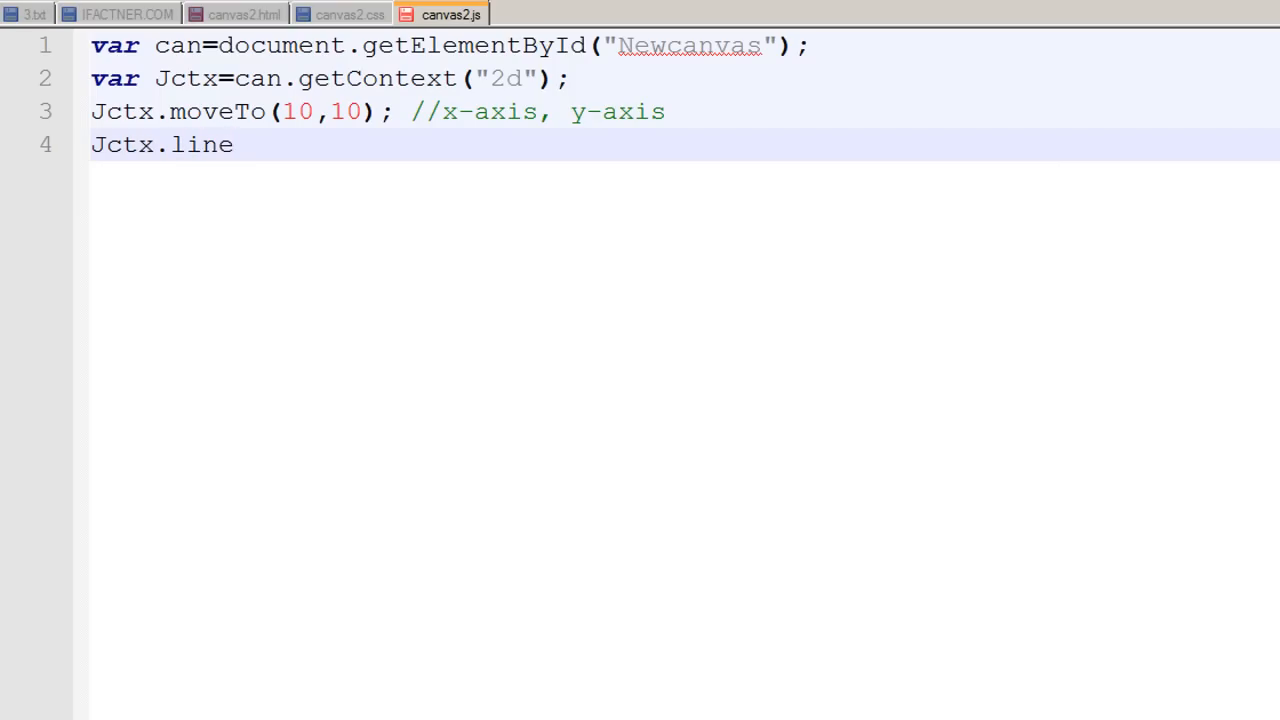
pyautogui.write('To')
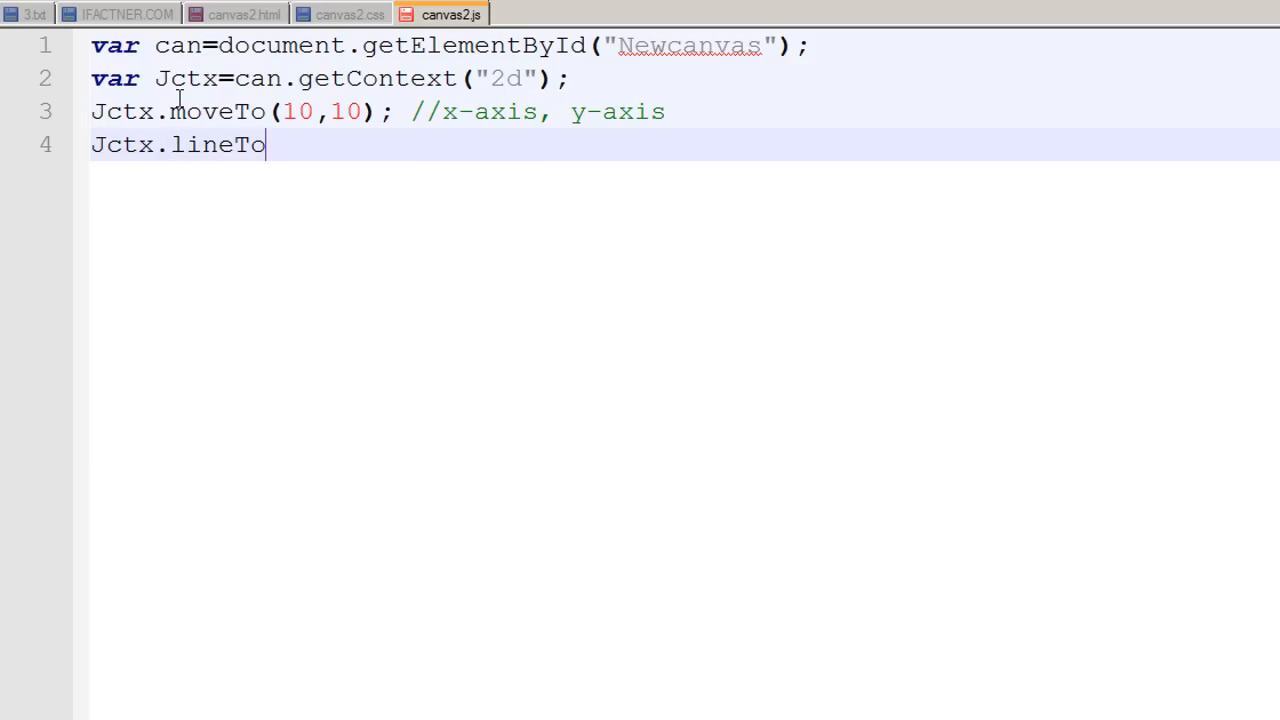
pyautogui.moveTo(170, 144)
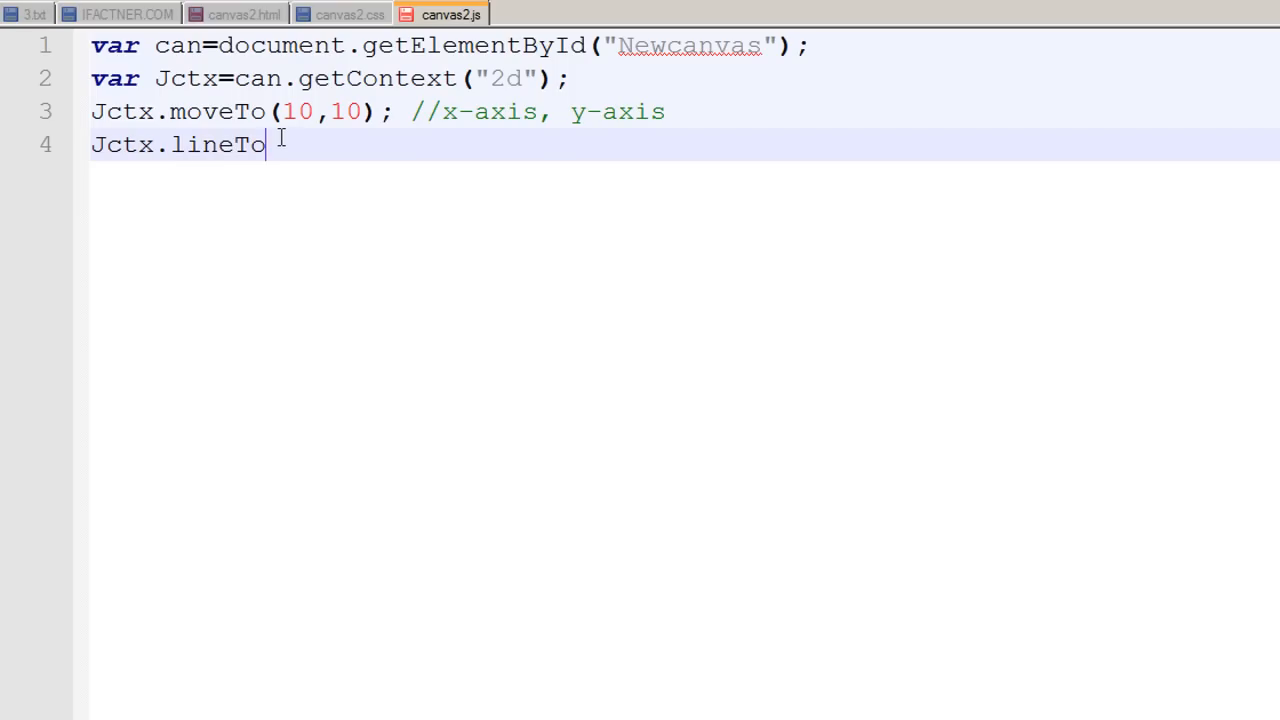
pyautogui.write('(')
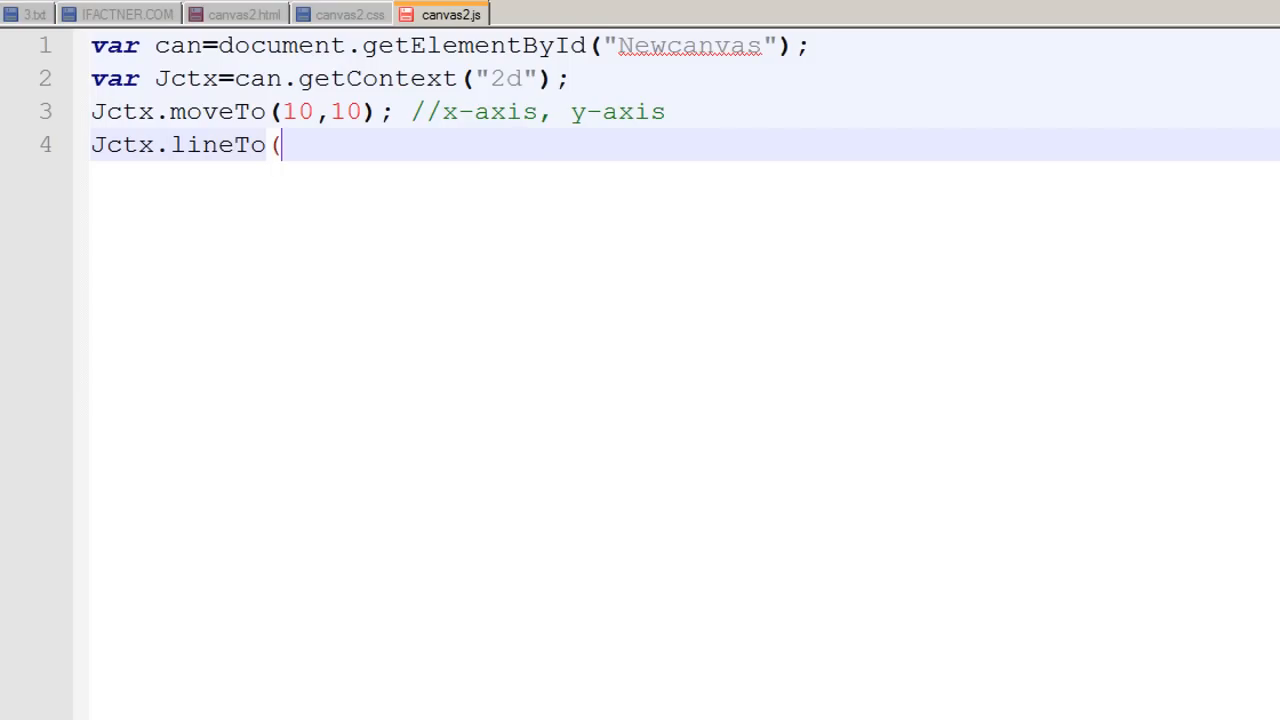
# Finish the call with coordinates (200,400);, correcting the wrongly typed digits.
pyautogui.write('400')
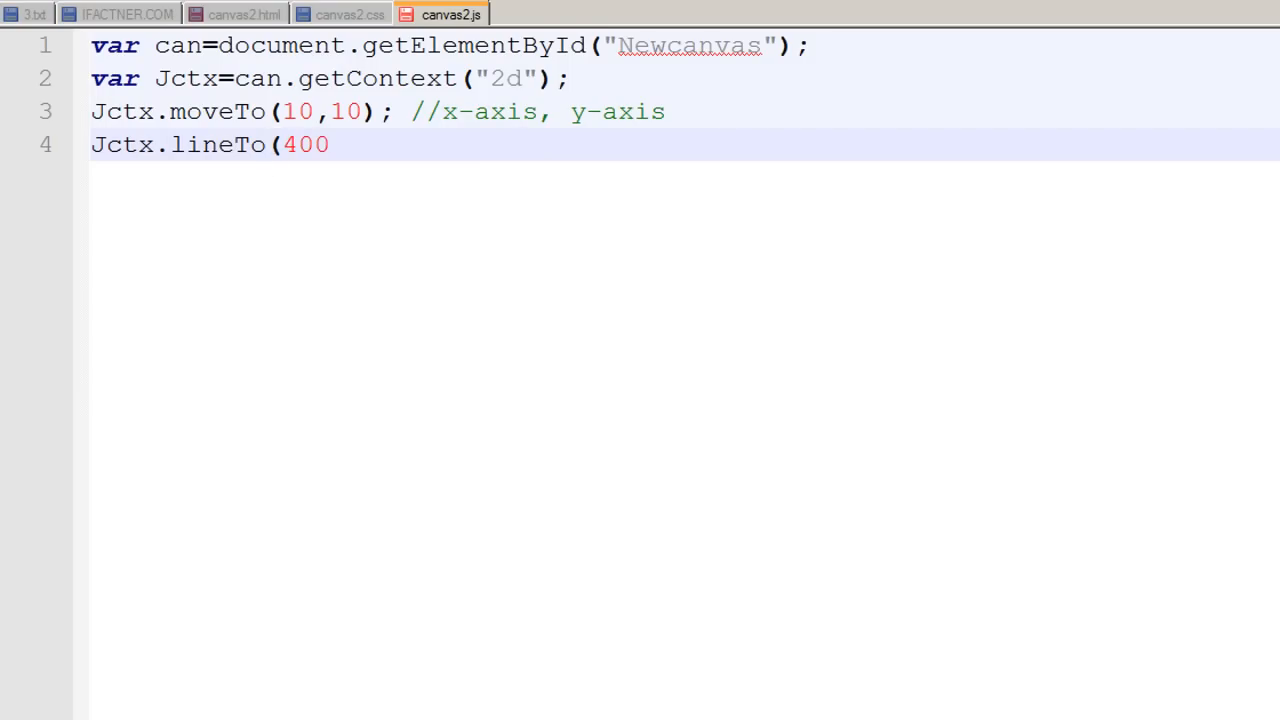
pyautogui.press('BackSpace')
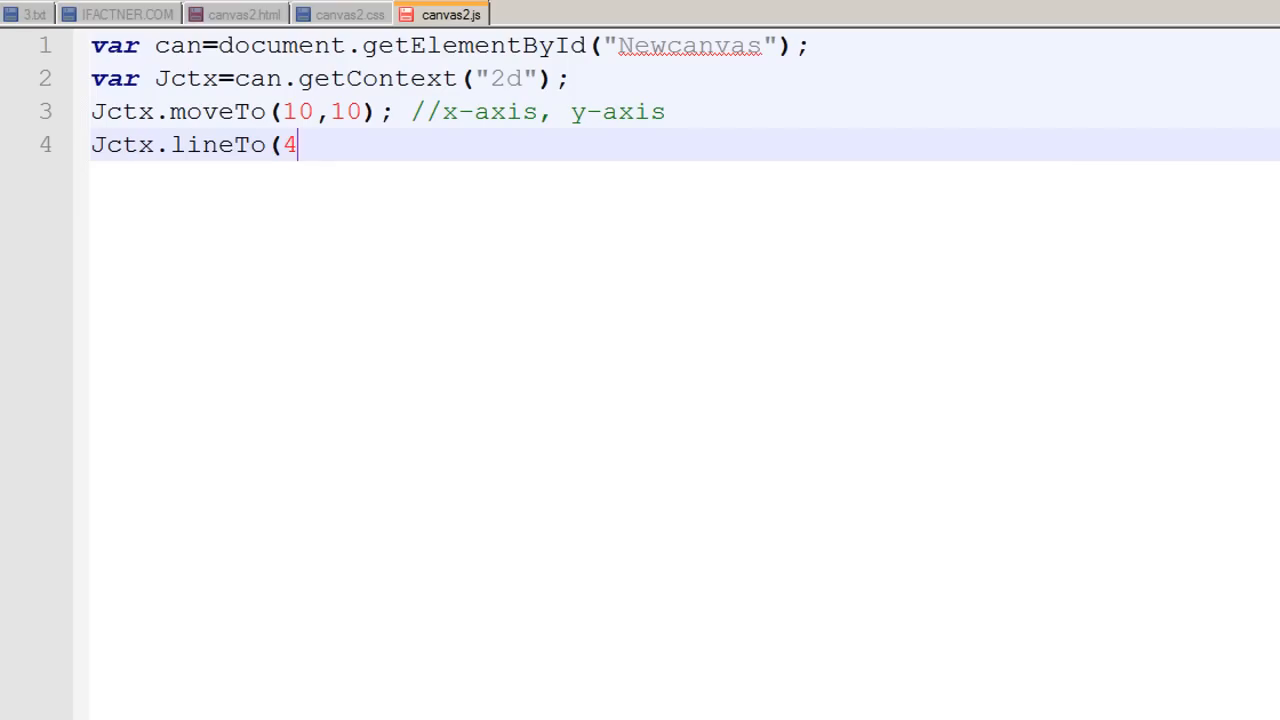
pyautogui.write('00,')
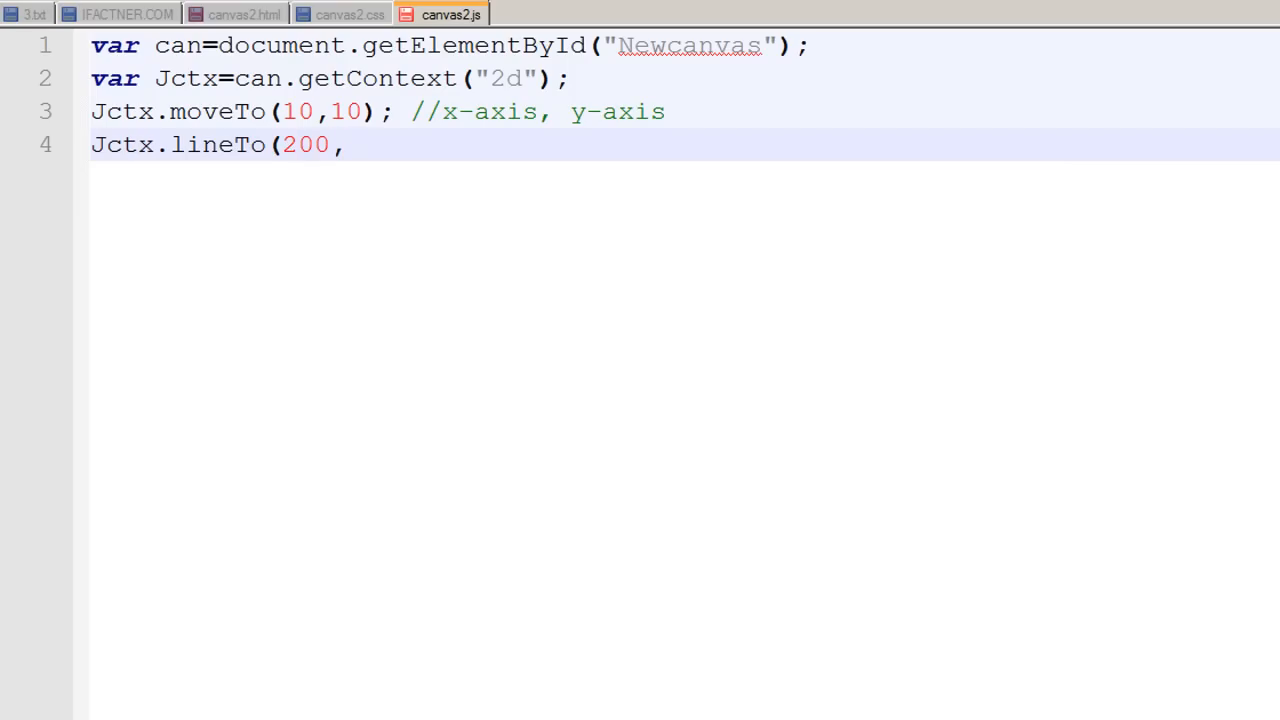
pyautogui.write('4')
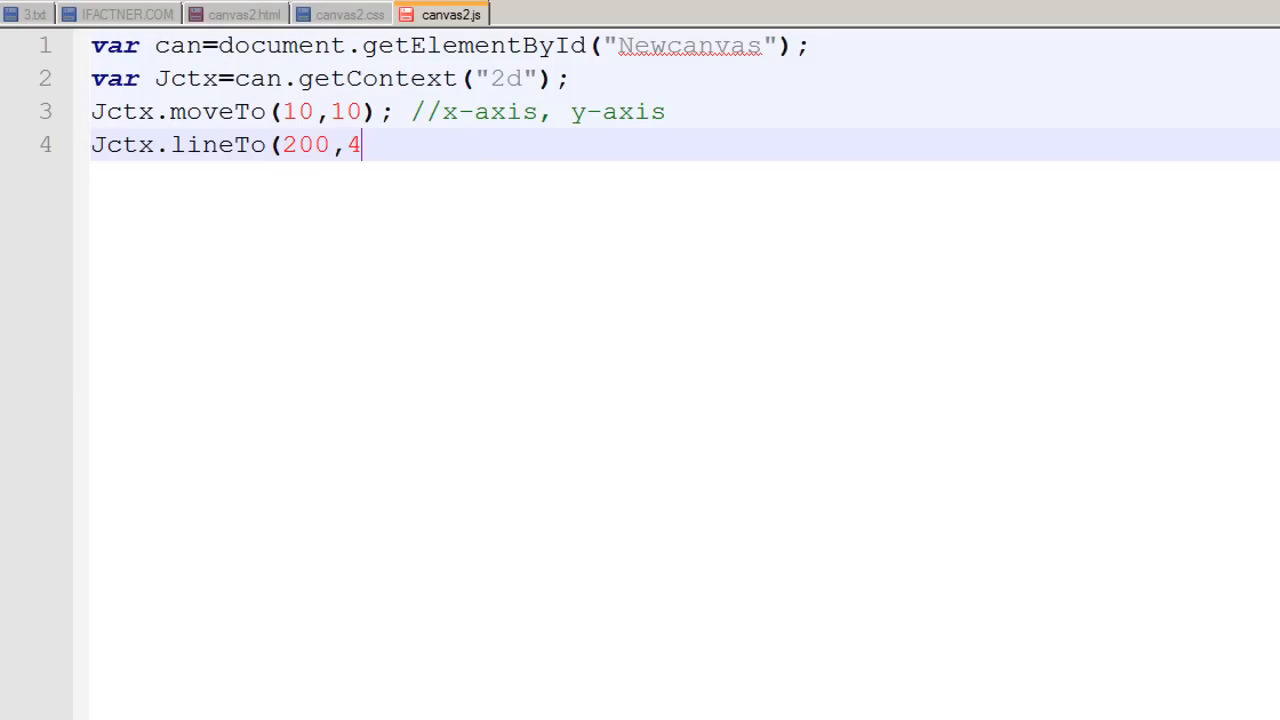
pyautogui.write('00);')
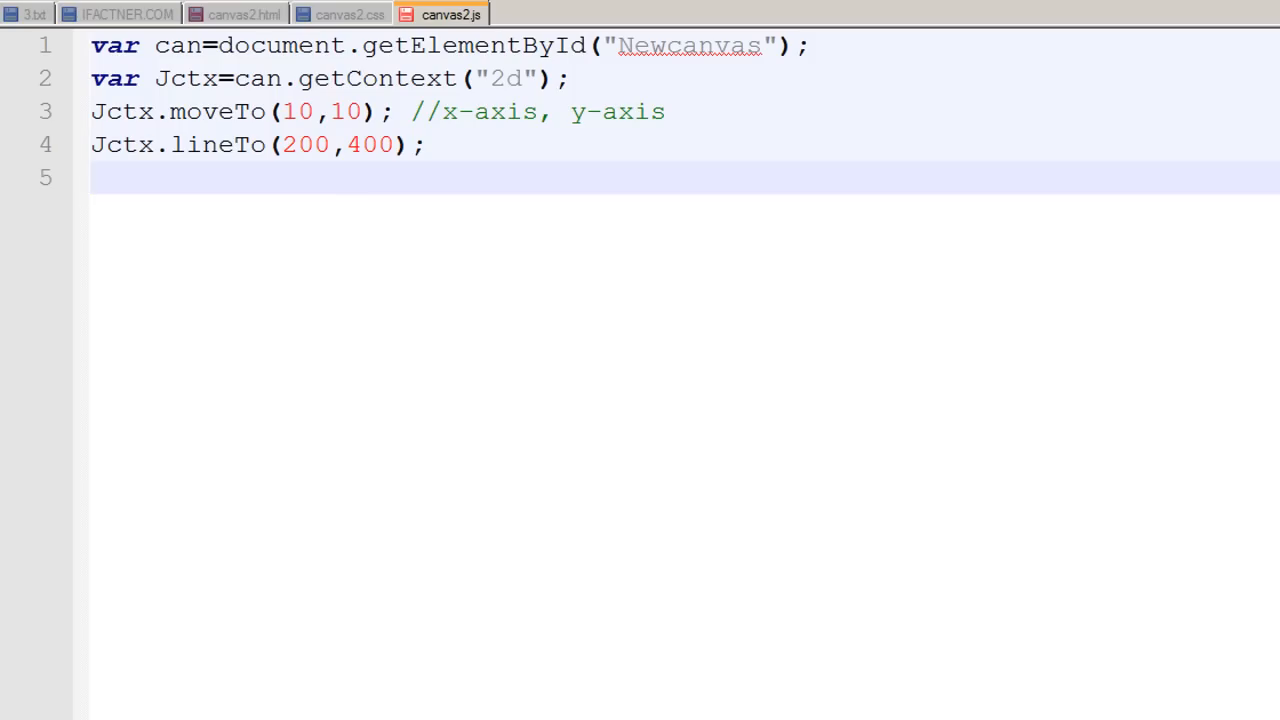
# Write the fifth line Jctx.stroke();, fixing the doubled letter.
pyautogui.write('Jc')
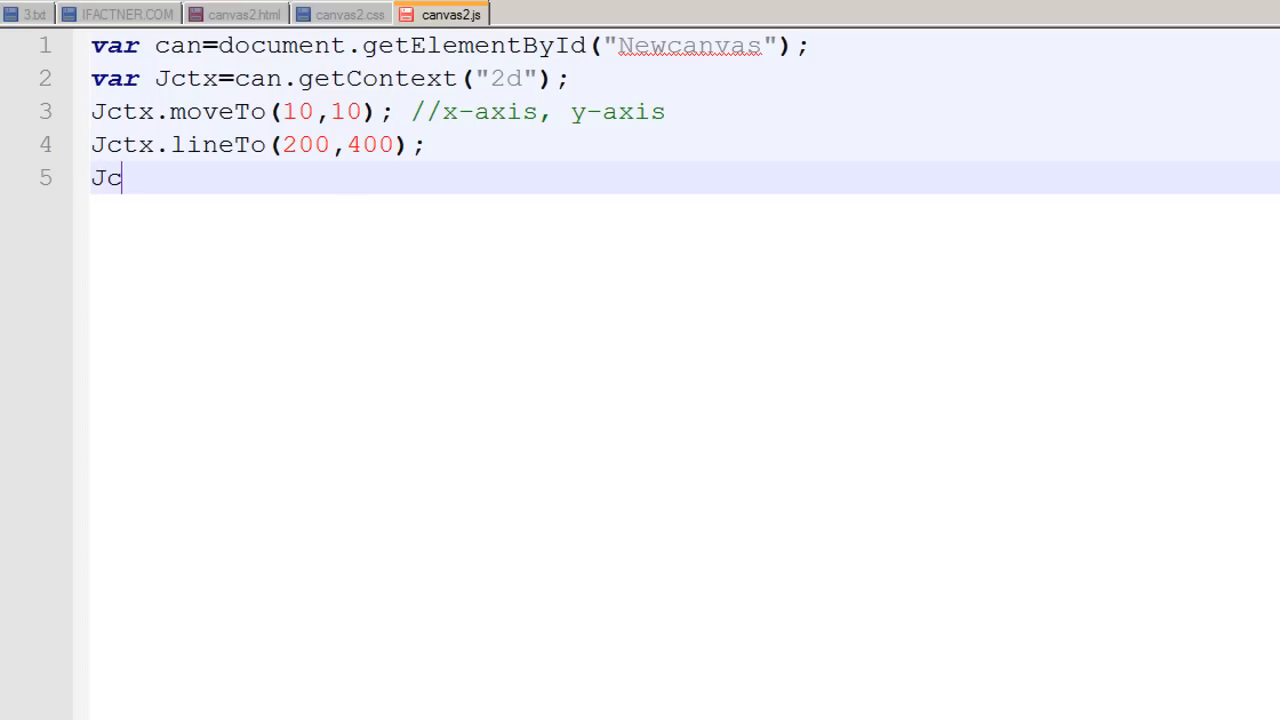
pyautogui.write('tx.')
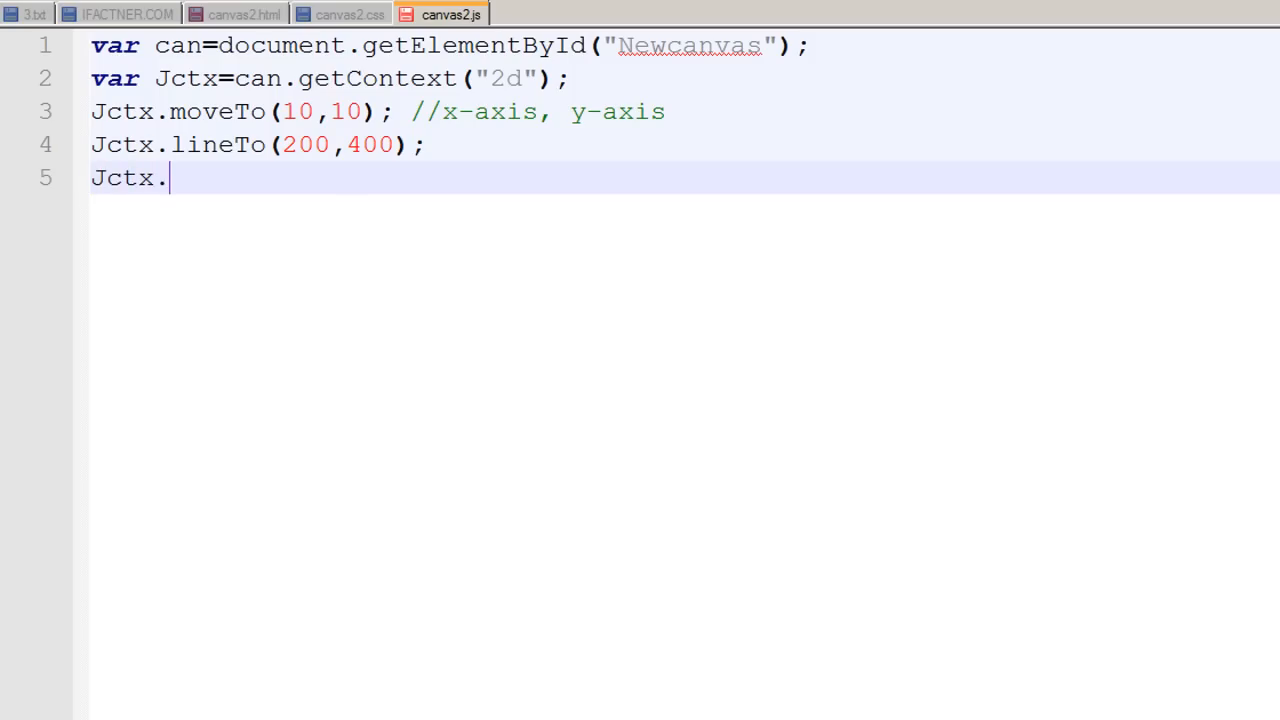
pyautogui.write('s')
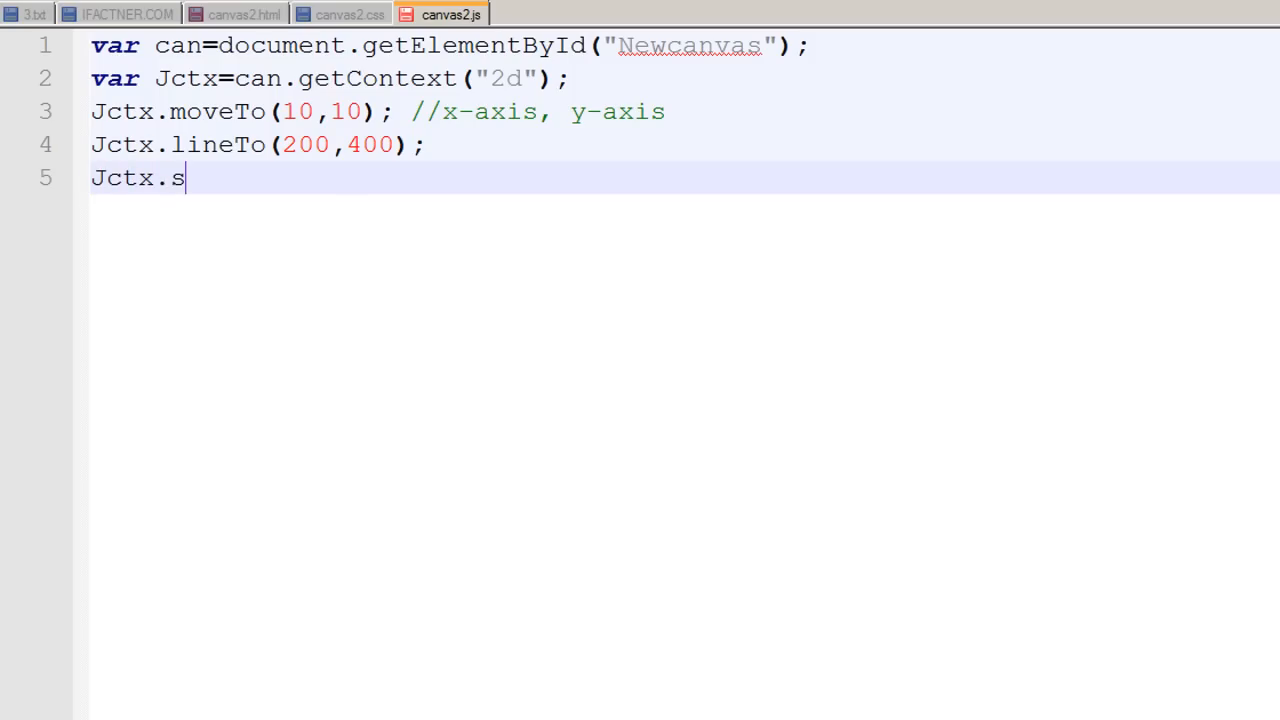
pyautogui.write('tt')
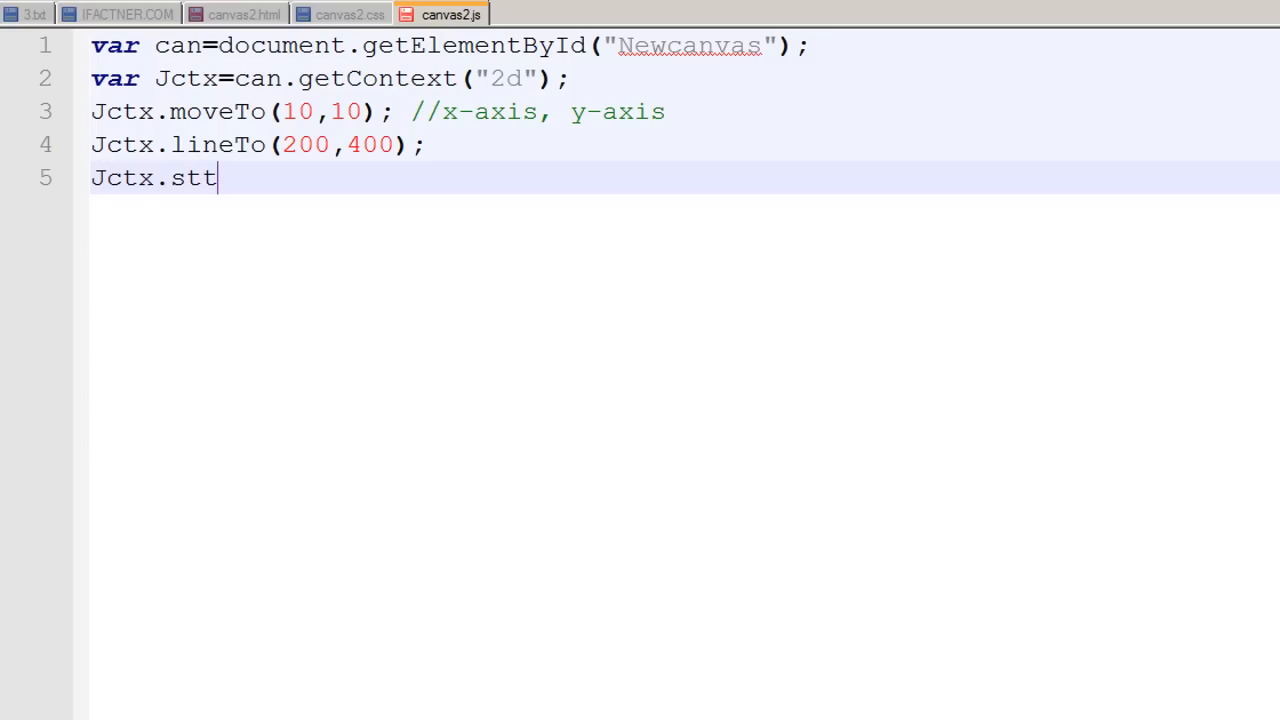
pyautogui.press('Backspace')
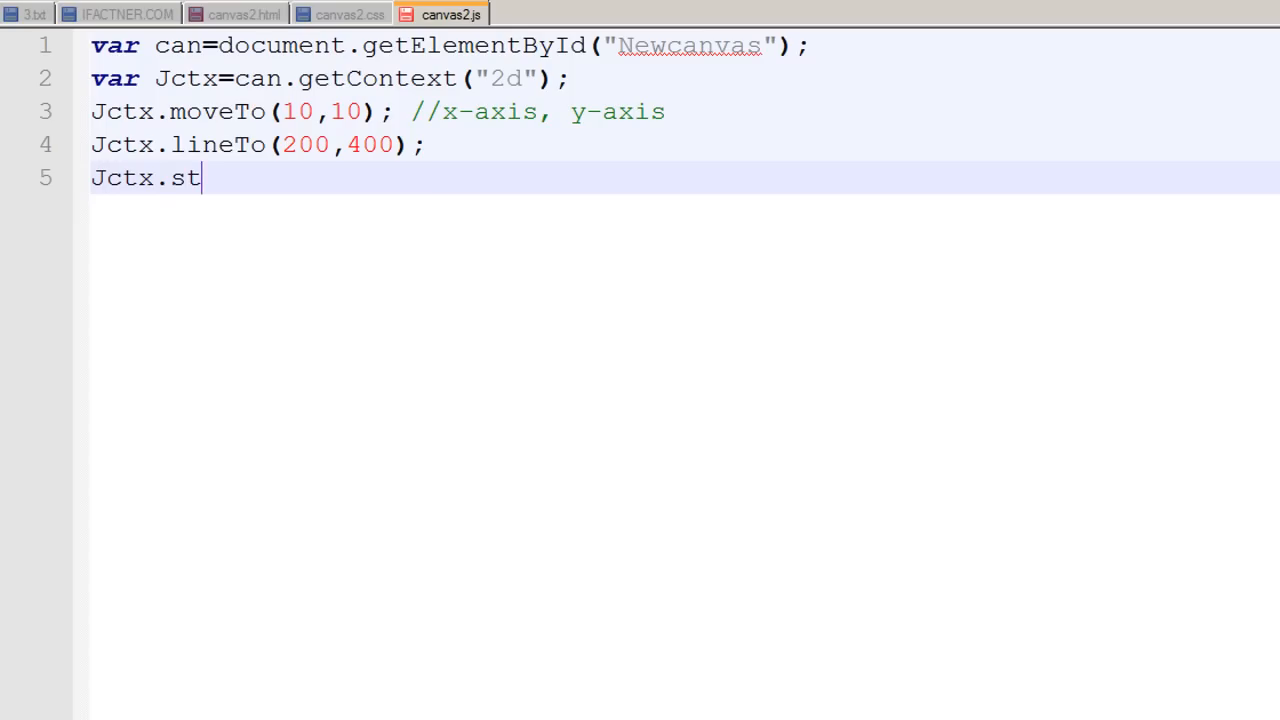
pyautogui.write('roke')
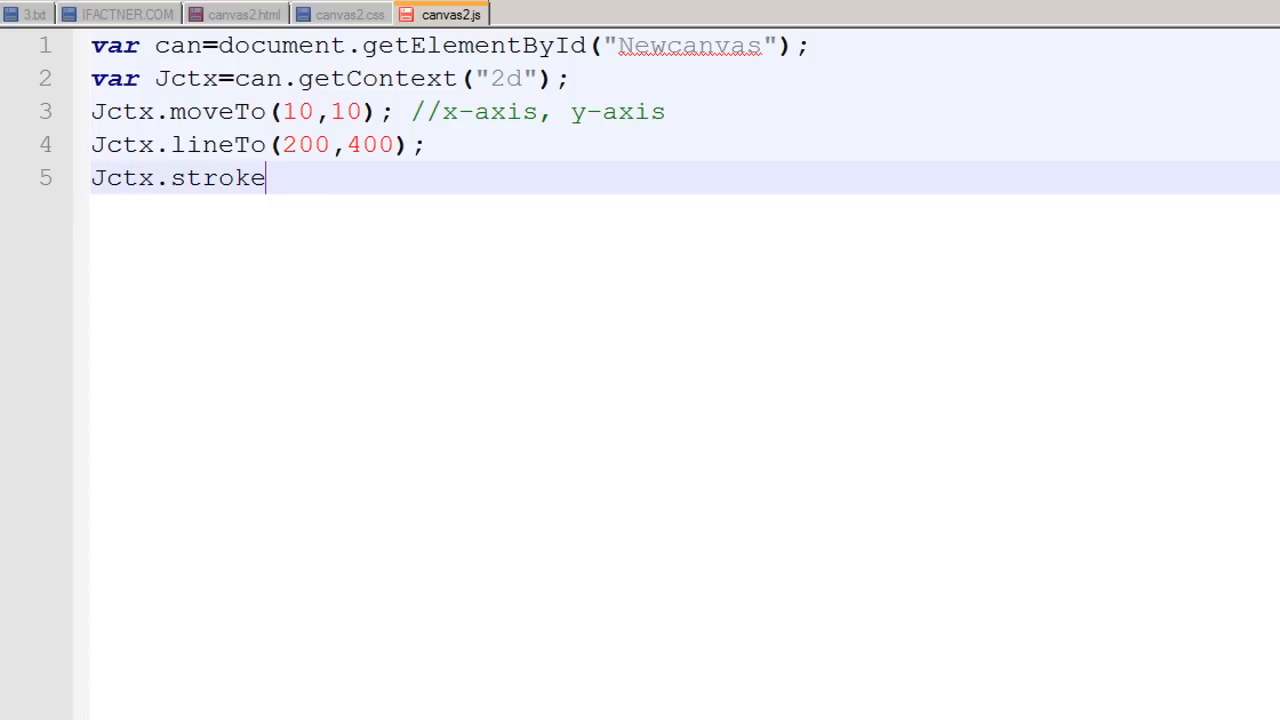
pyautogui.write('()')
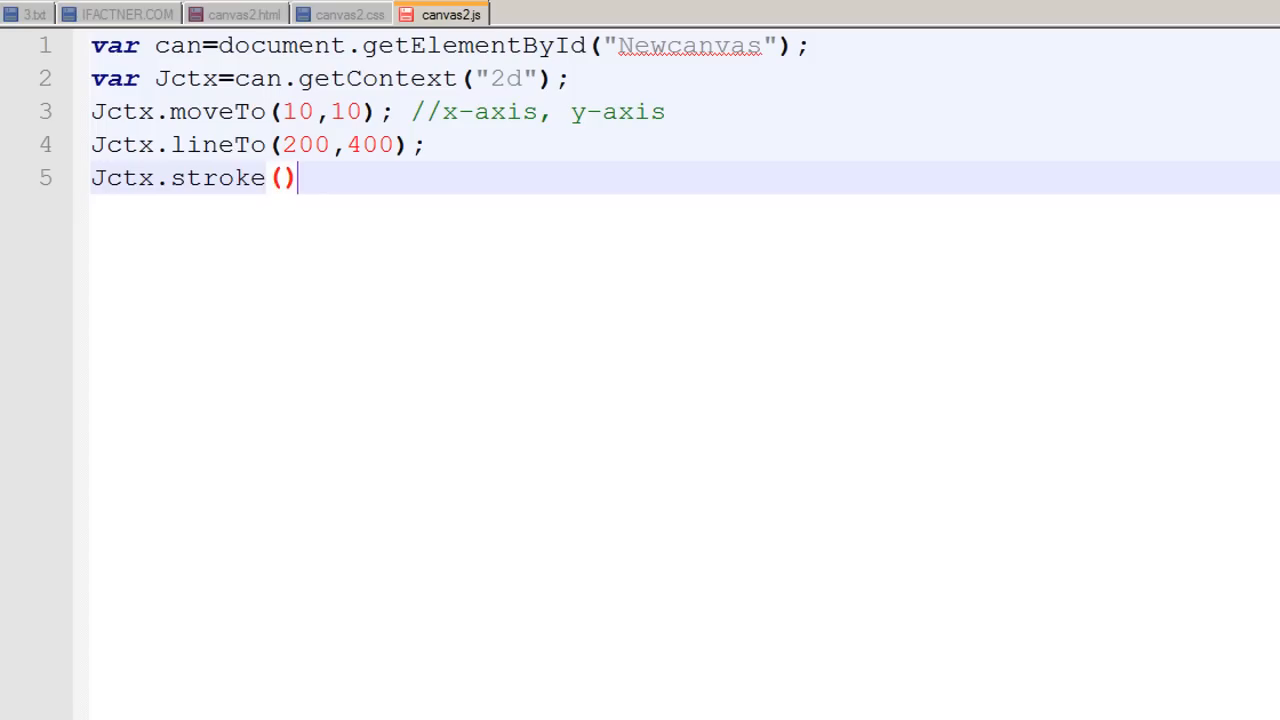
pyautogui.write(';')
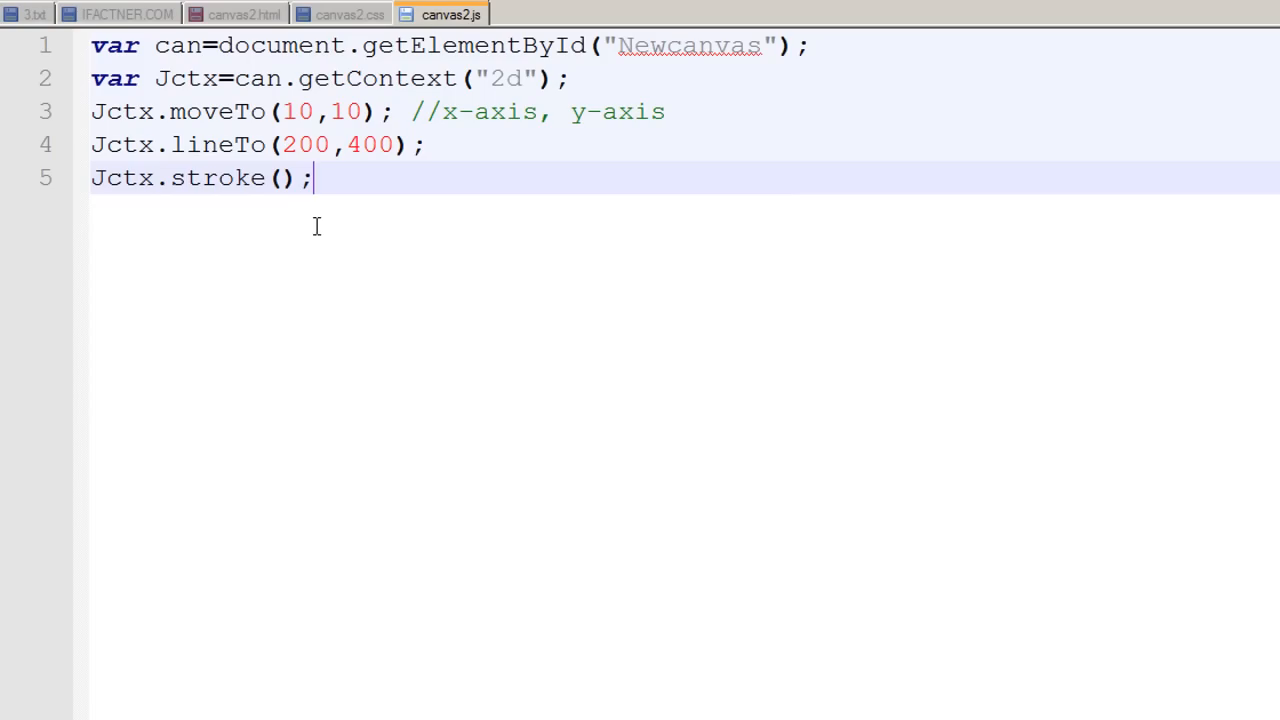
pyautogui.moveTo(312, 216)
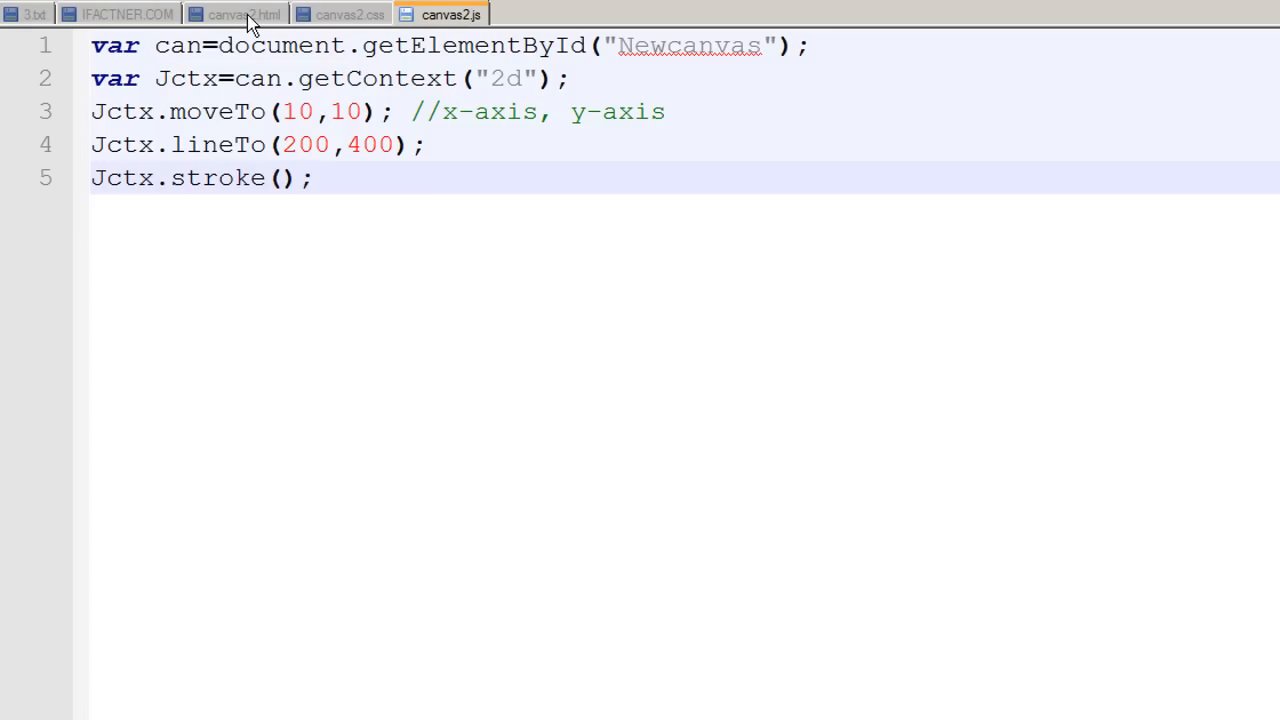
pyautogui.click(240, 14)
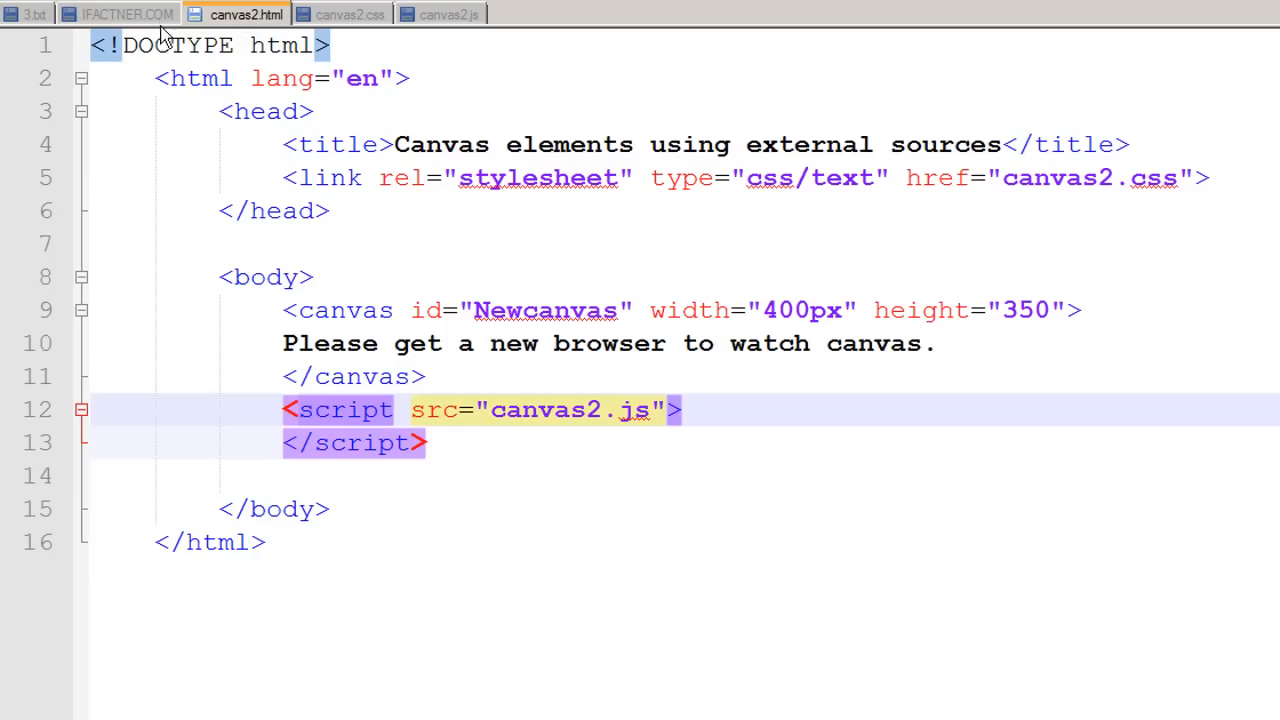
pyautogui.moveTo(70, 4)
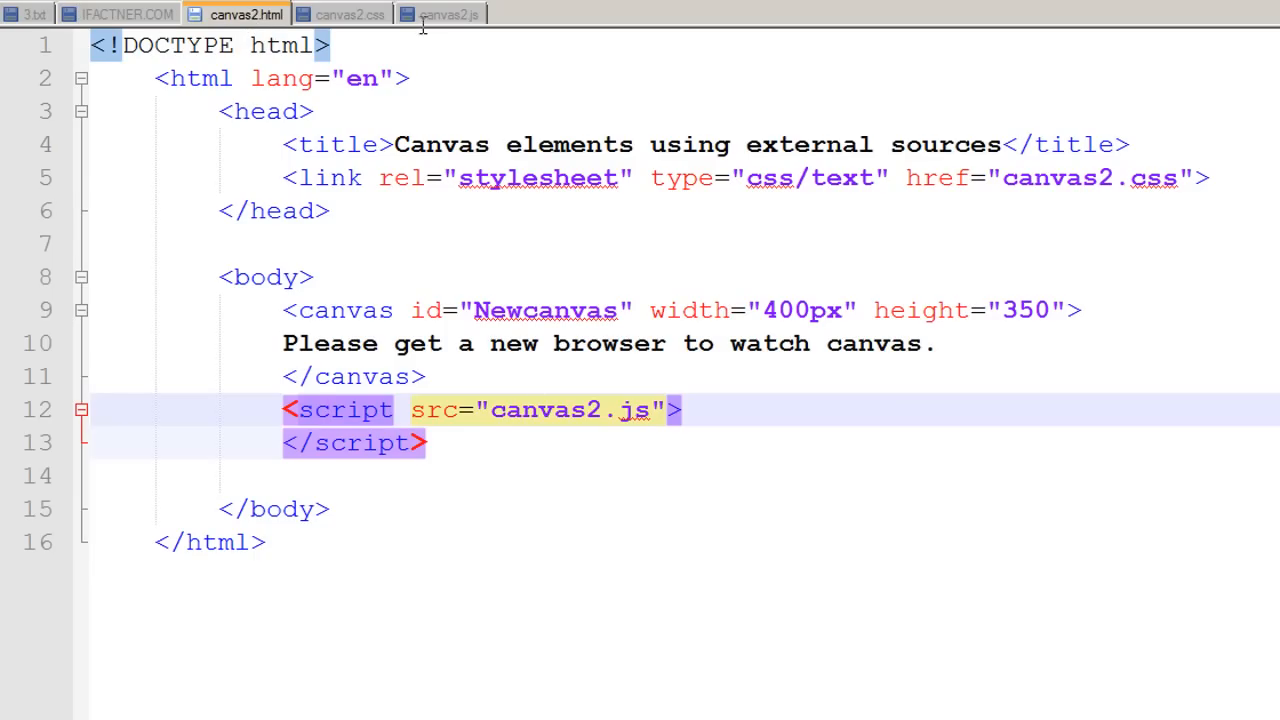
pyautogui.click(452, 14)
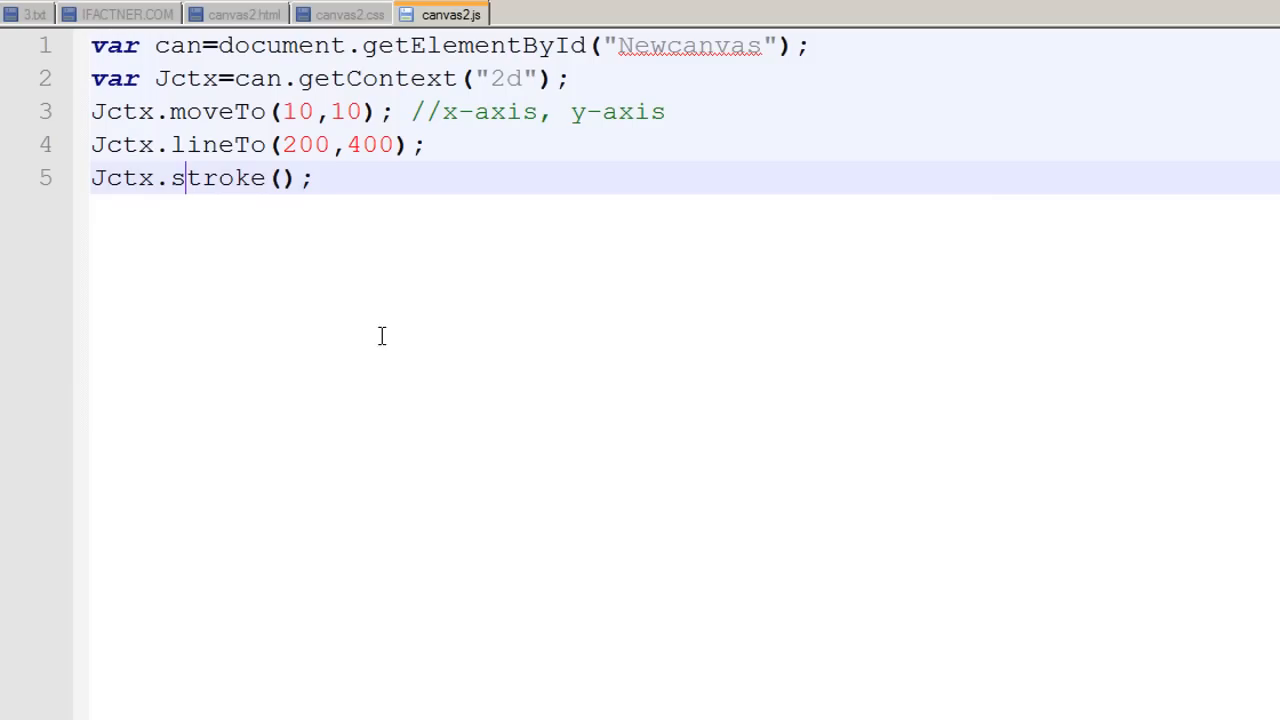
pyautogui.moveTo(366, 186)
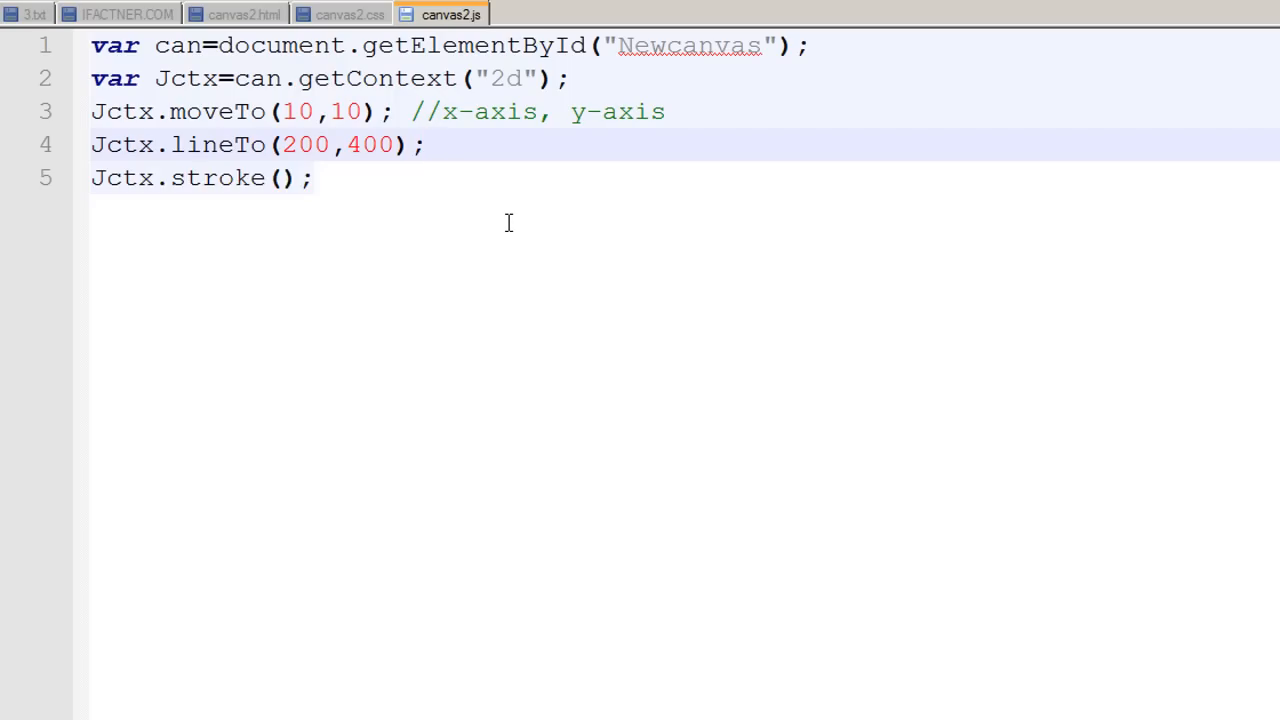
# Write Jctx.strokeStyle="blue"; on the line before the stroke() call.
pyautogui.write('J')
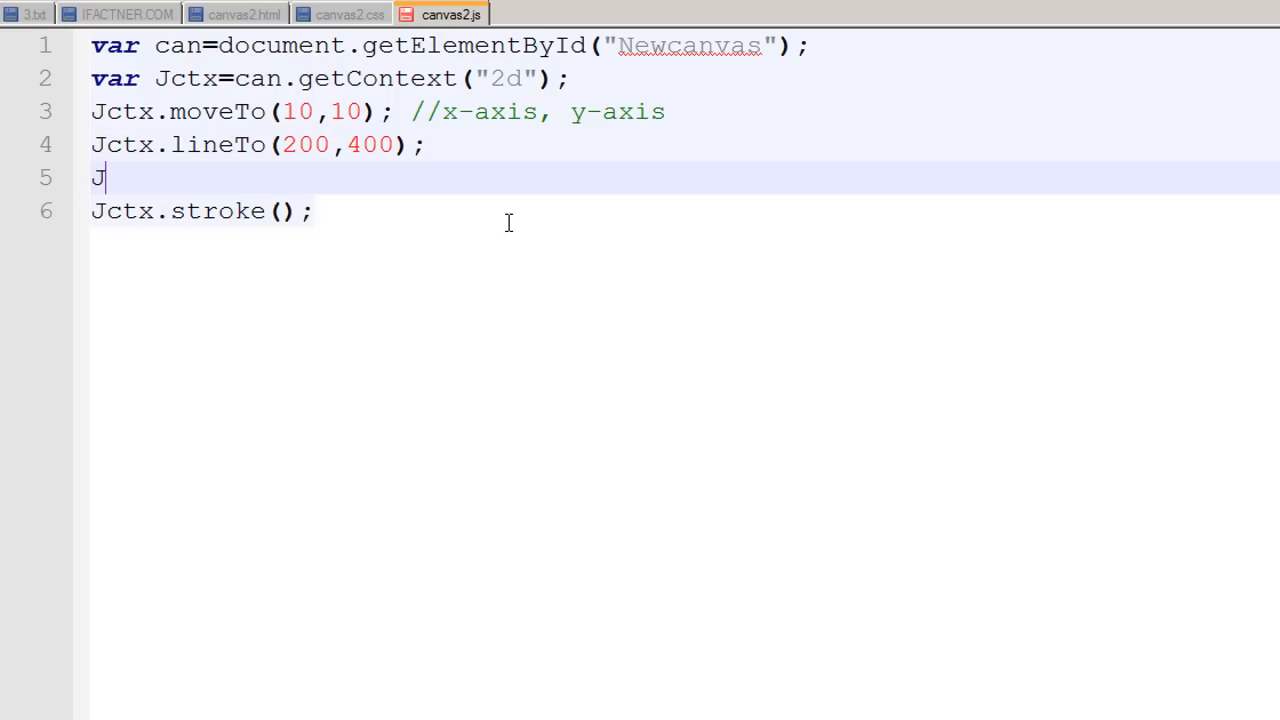
pyautogui.write('ctx')
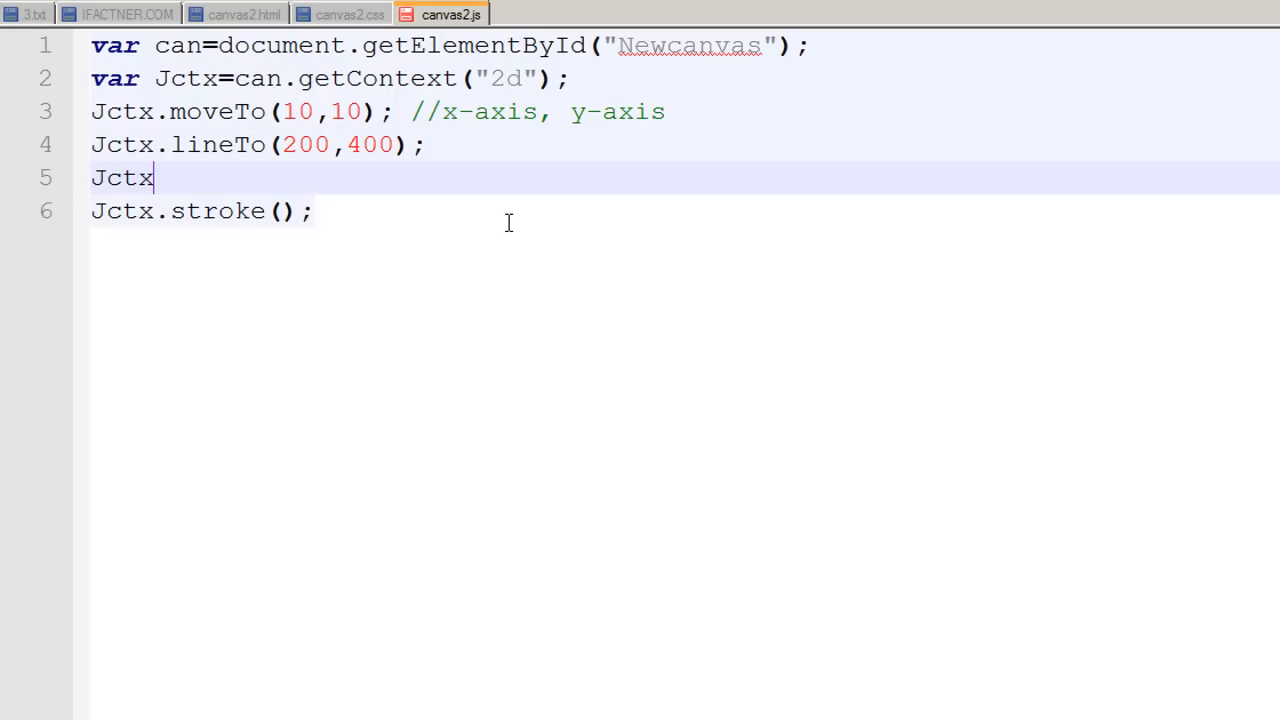
pyautogui.write('.')
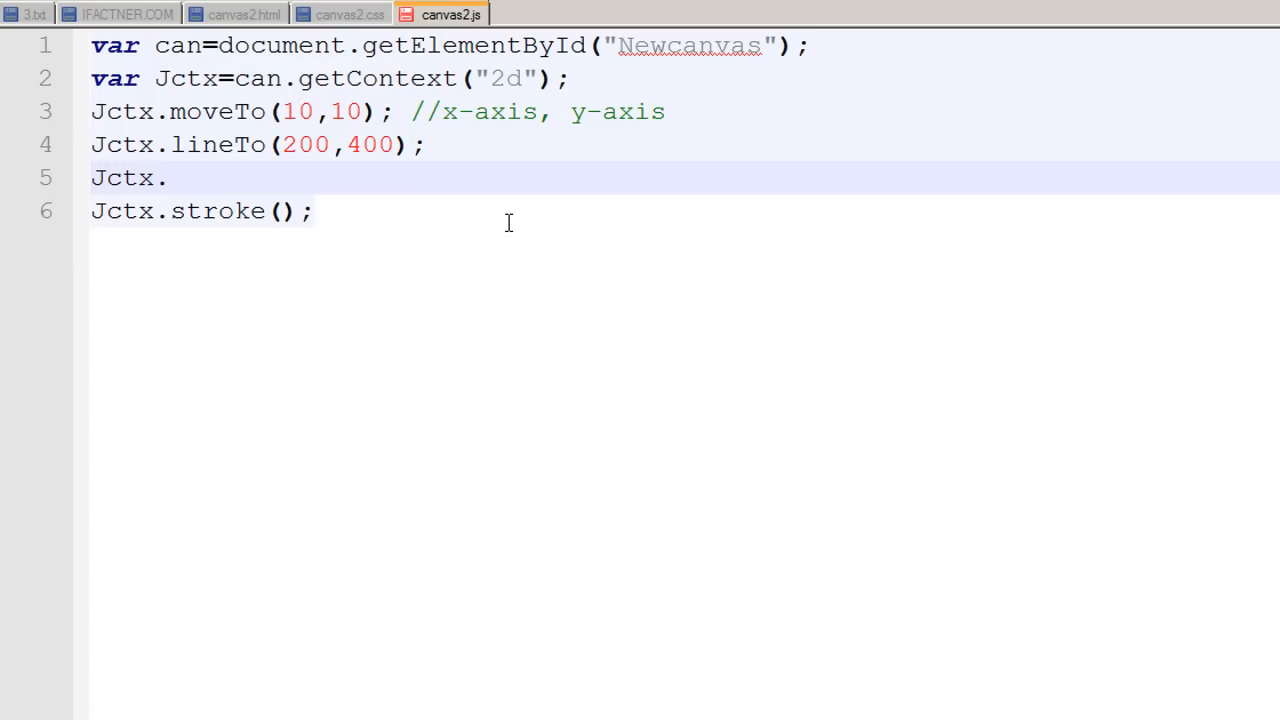
pyautogui.write('s')
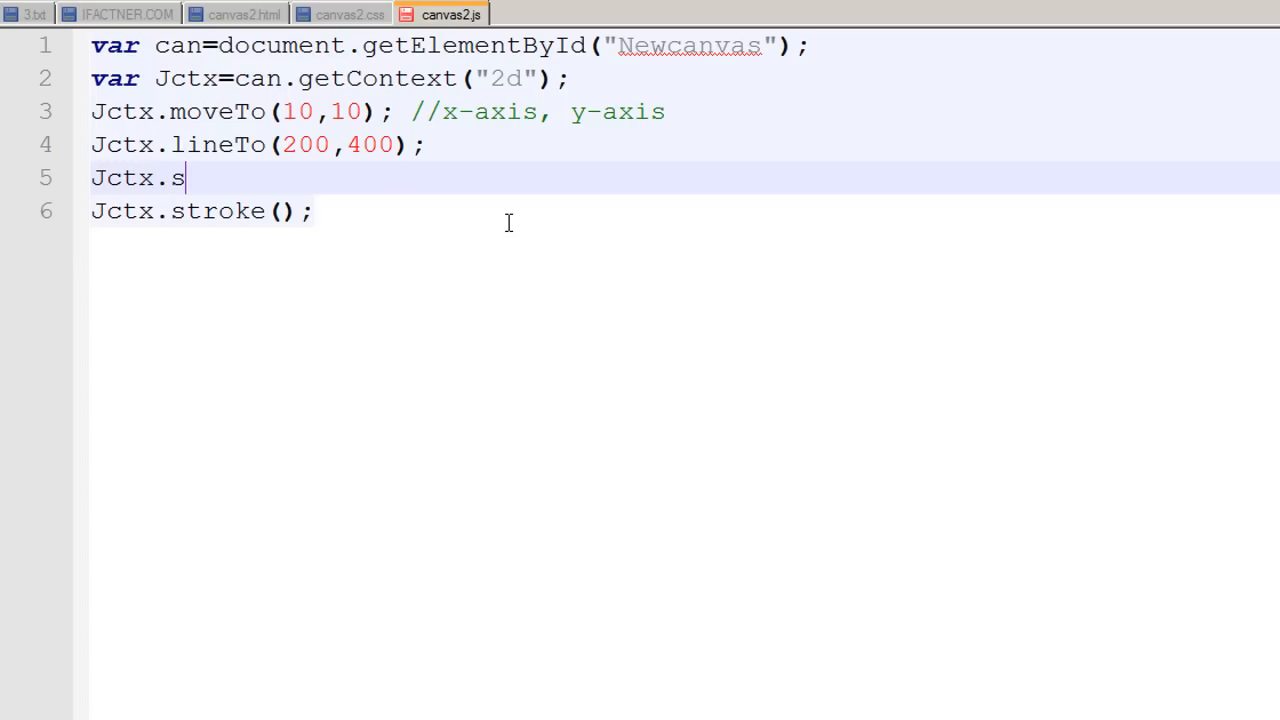
pyautogui.write('trokeSty')
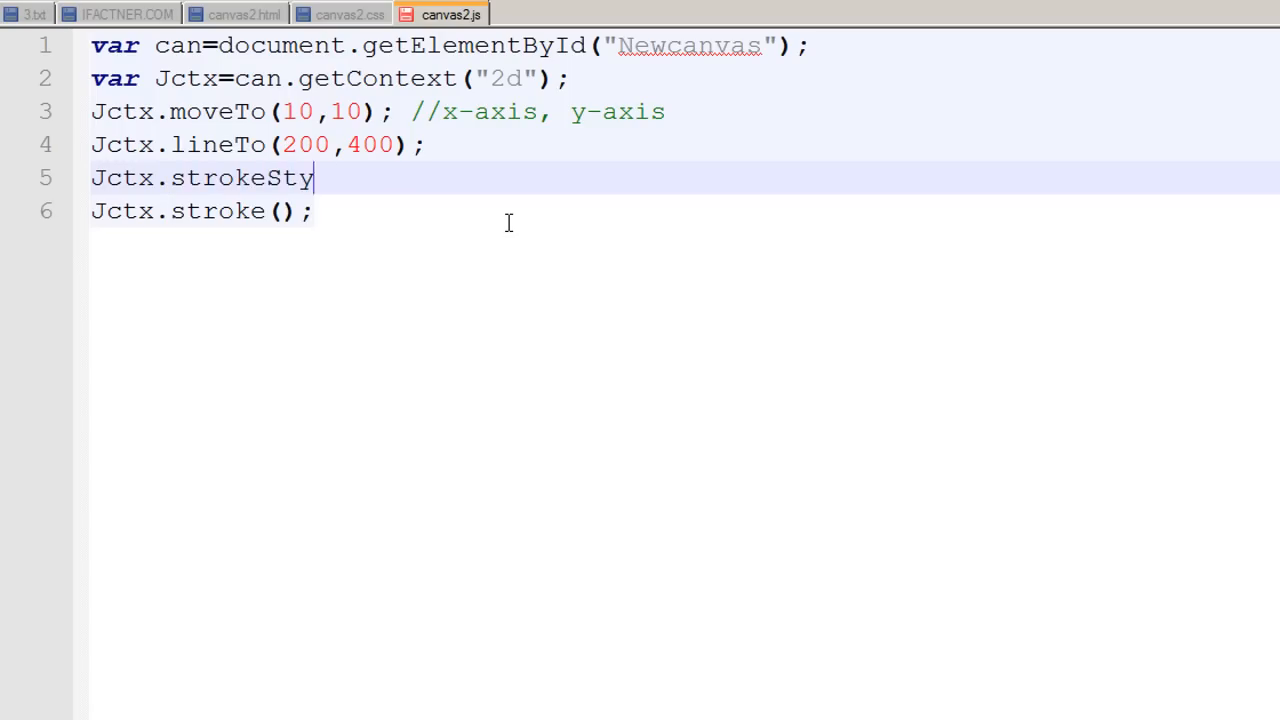
pyautogui.write('le=')
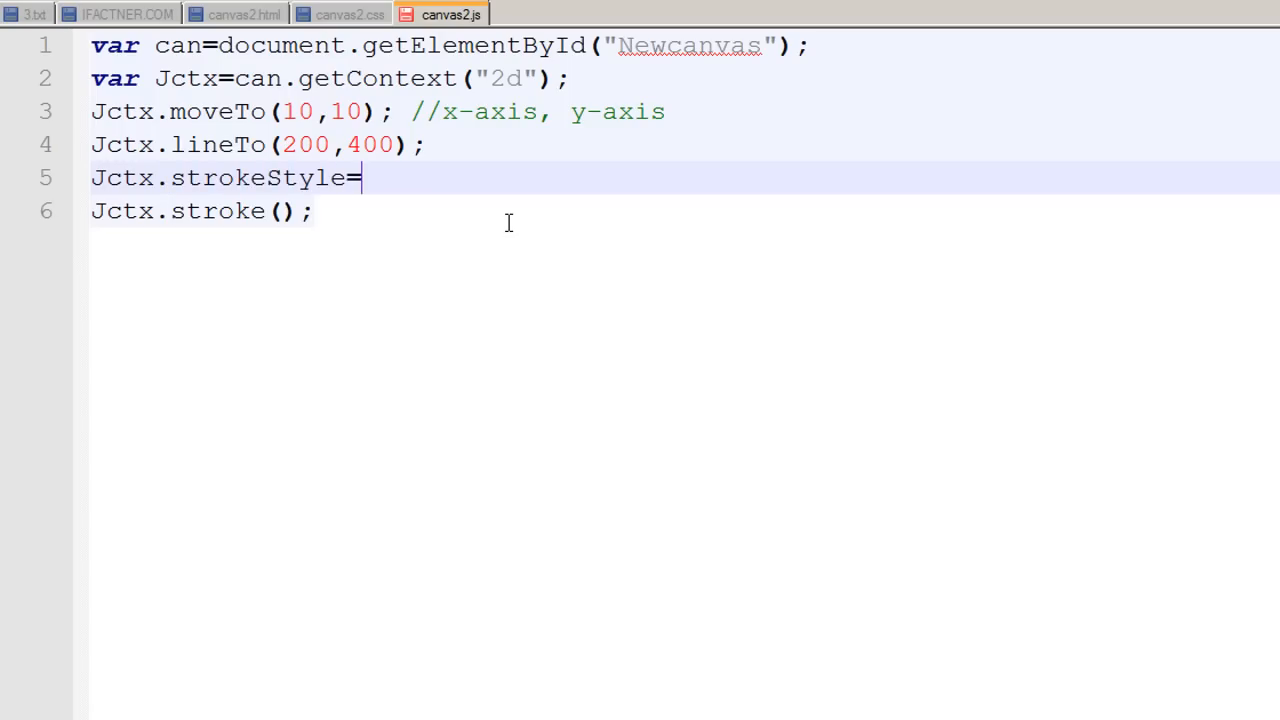
pyautogui.write('"')
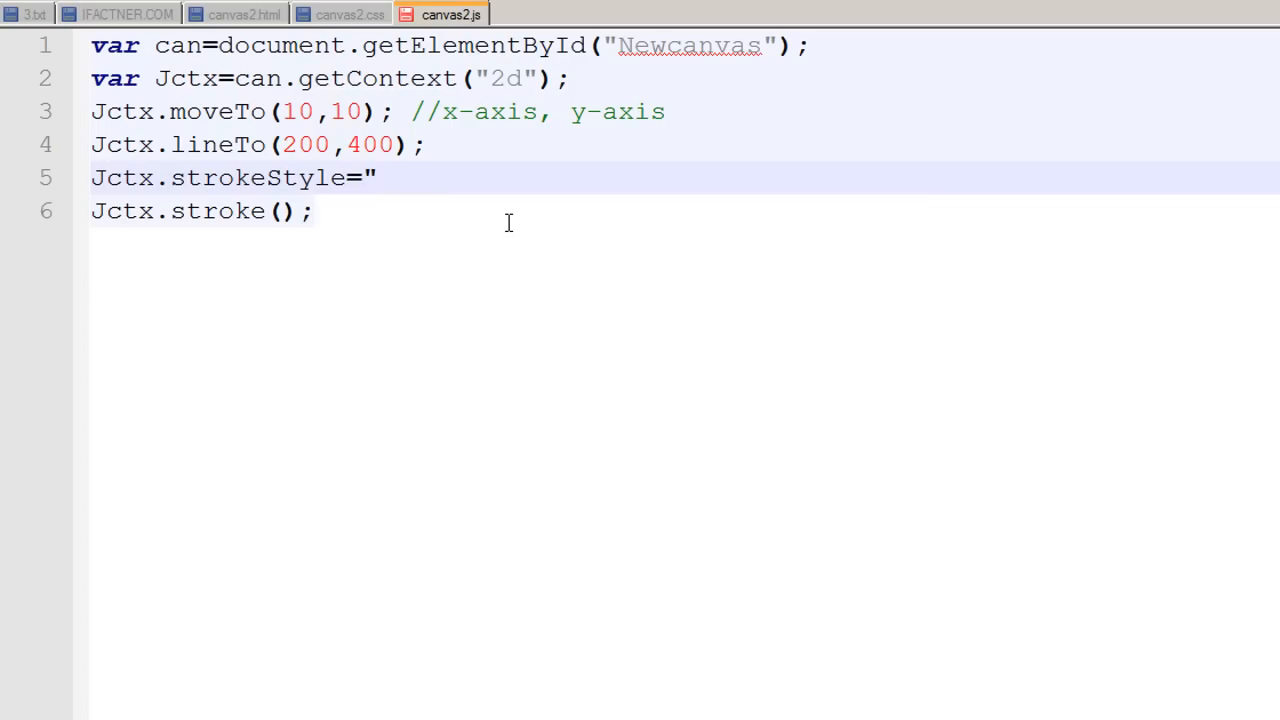
pyautogui.write('blue')
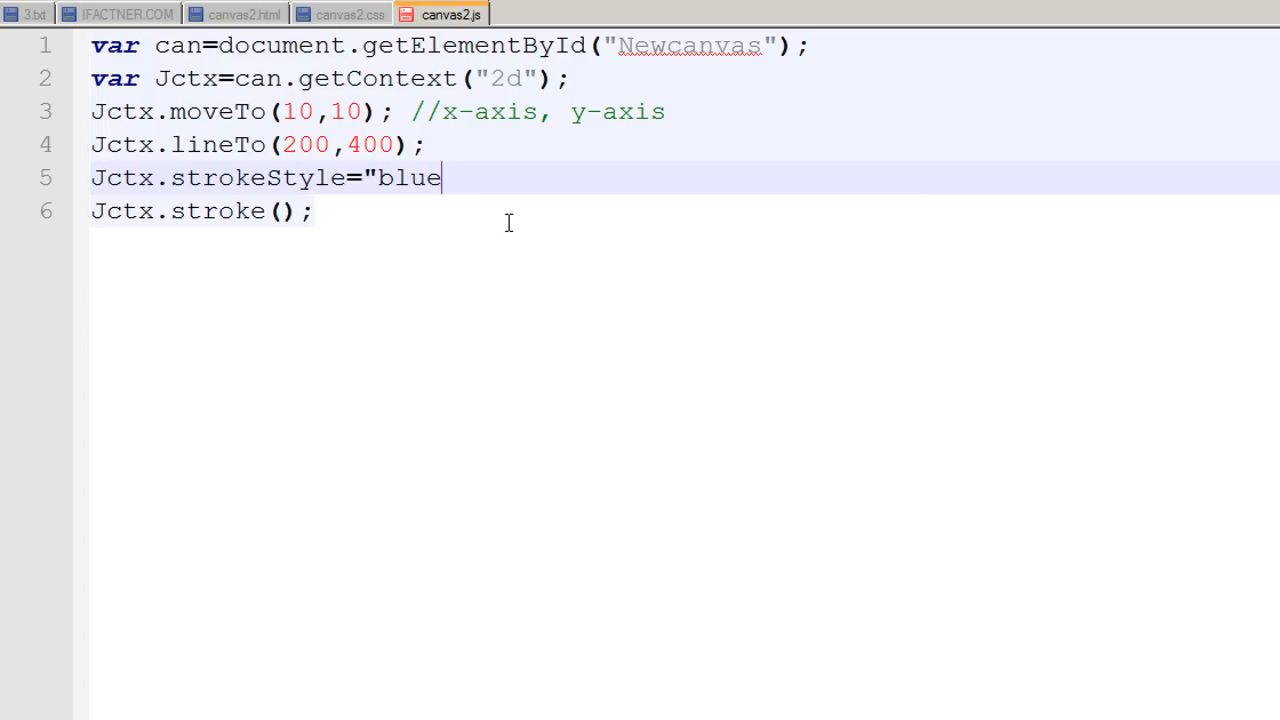
pyautogui.write('"')
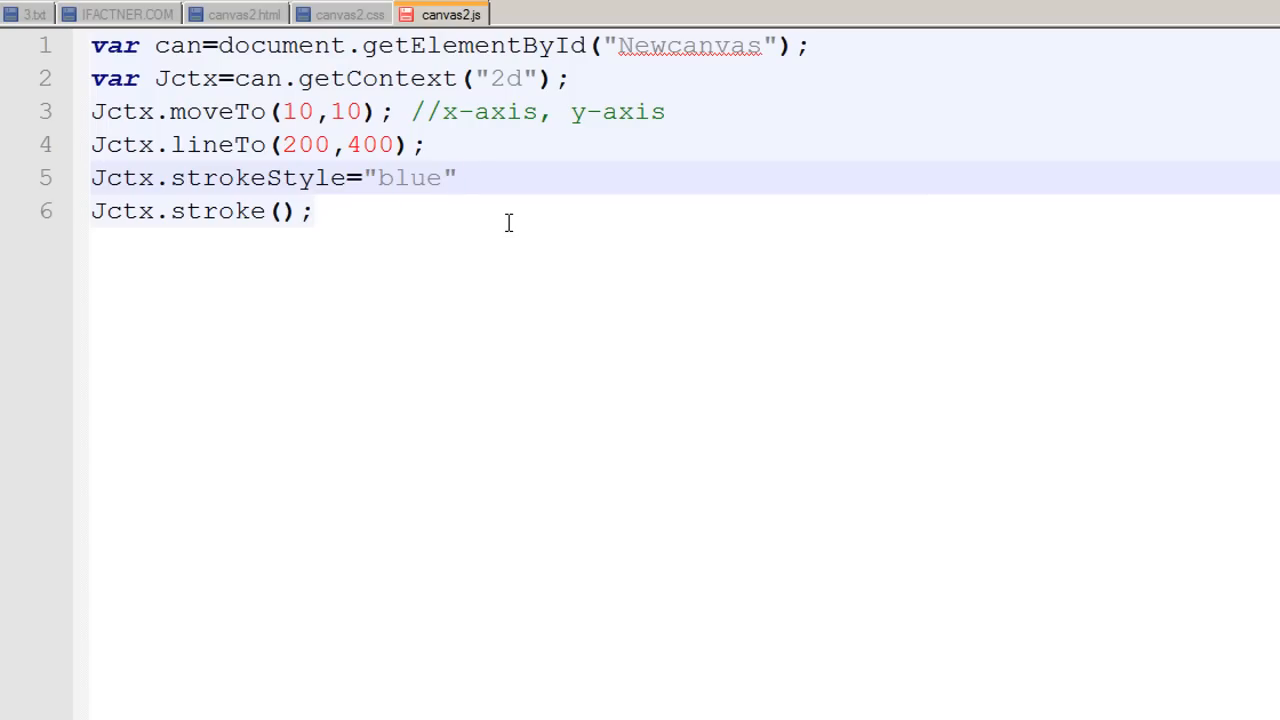
pyautogui.write(';')
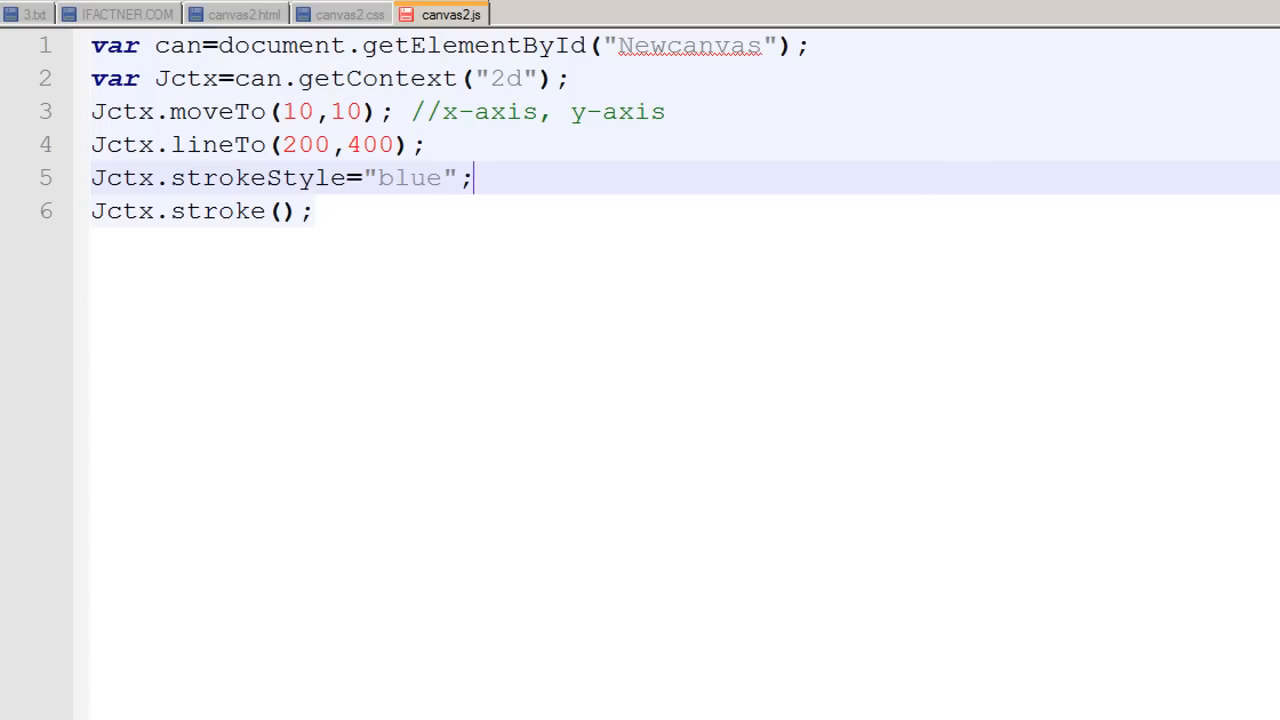